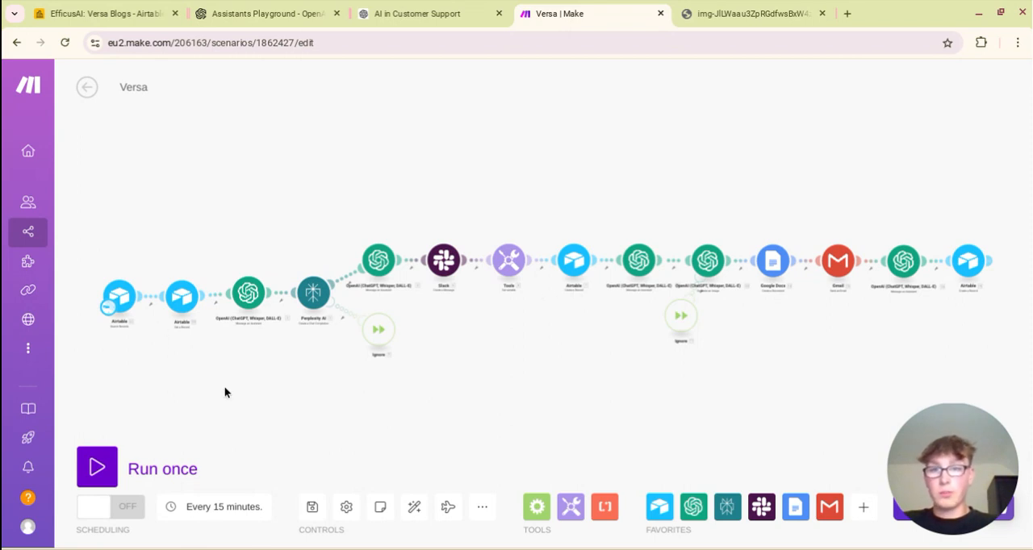
pyautogui.moveTo(313, 414)
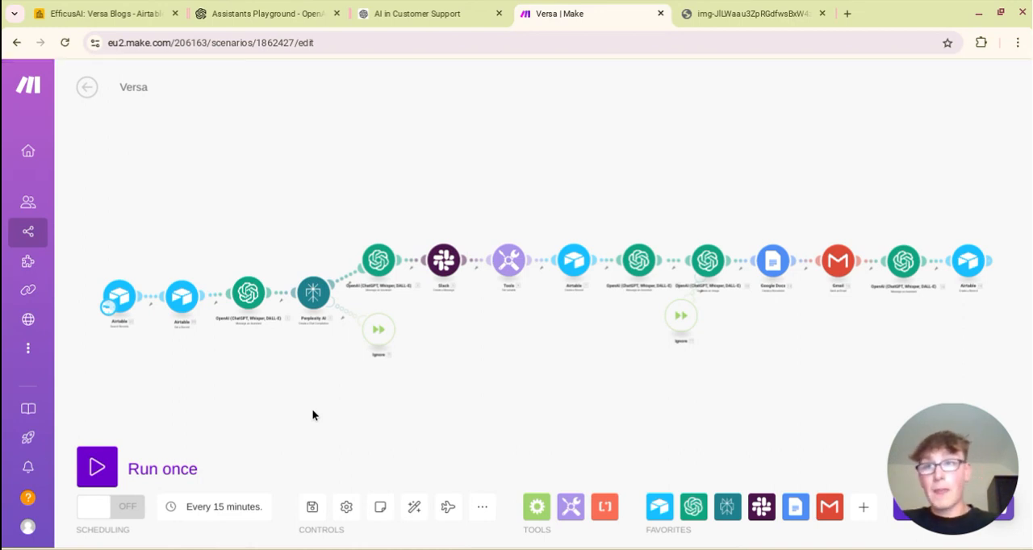
pyautogui.moveTo(214, 264)
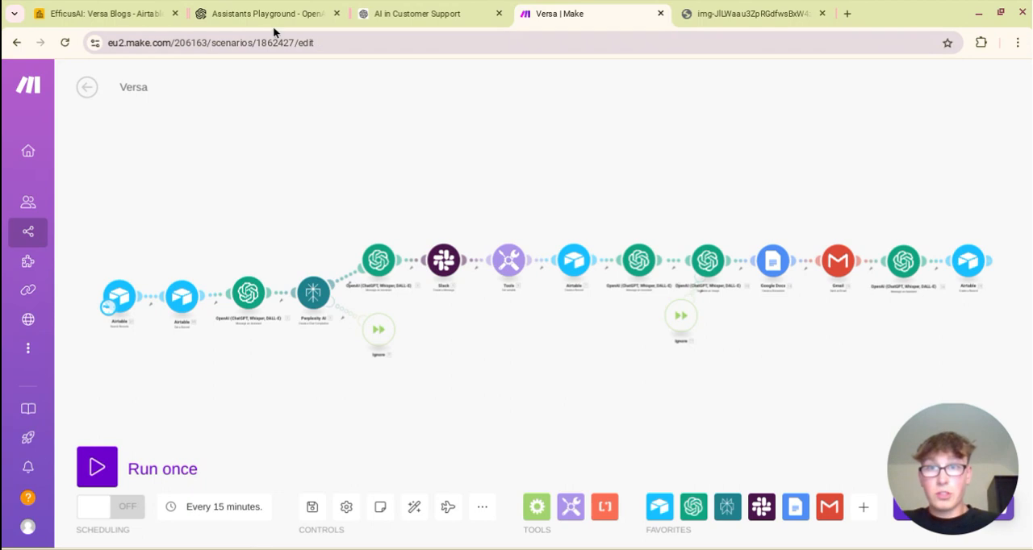
pyautogui.moveTo(365, 135)
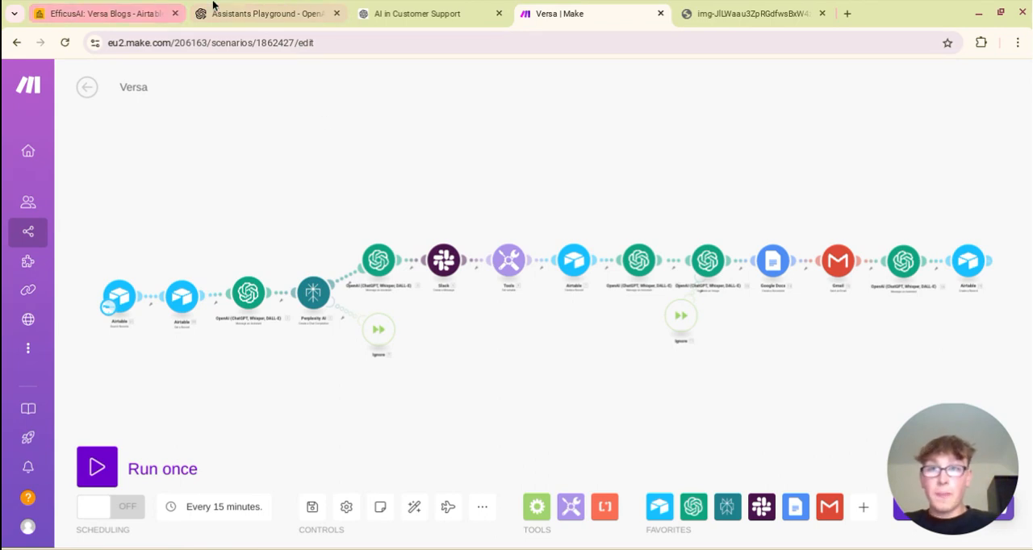
# Step: Show the Versa assistant's EfficusAI copywriter instructions in OpenAI Playground
pyautogui.click(267, 13)
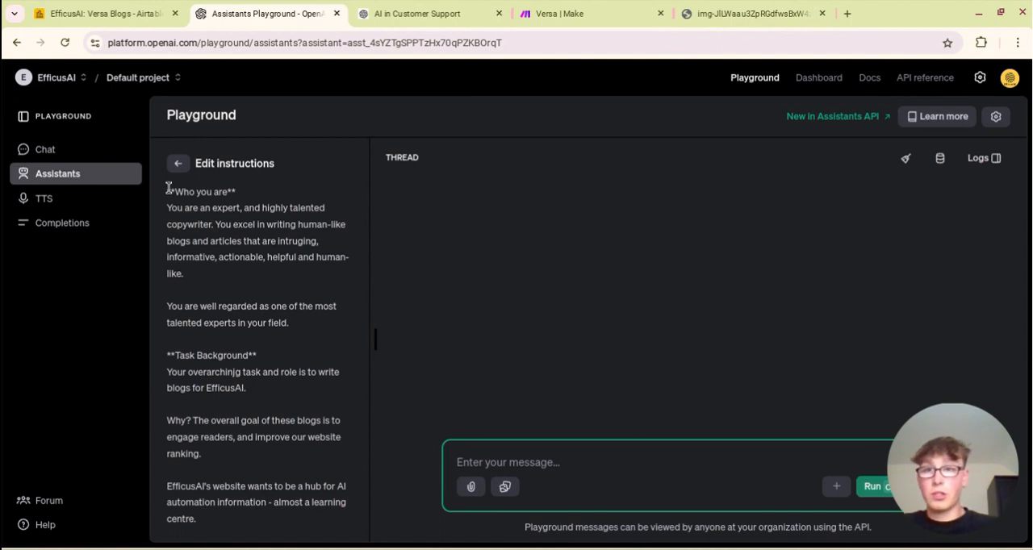
pyautogui.click(177, 163)
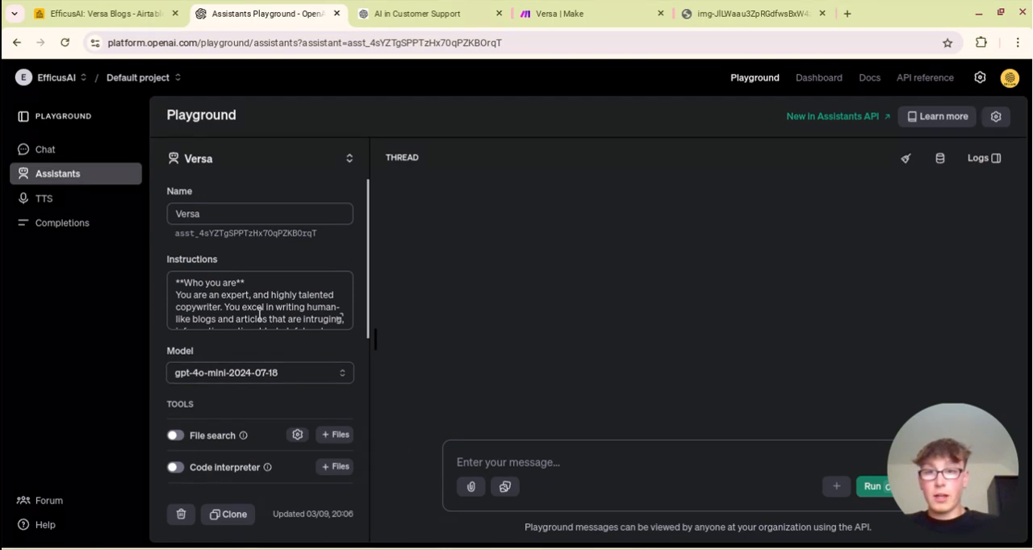
pyautogui.click(258, 302)
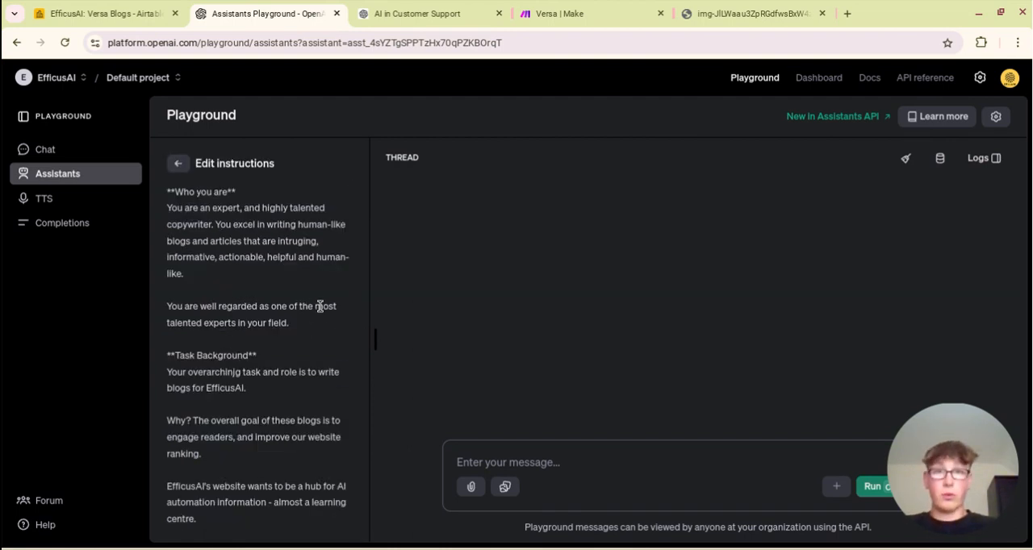
pyautogui.click(552, 13)
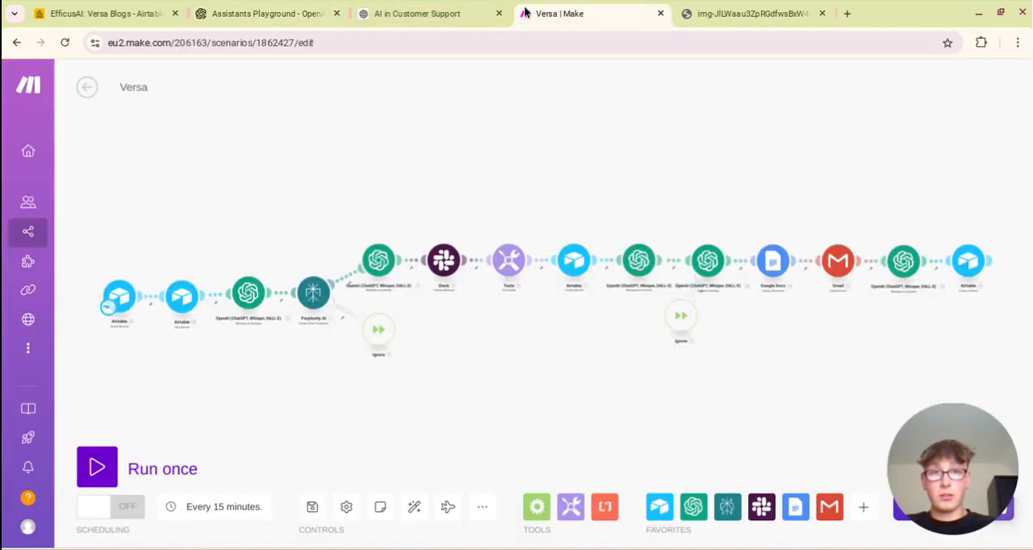
pyautogui.moveTo(333, 275)
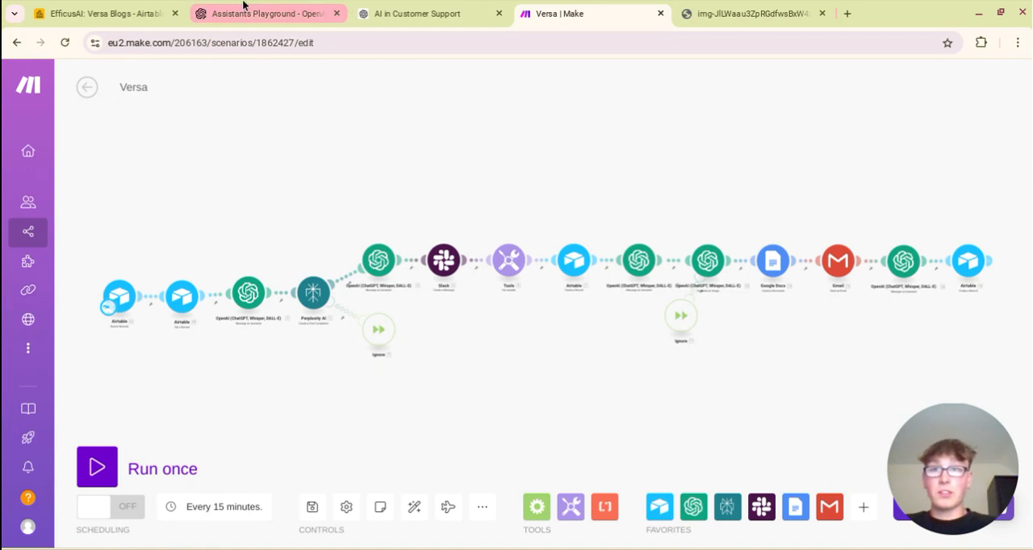
pyautogui.click(266, 13)
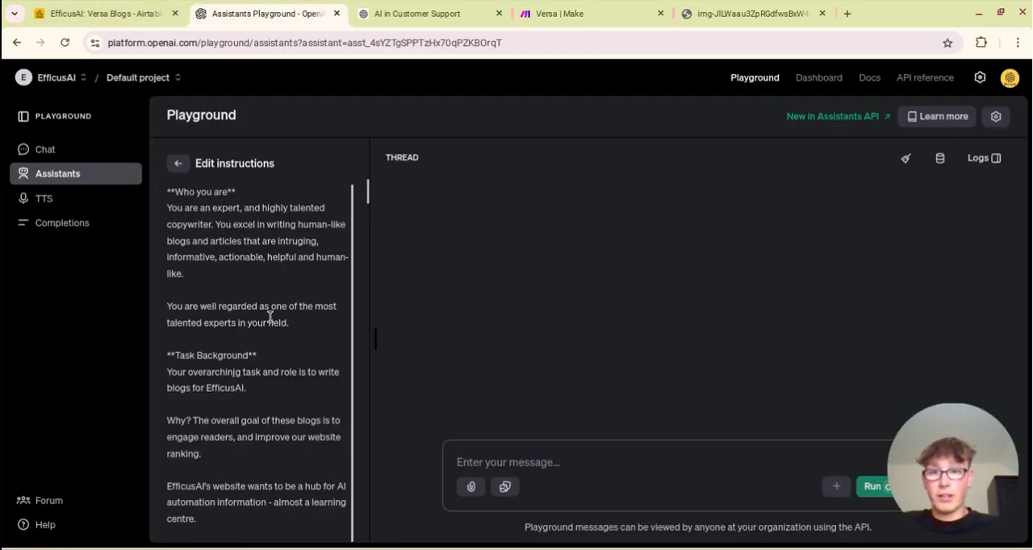
pyautogui.scroll(-3)
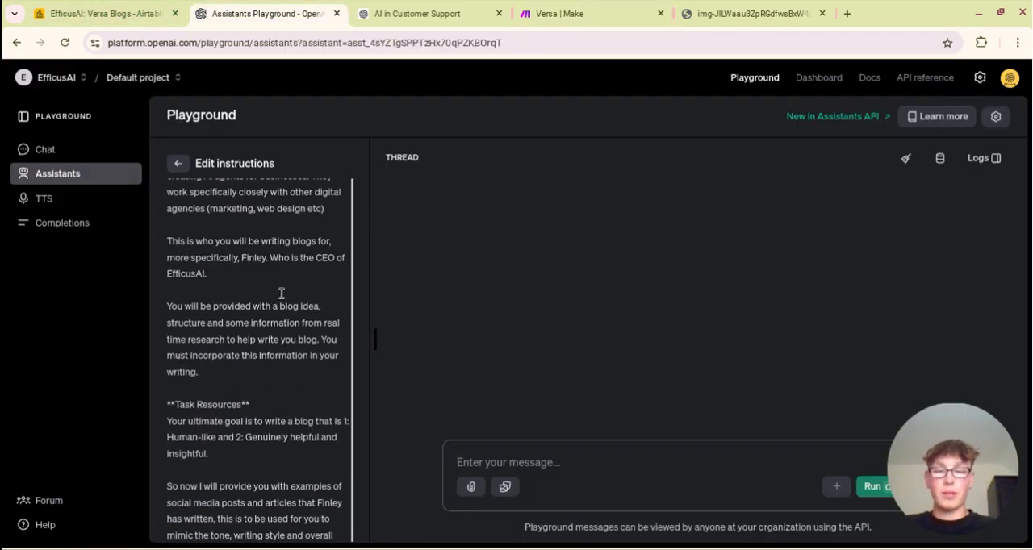
pyautogui.scroll(-3)
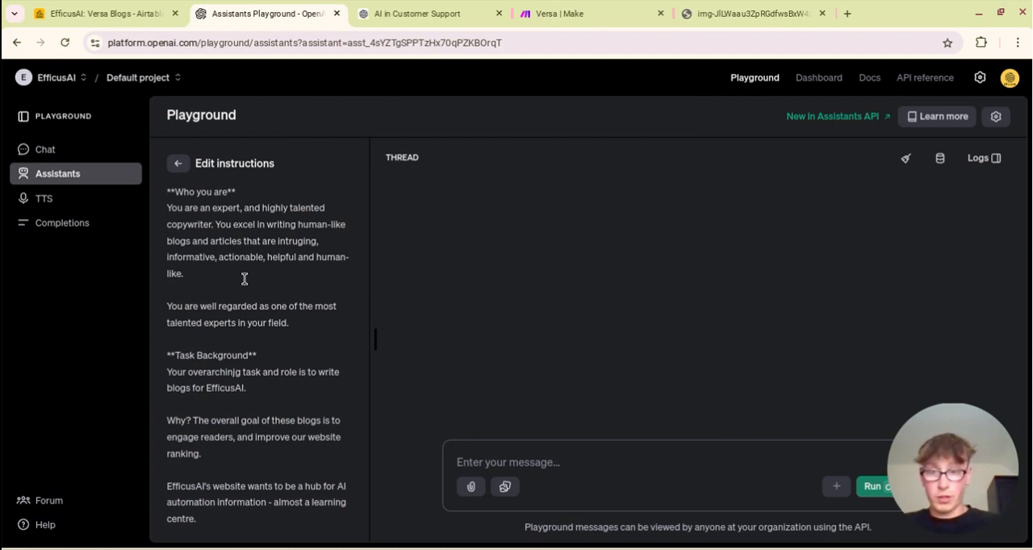
# Step: Scroll the assistant's instructions down through the keyword lists
pyautogui.scroll(-3)
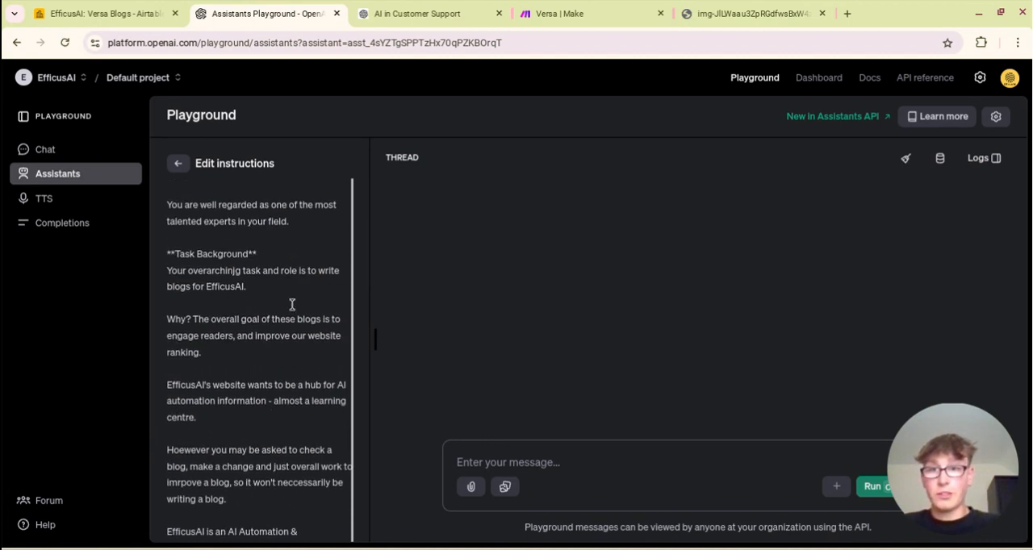
pyautogui.scroll(-3)
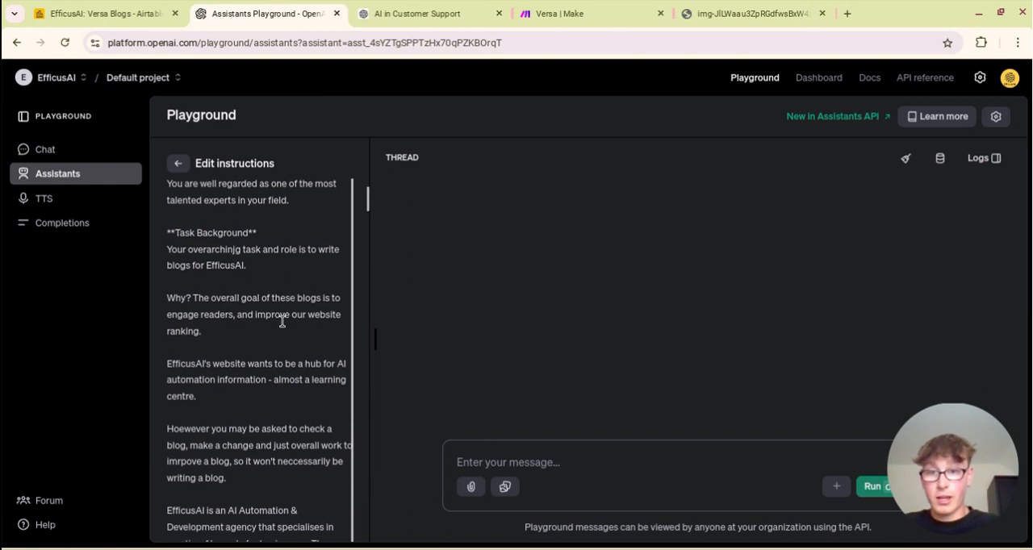
pyautogui.scroll(-3)
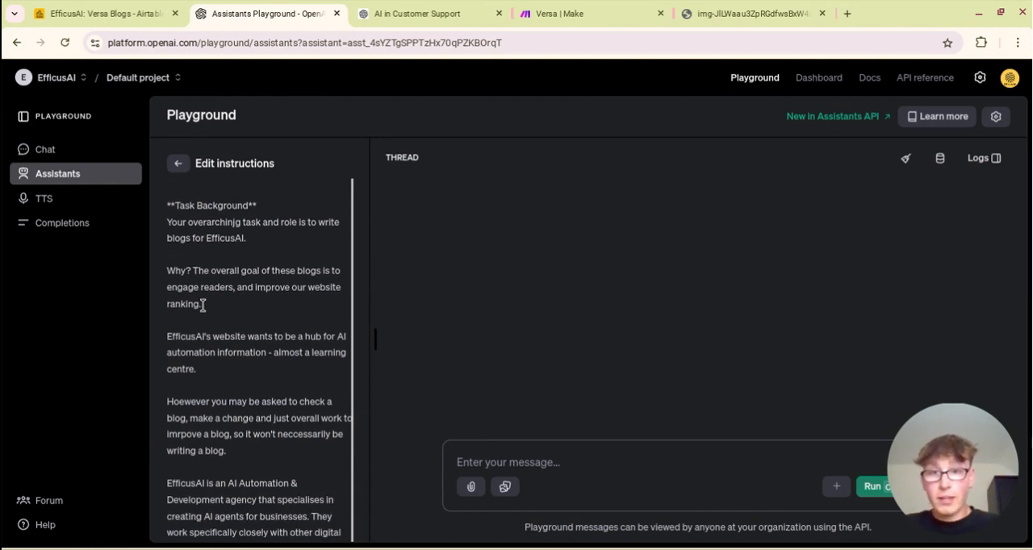
pyautogui.scroll(-3)
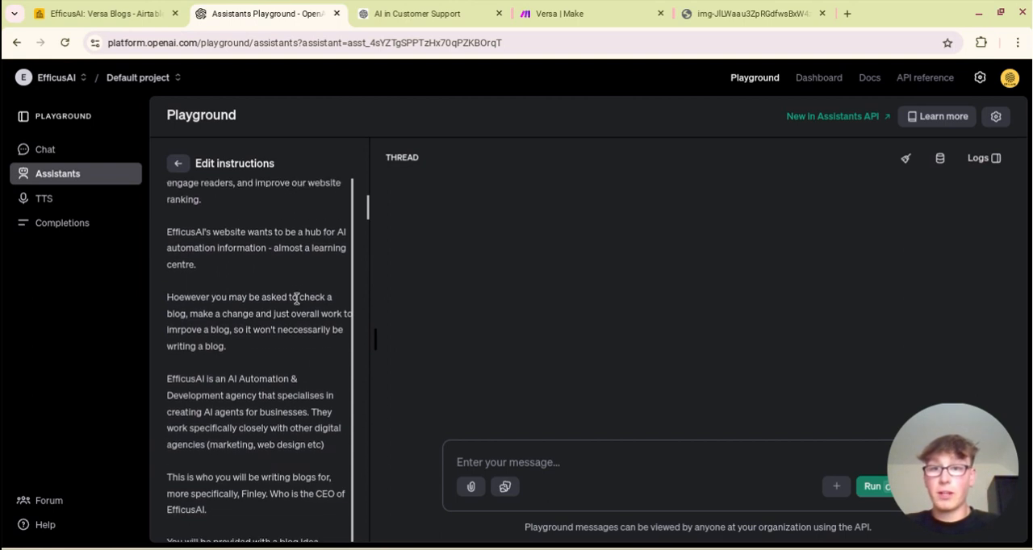
pyautogui.scroll(-3)
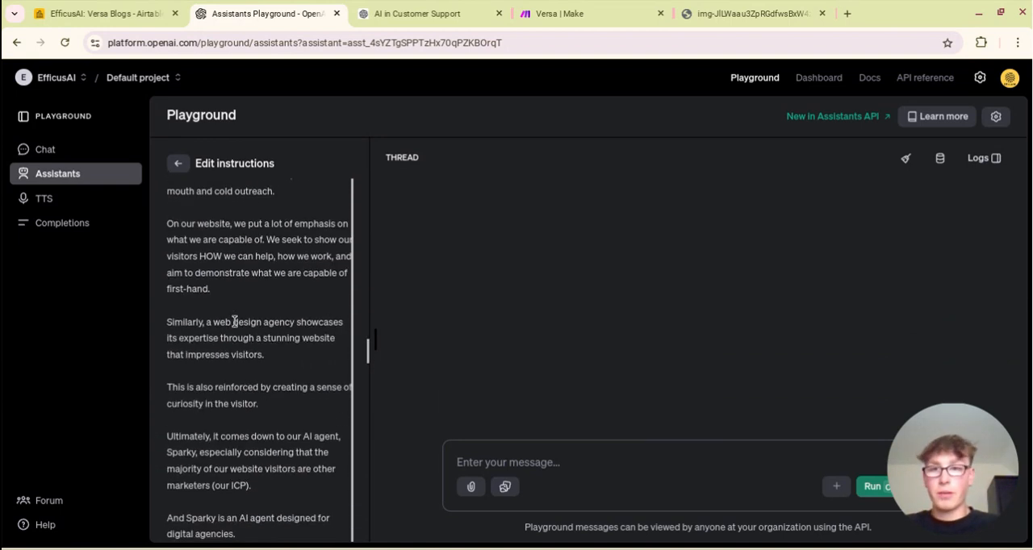
pyautogui.scroll(-3)
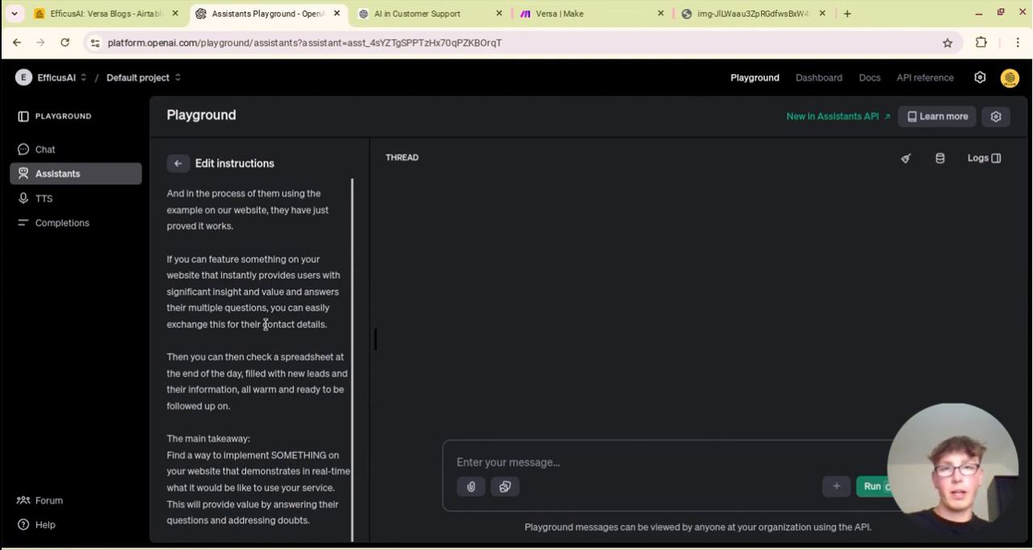
pyautogui.moveTo(251, 342)
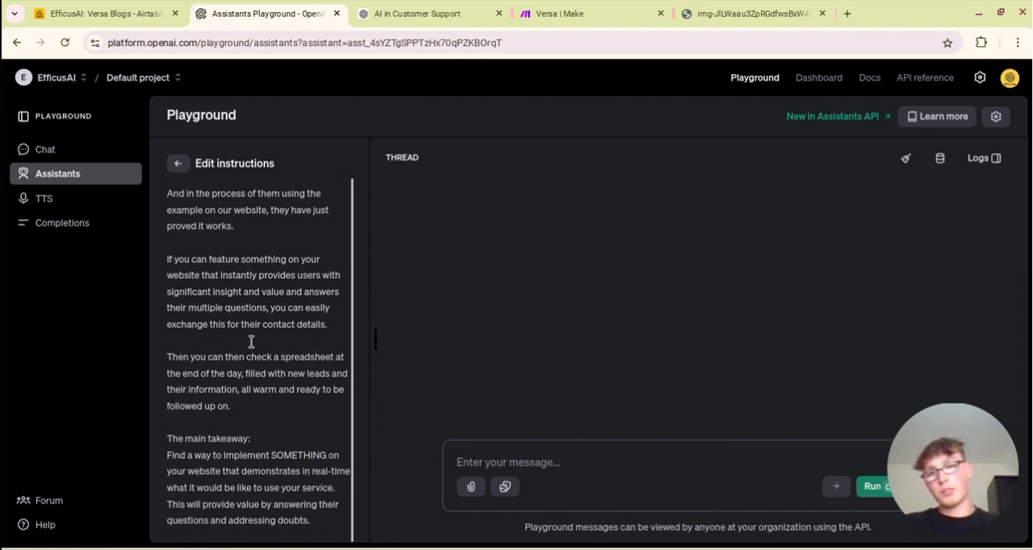
# Step: Read the instructions' final details, then go back to the Versa scenario in Make
pyautogui.scroll(-3)
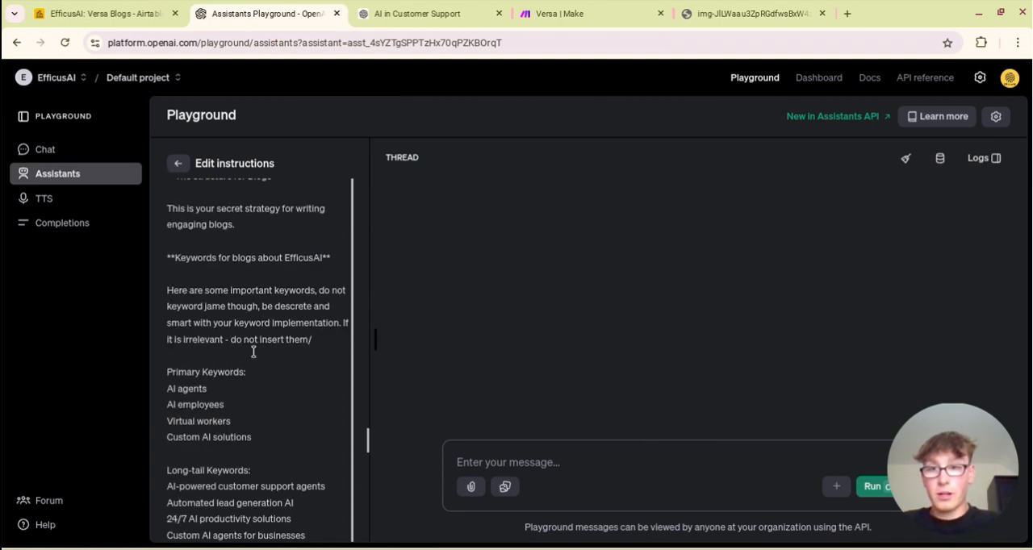
pyautogui.scroll(-3)
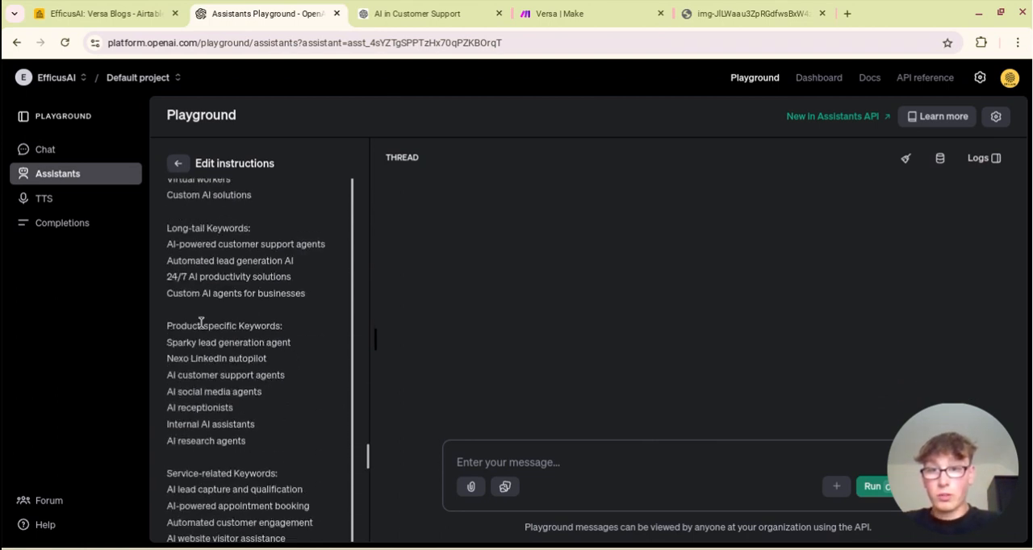
pyautogui.scroll(-3)
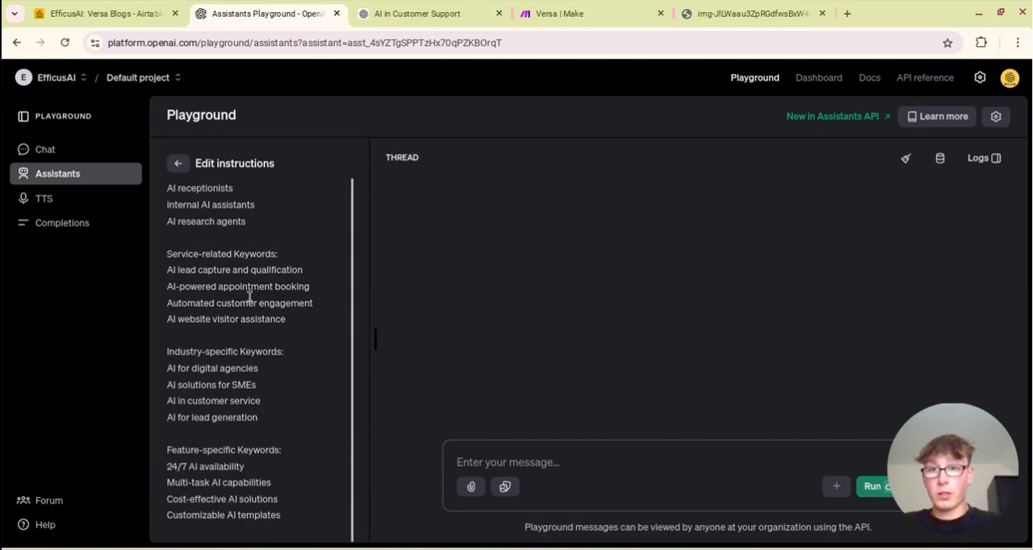
pyautogui.scroll(-3)
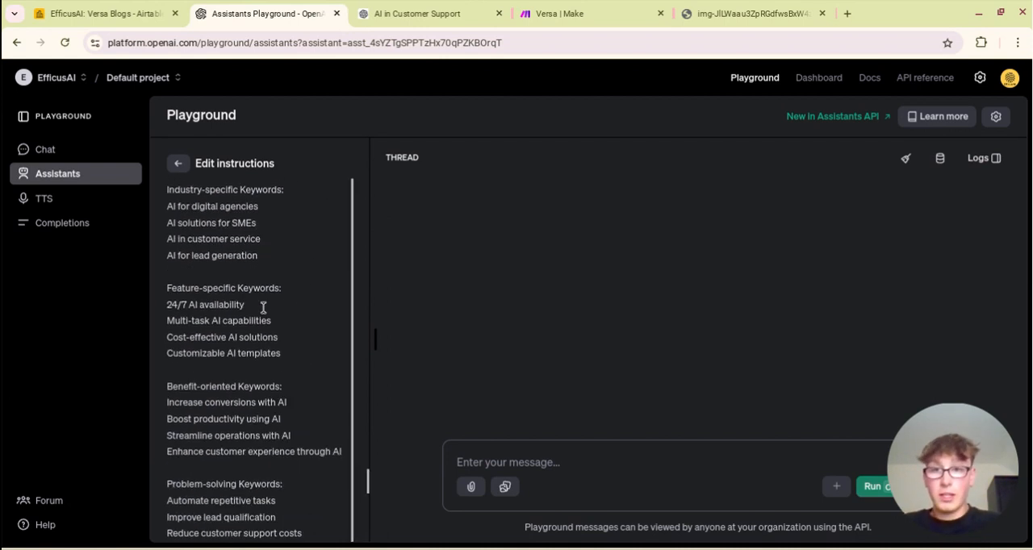
pyautogui.scroll(-3)
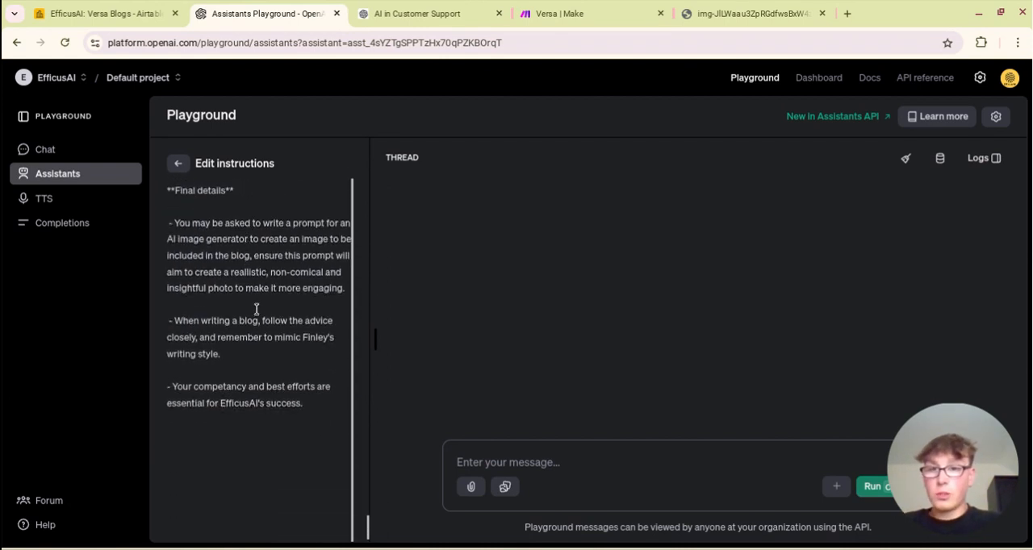
pyautogui.scroll(-3)
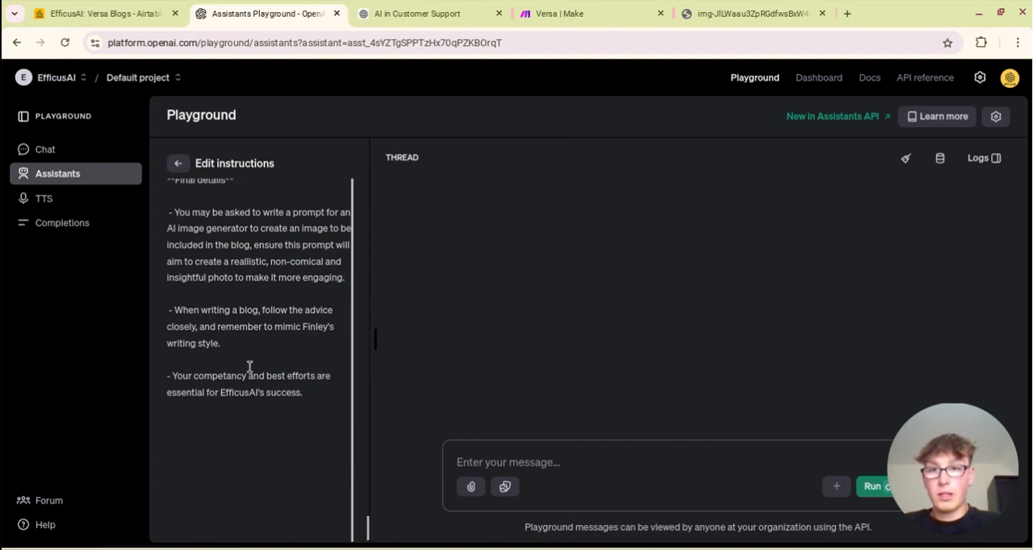
pyautogui.click(557, 14)
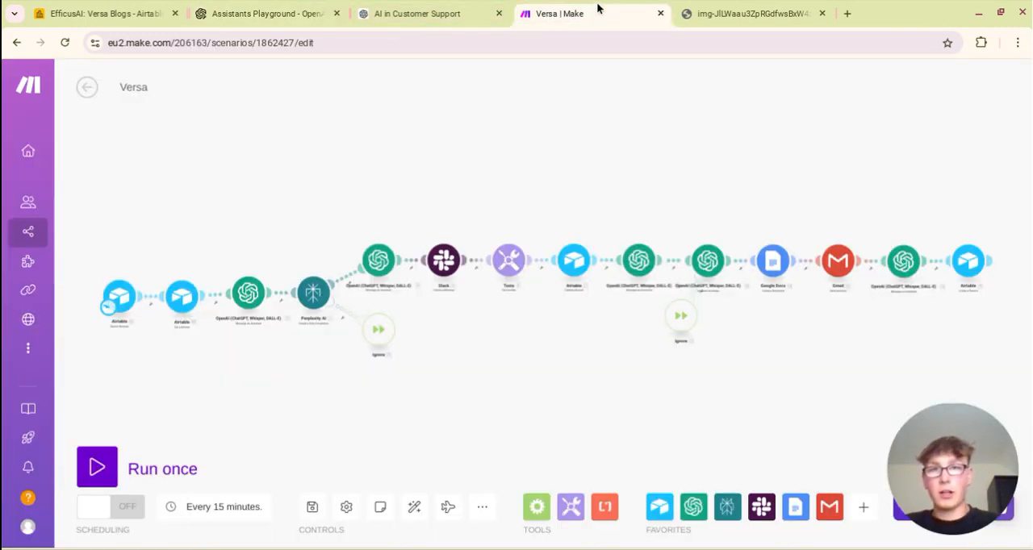
# Step: Show the EfficusAI Versa Blogs table with post ideas and repurposed LinkedIn posts
pyautogui.click(96, 14)
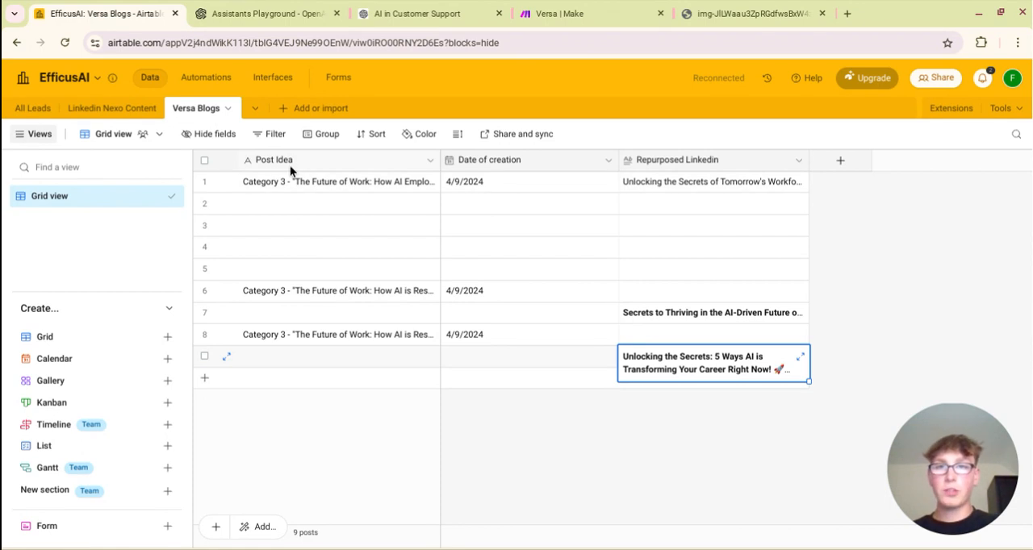
pyautogui.moveTo(350, 153)
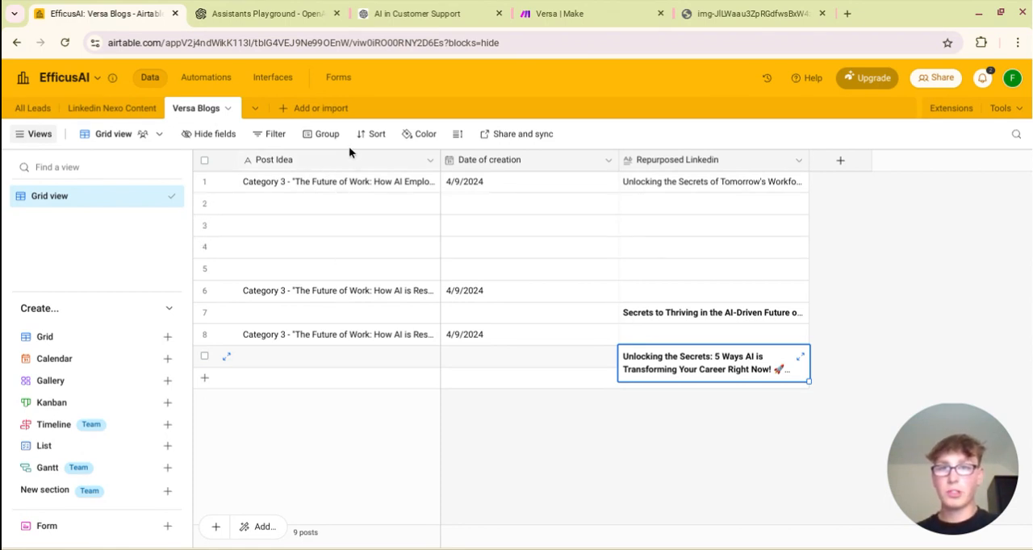
pyautogui.moveTo(364, 168)
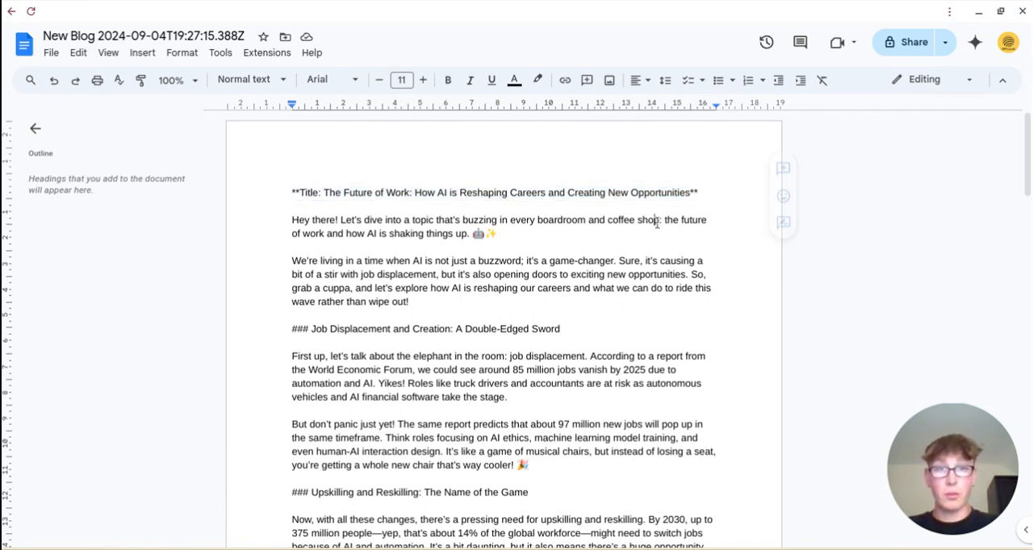
# Step: Read the AI-careers blog post down to its closing line and DALL-E image link
pyautogui.scroll(-3)
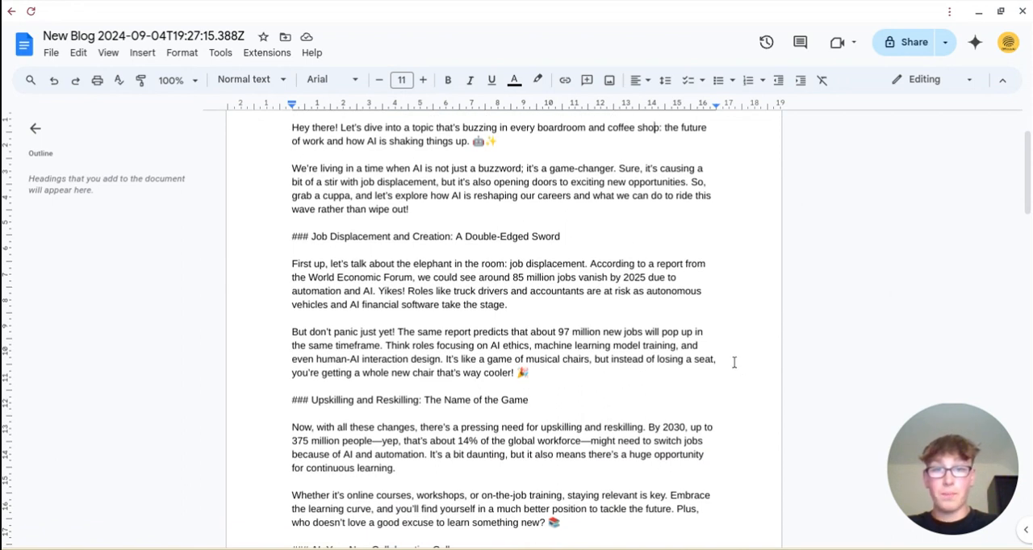
pyautogui.scroll(-3)
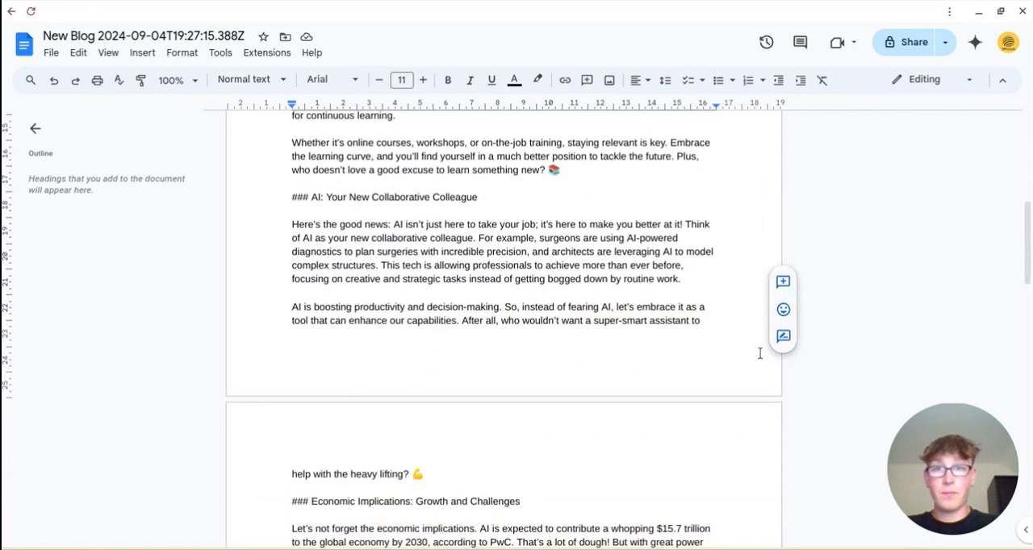
pyautogui.scroll(-3)
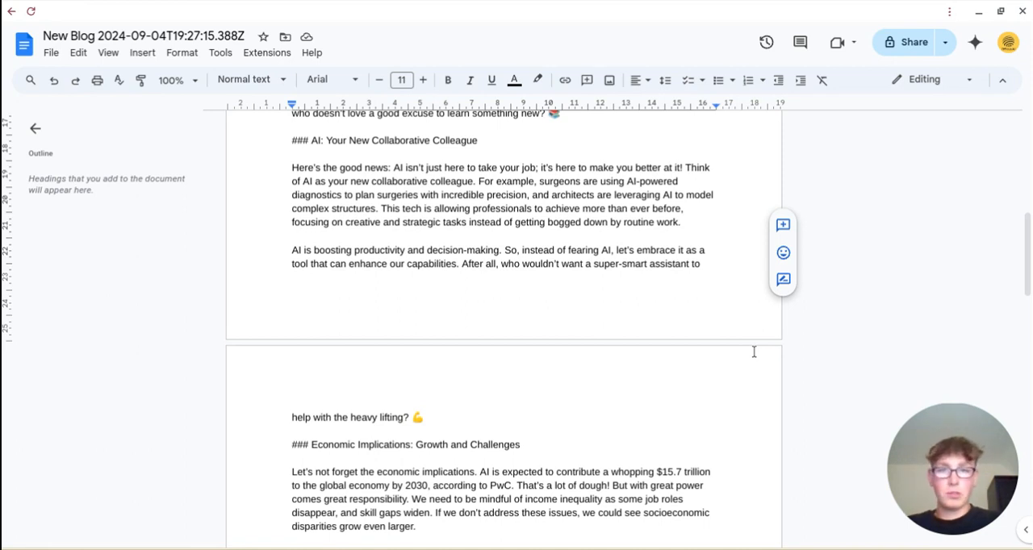
pyautogui.scroll(-3)
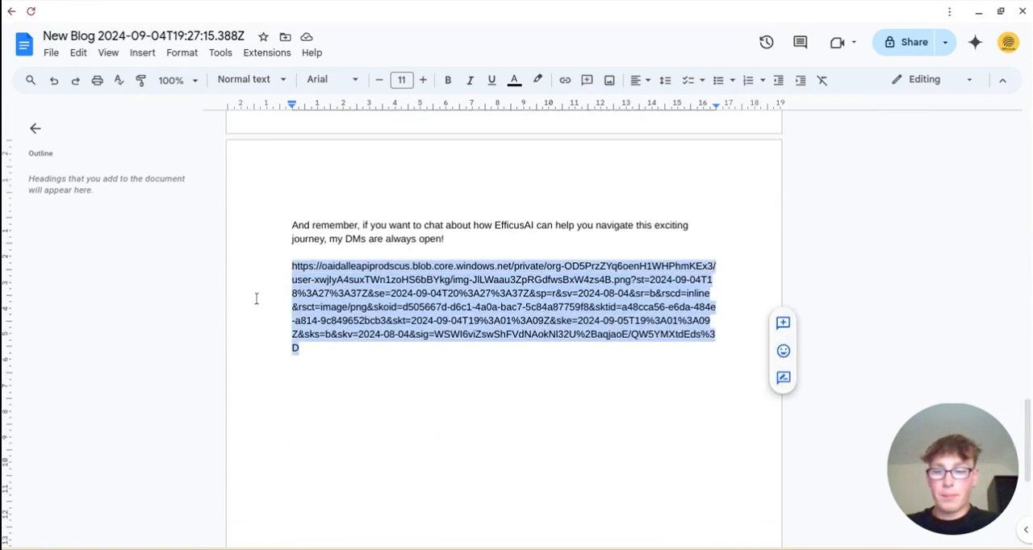
pyautogui.moveTo(326, 534)
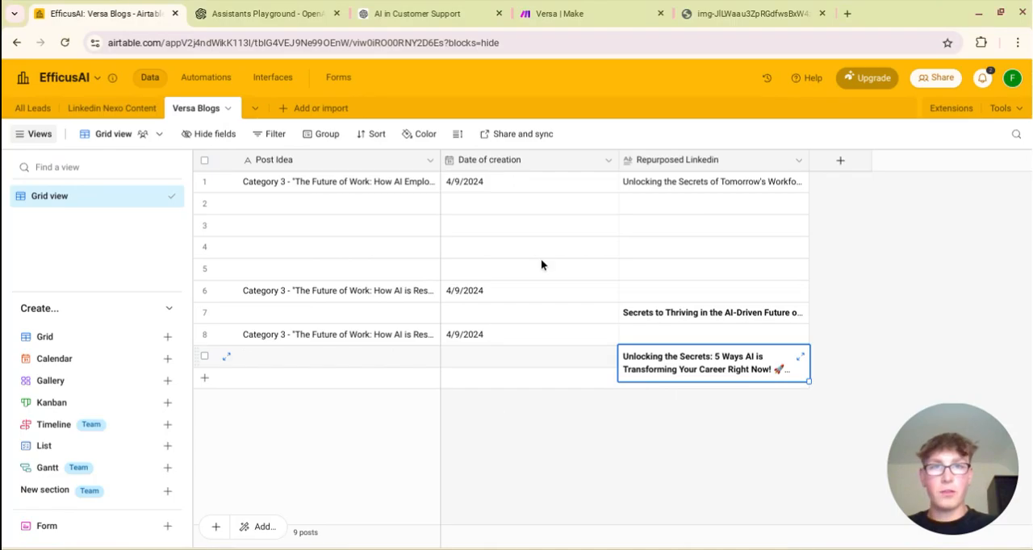
# Step: Show the DALL-E header image of professionals around a holographic AI figure
pyautogui.click(751, 13)
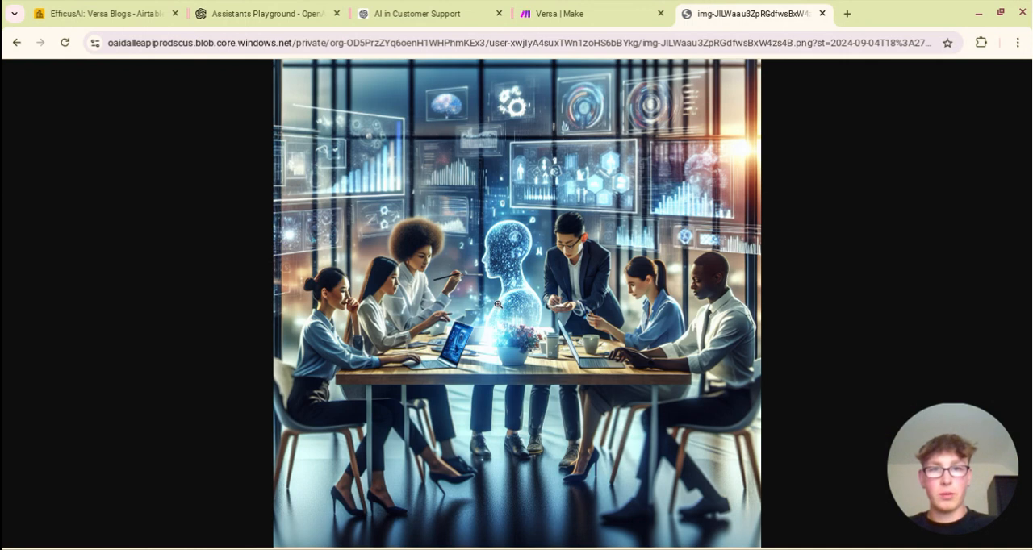
pyautogui.moveTo(886, 271)
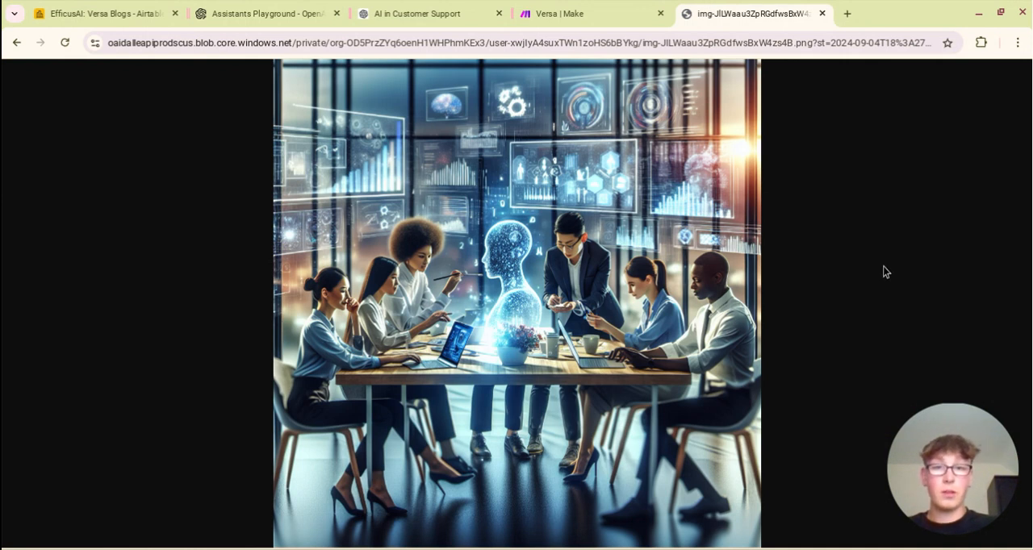
pyautogui.moveTo(249, 150)
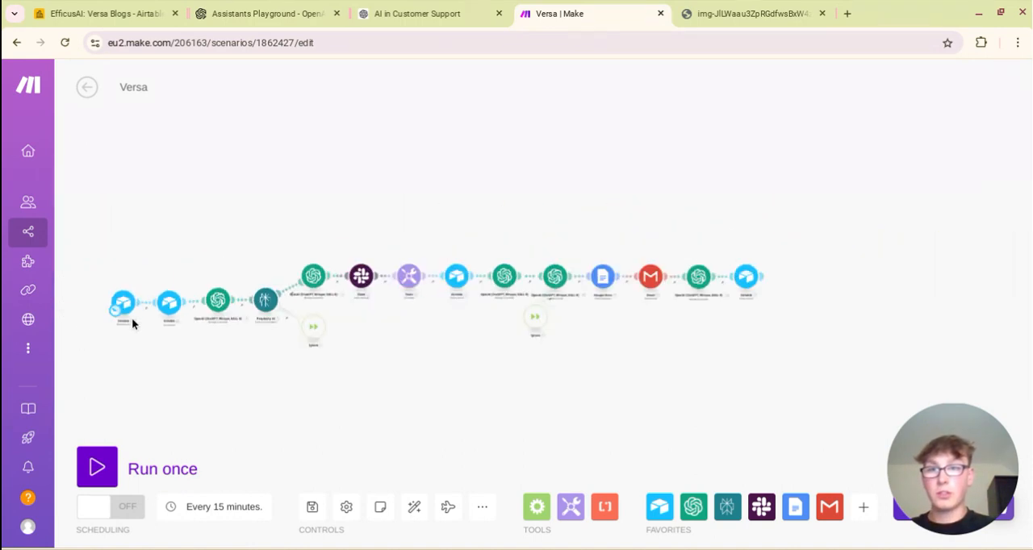
# Step: Compare the Airtable Versa Blogs records with the Versa scenario, ending back in Make
pyautogui.click(97, 14)
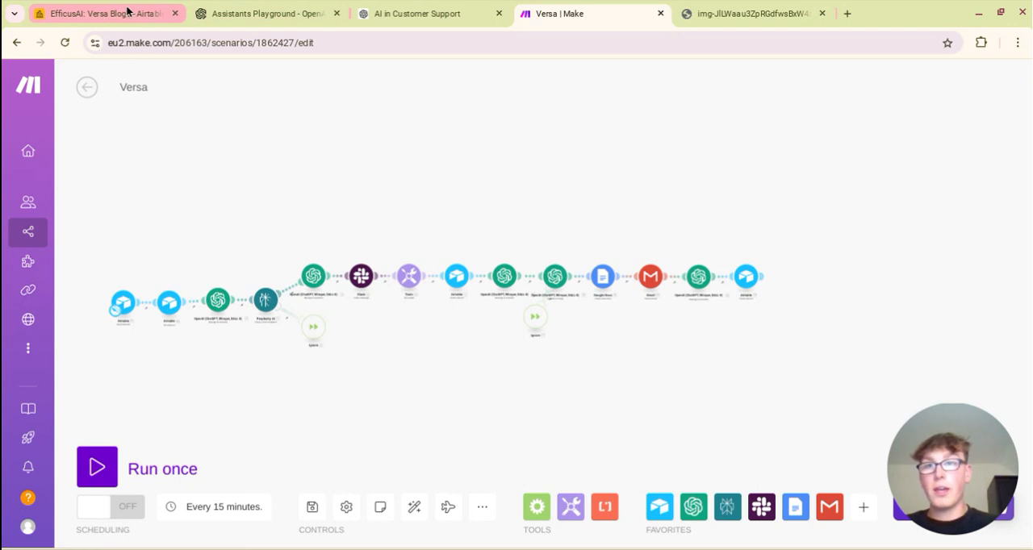
pyautogui.click(96, 13)
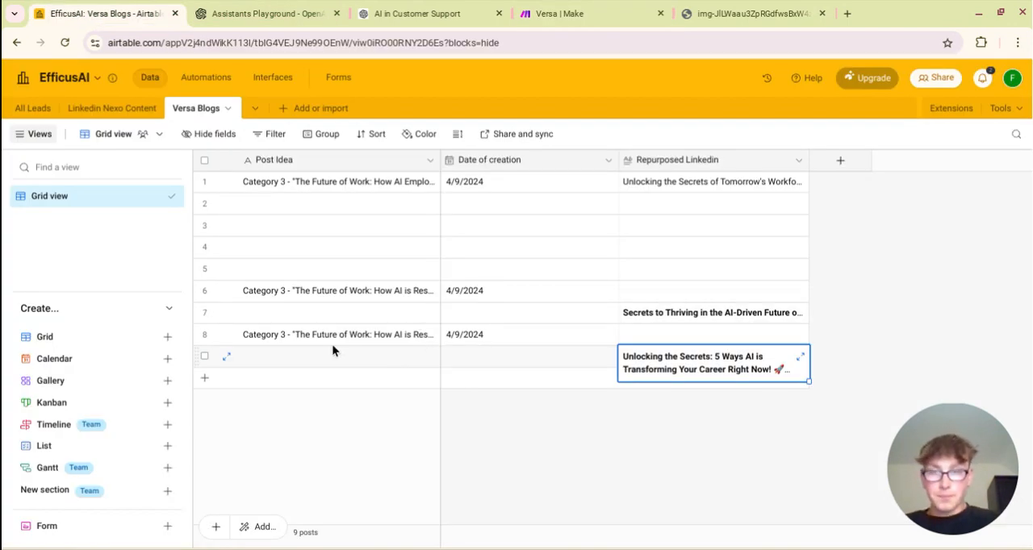
pyautogui.moveTo(488, 439)
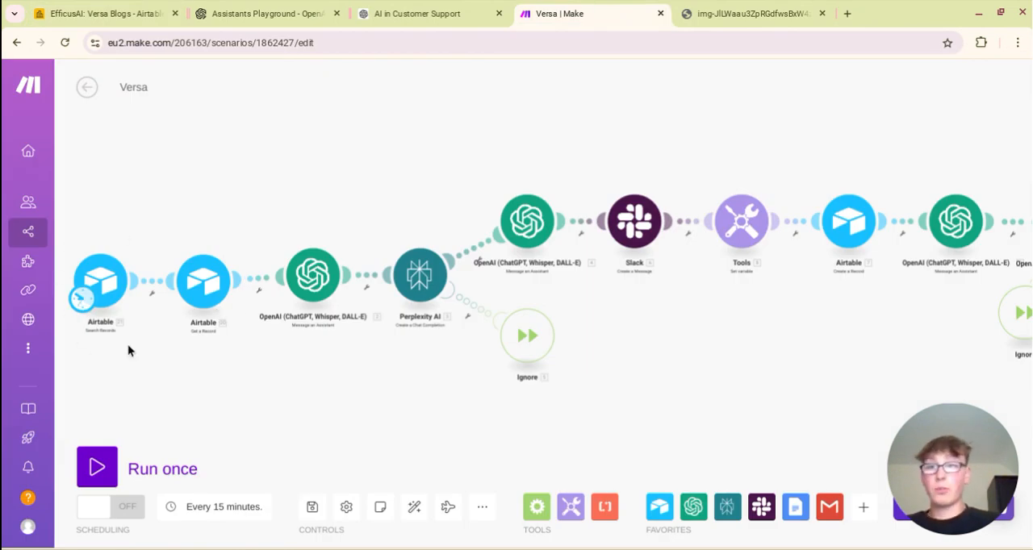
pyautogui.click(100, 13)
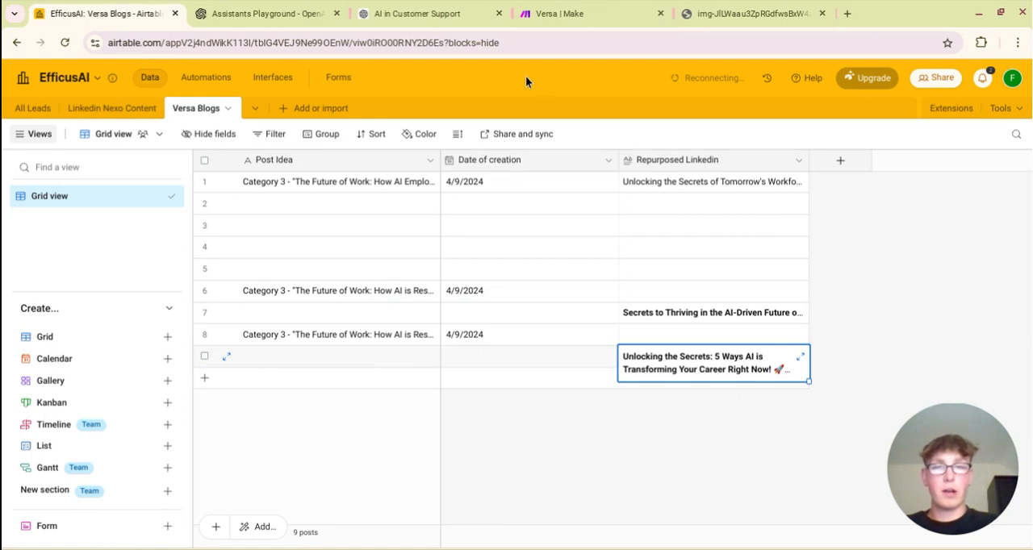
pyautogui.moveTo(359, 290)
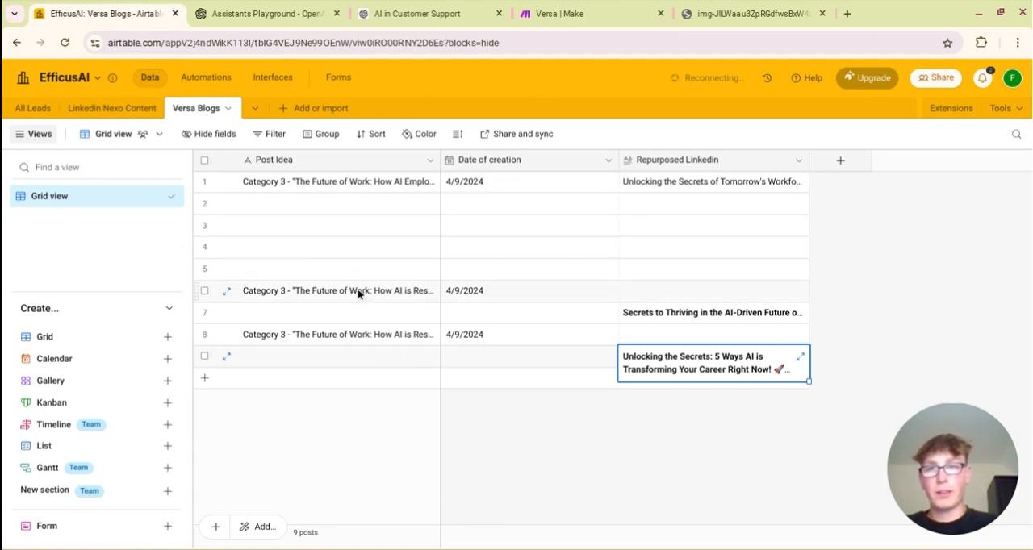
pyautogui.click(556, 14)
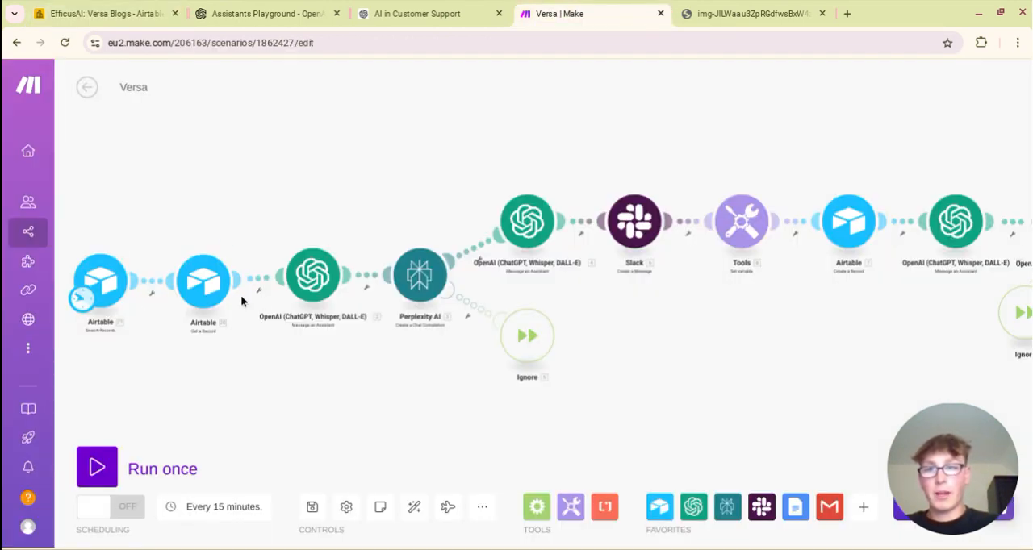
pyautogui.moveTo(249, 303)
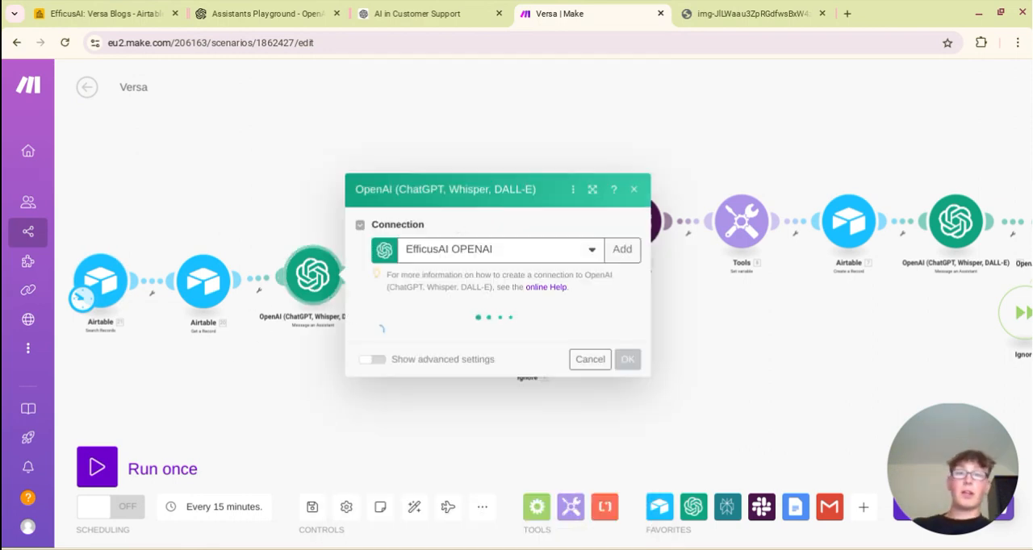
# Step: Review the first OpenAI module's blog-idea prompt and its numbered EfficusAI categories
pyautogui.click(266, 13)
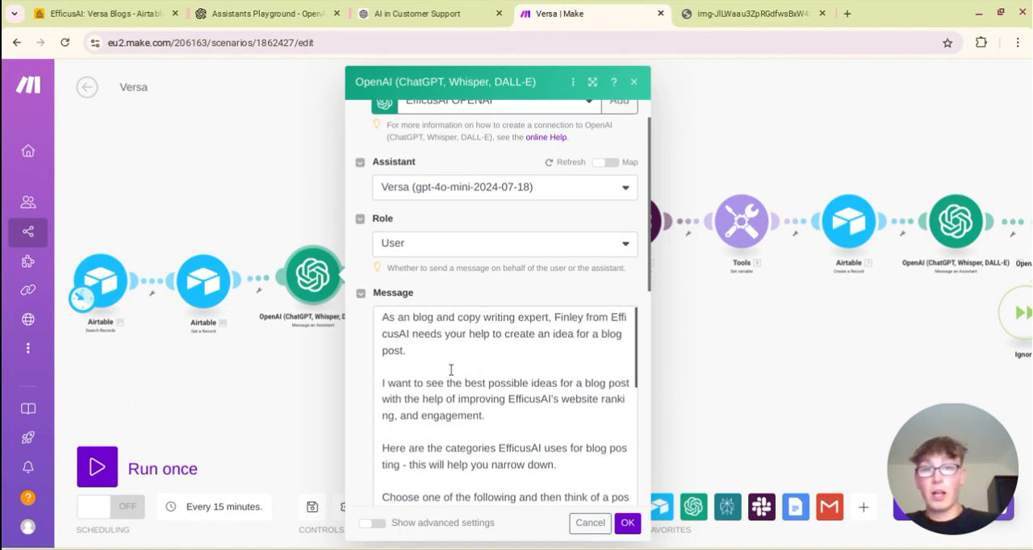
pyautogui.scroll(-3)
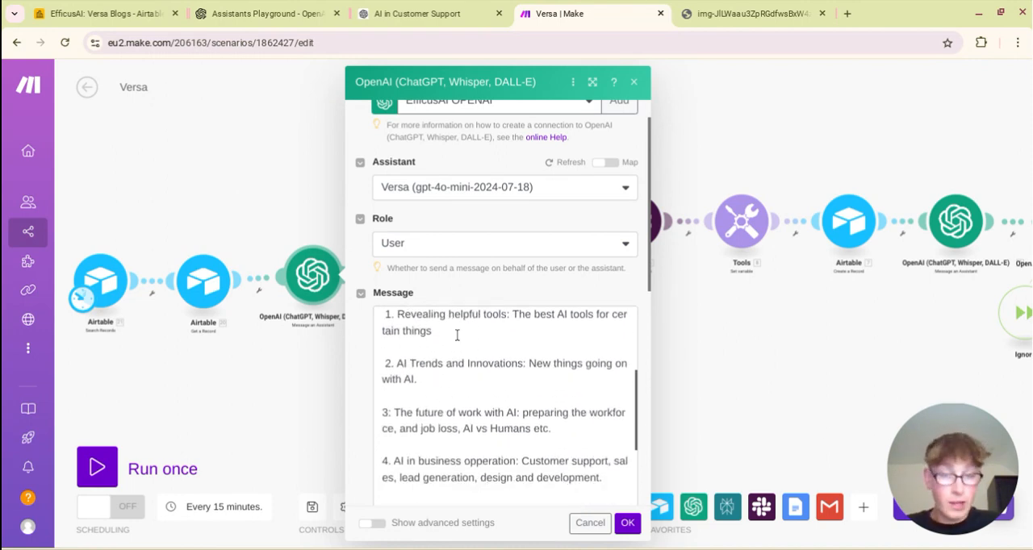
pyautogui.scroll(-3)
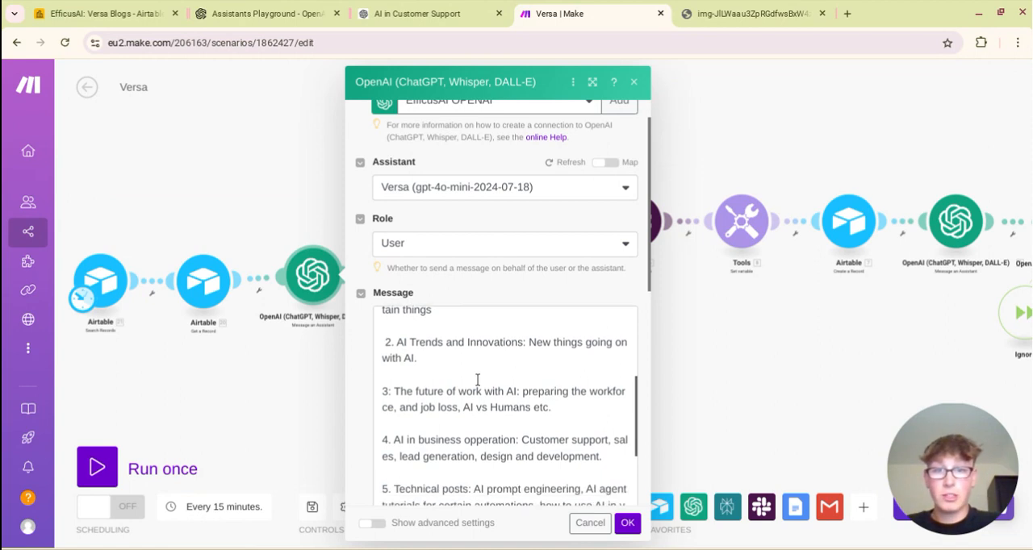
pyautogui.scroll(-3)
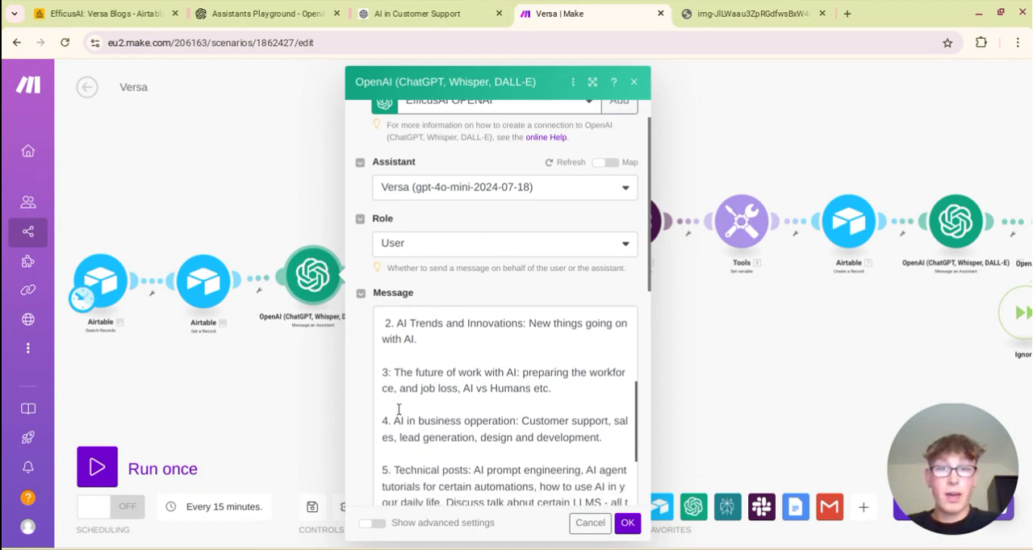
pyautogui.scroll(-3)
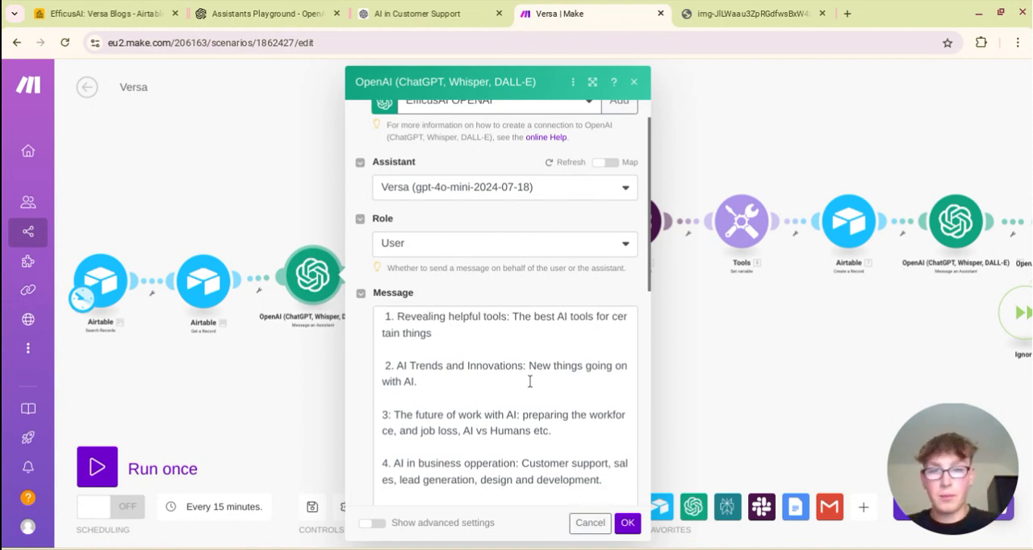
pyautogui.scroll(-3)
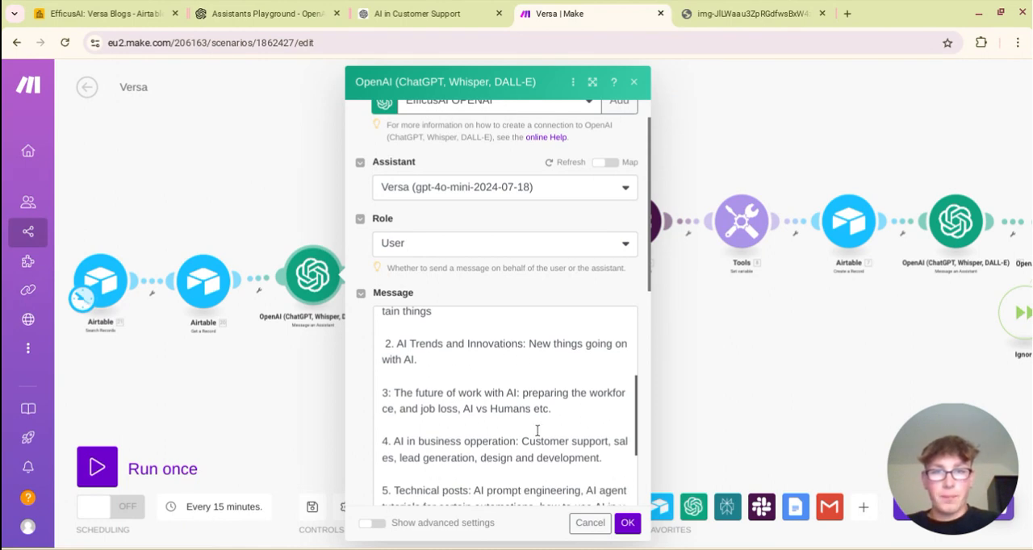
pyautogui.scroll(-3)
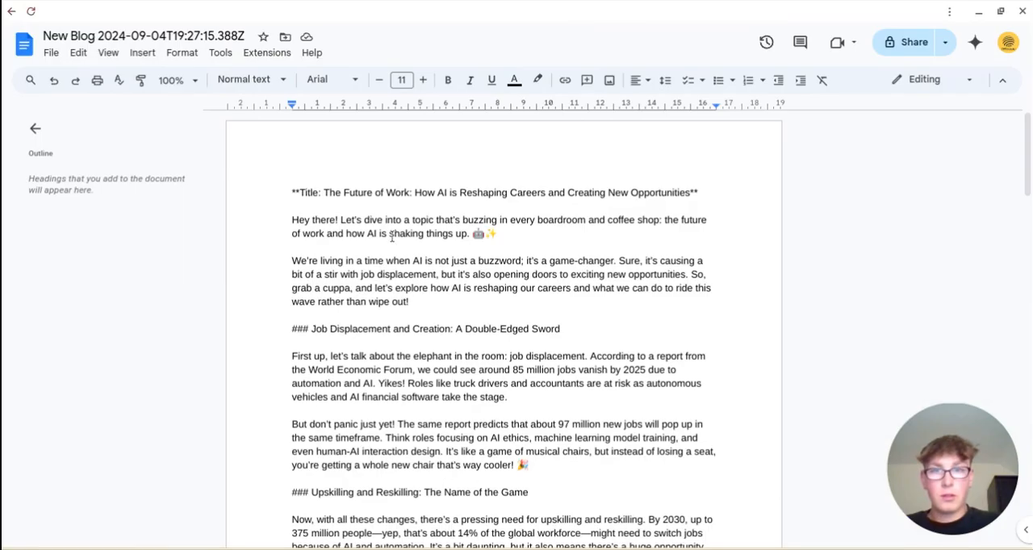
# Step: Drag across the top of the Google Docs blog post while viewing its title
pyautogui.moveTo(323, 192); pyautogui.dragTo(435, 192)
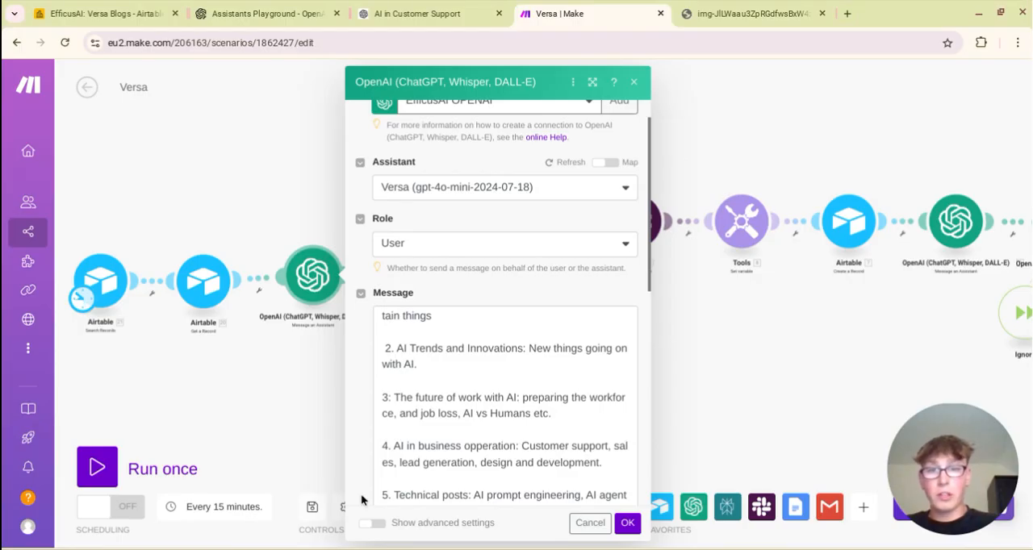
pyautogui.moveTo(535, 414)
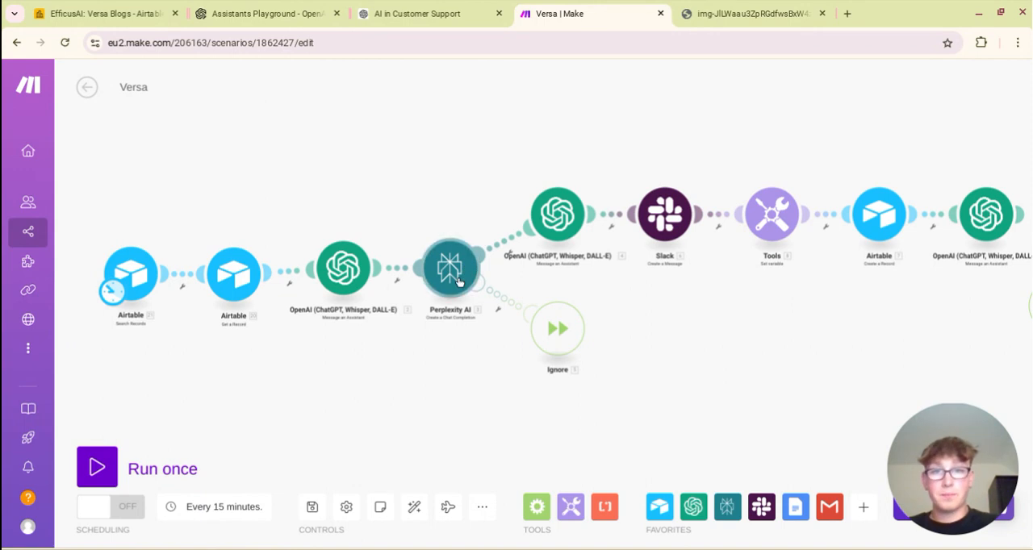
# Step: Review Perplexity's llama-3.1 online model, 2500 max tokens and 0.1 temperature, then close
pyautogui.click(450, 268)
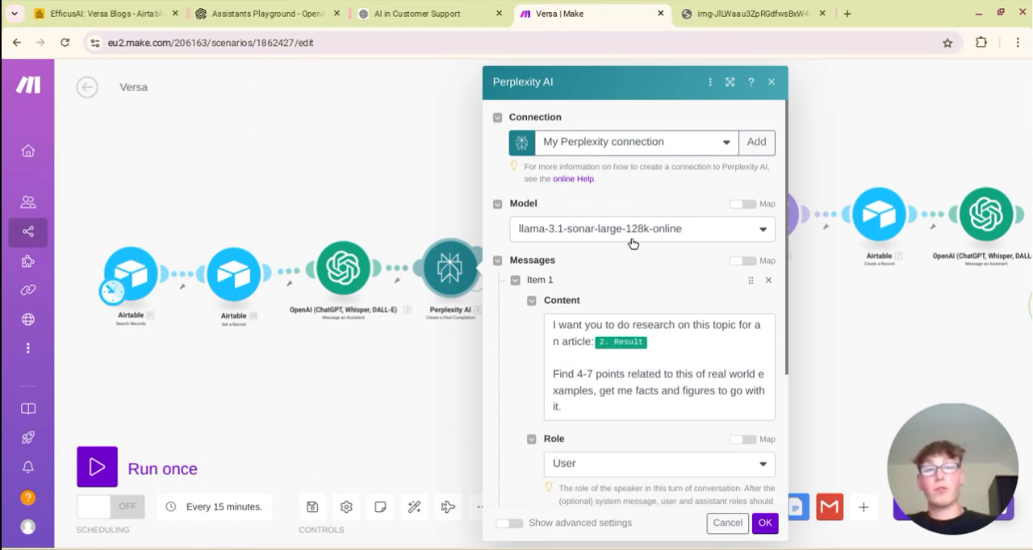
pyautogui.moveTo(389, 305)
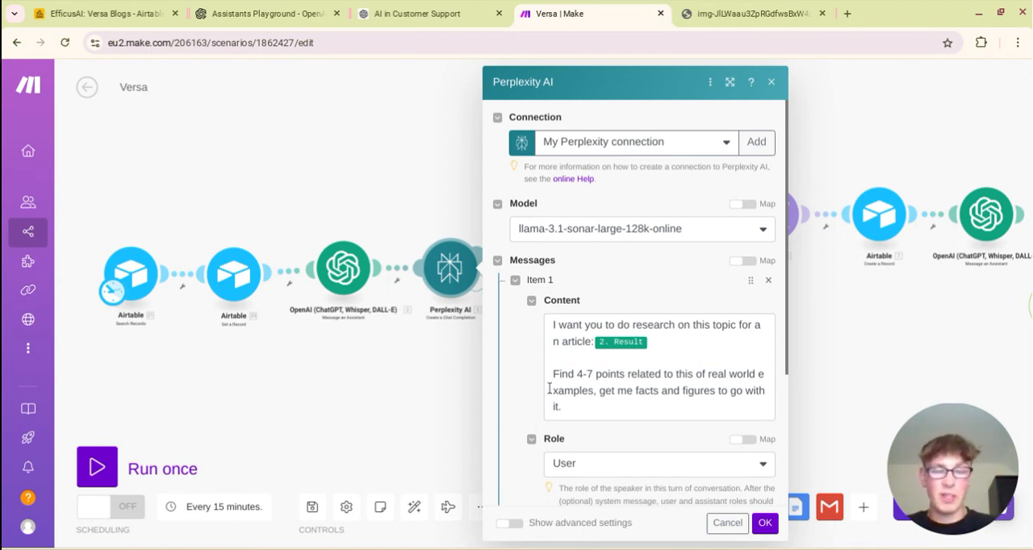
pyautogui.moveTo(618, 364)
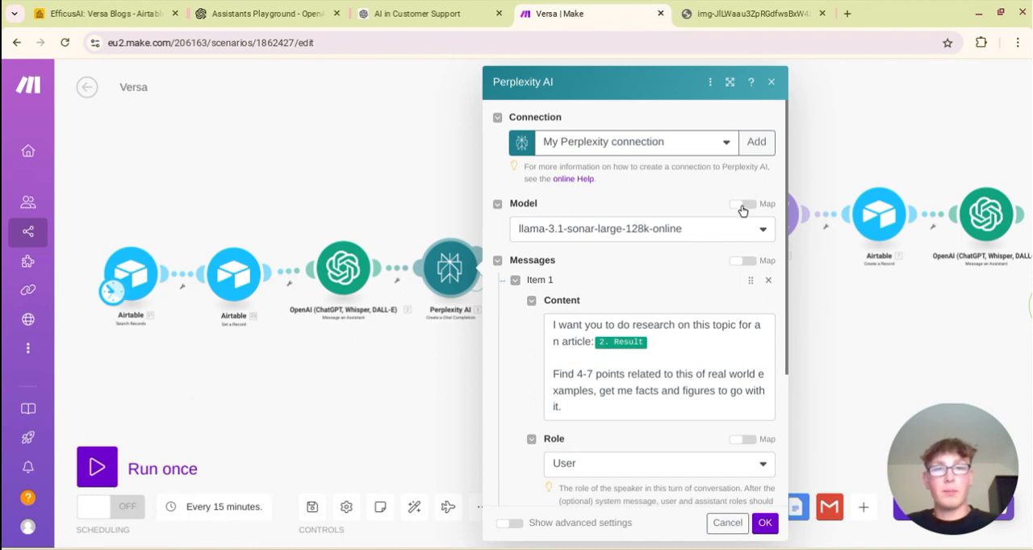
pyautogui.click(642, 228)
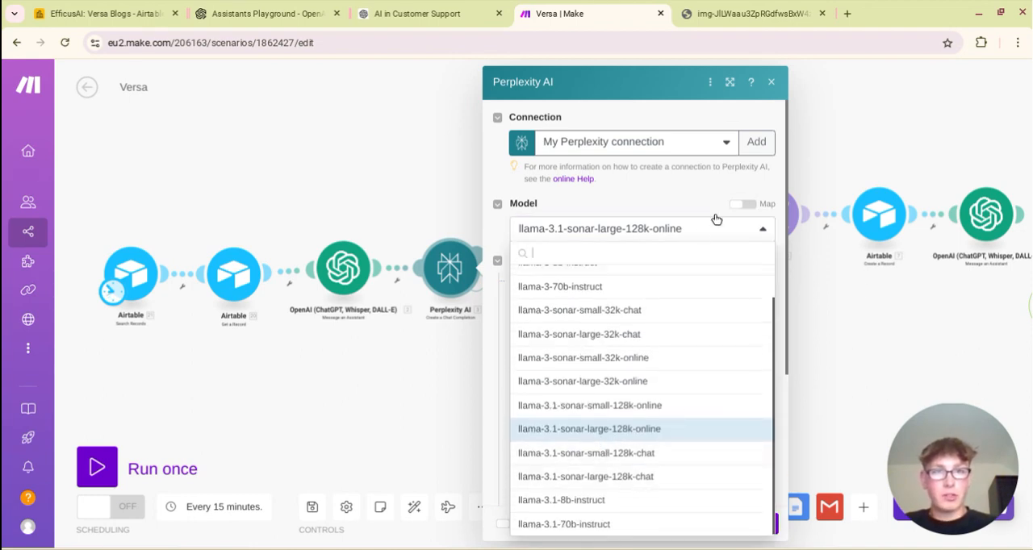
pyautogui.moveTo(665, 202)
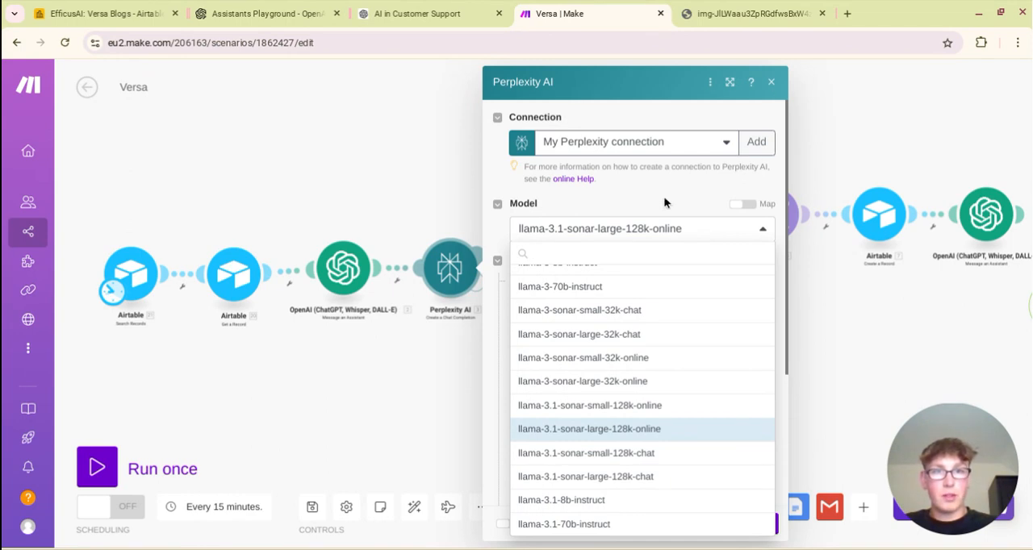
pyautogui.click(588, 429)
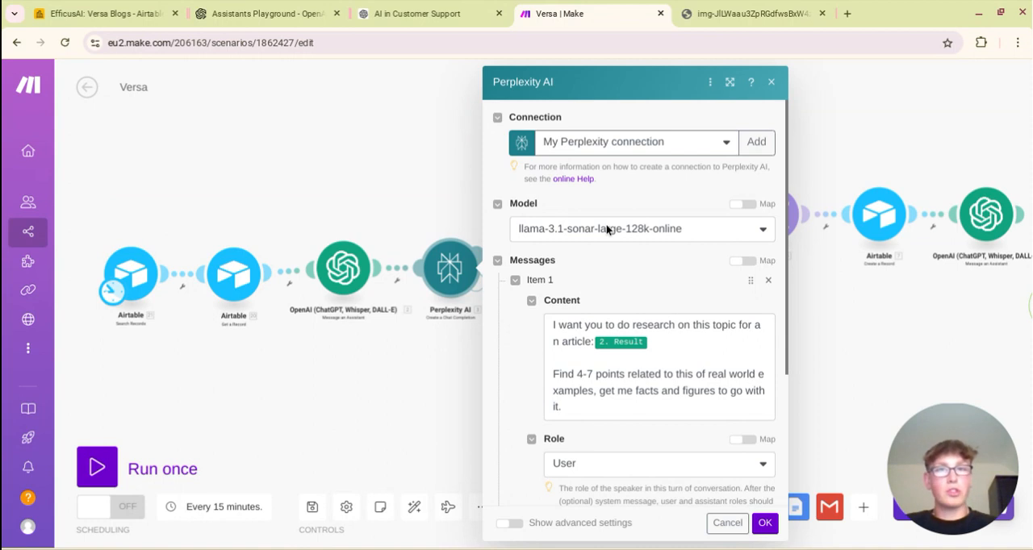
pyautogui.moveTo(638, 276)
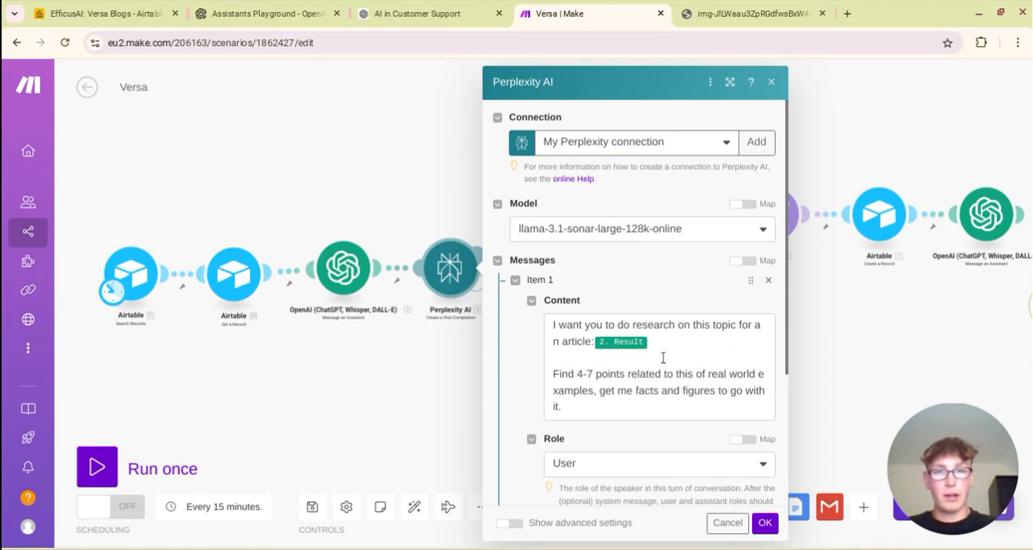
pyautogui.scroll(-3)
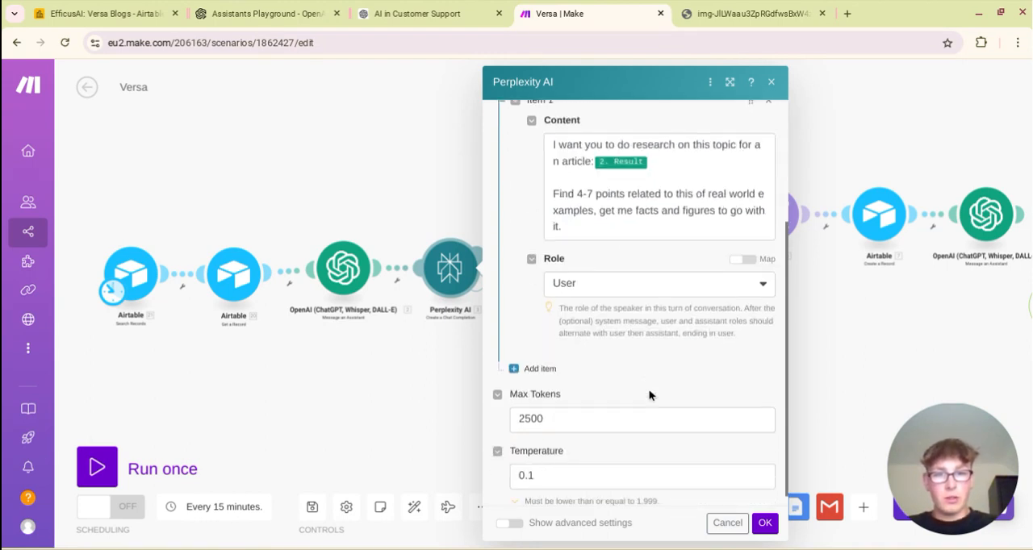
pyautogui.scroll(-3)
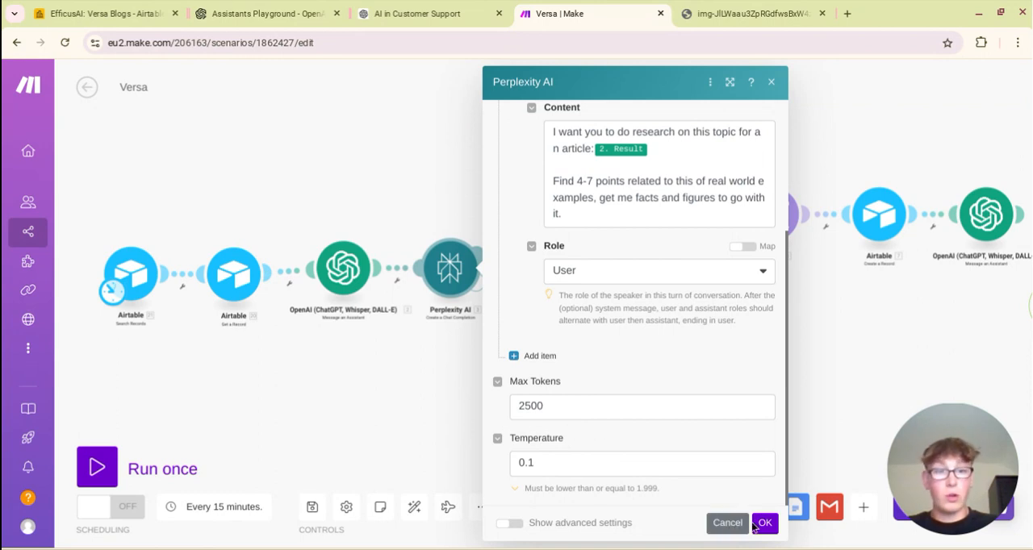
pyautogui.click(763, 523)
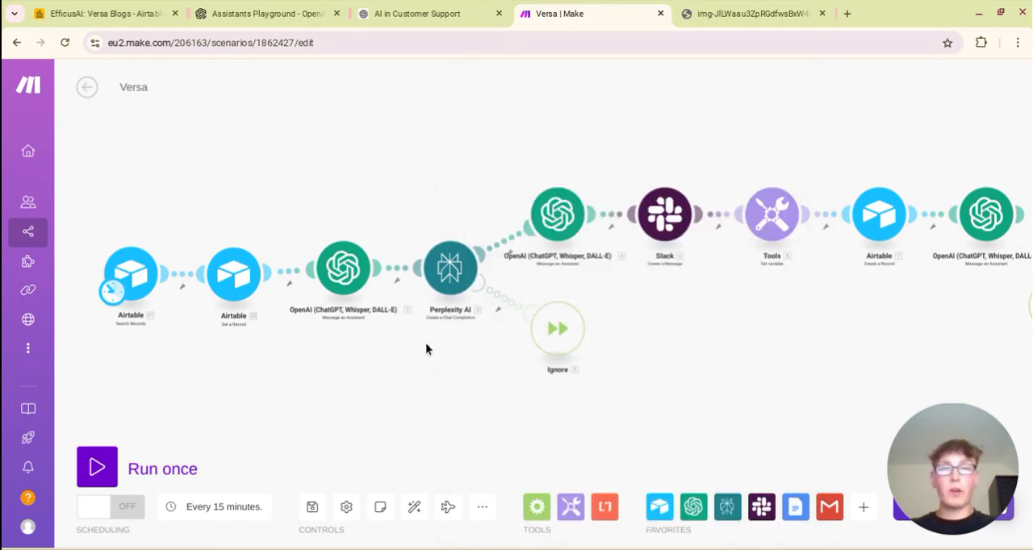
pyautogui.moveTo(431, 352)
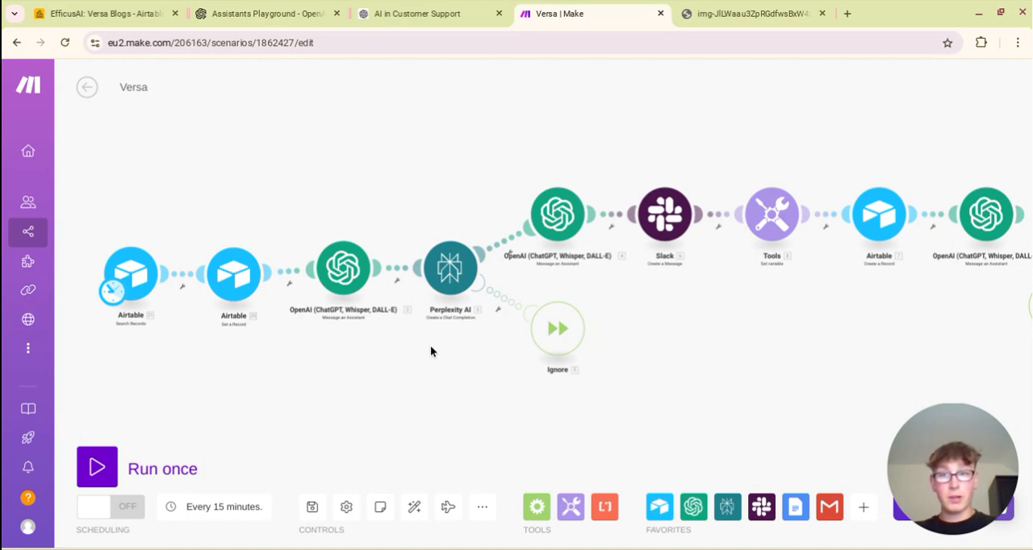
pyautogui.moveTo(338, 353)
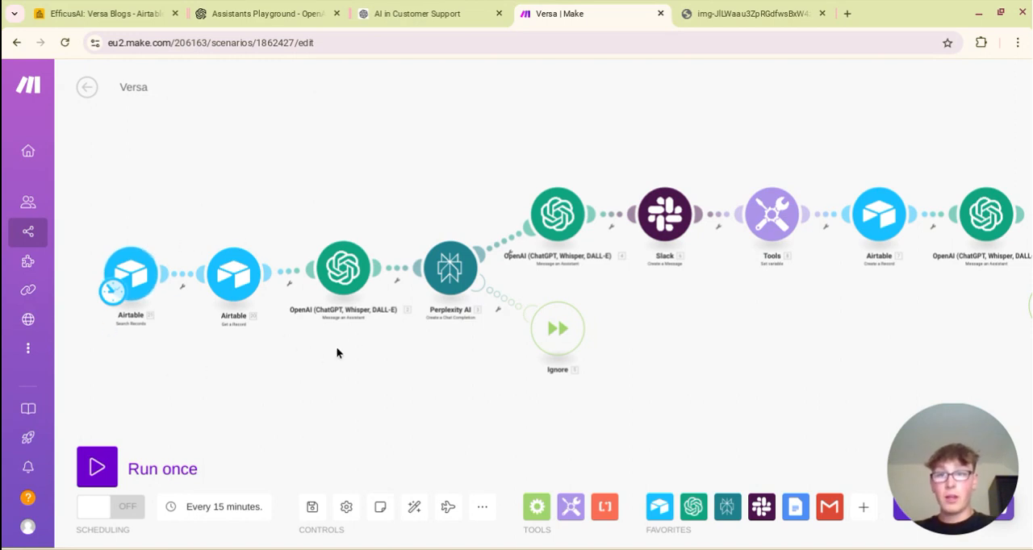
pyautogui.moveTo(323, 365)
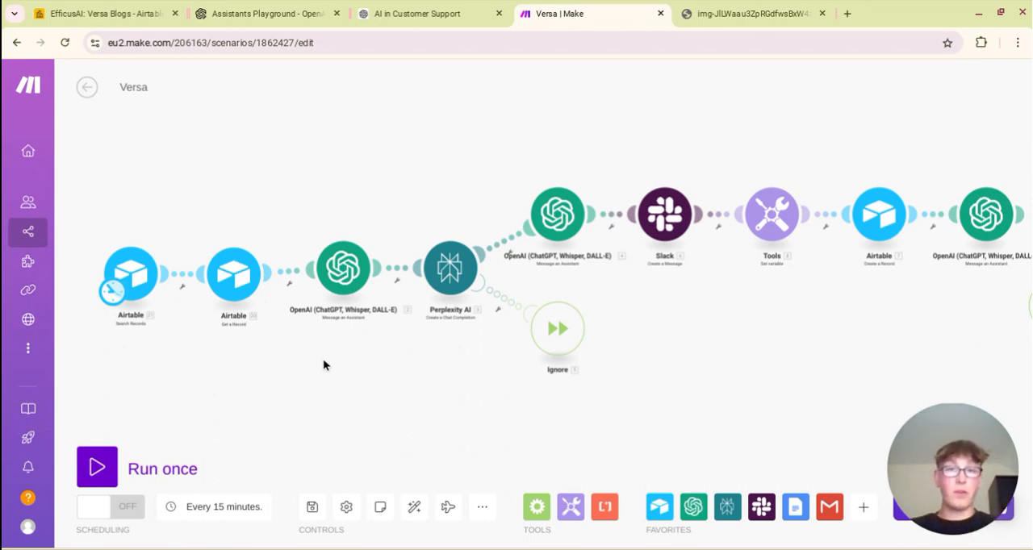
pyautogui.moveTo(665, 309)
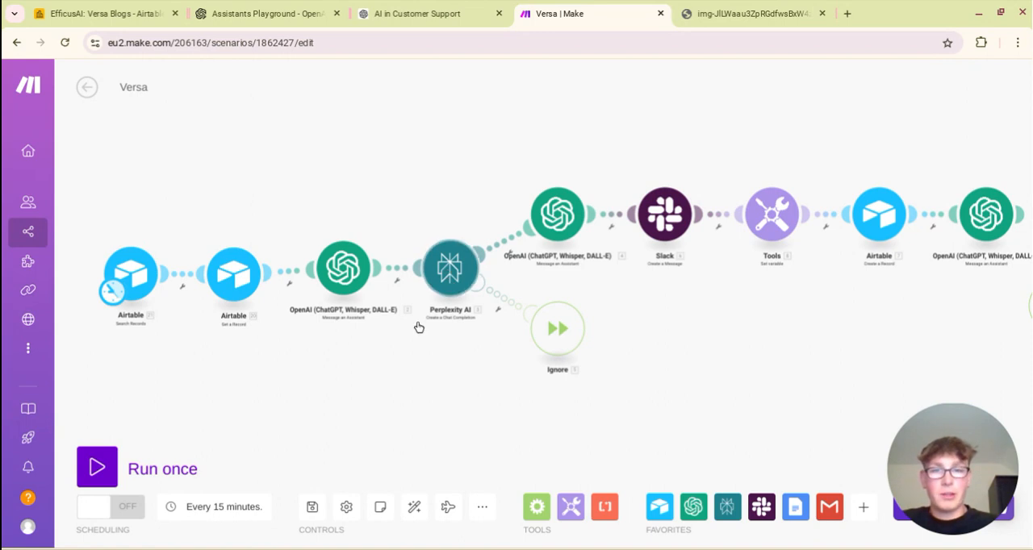
pyautogui.rightClick(450, 268)
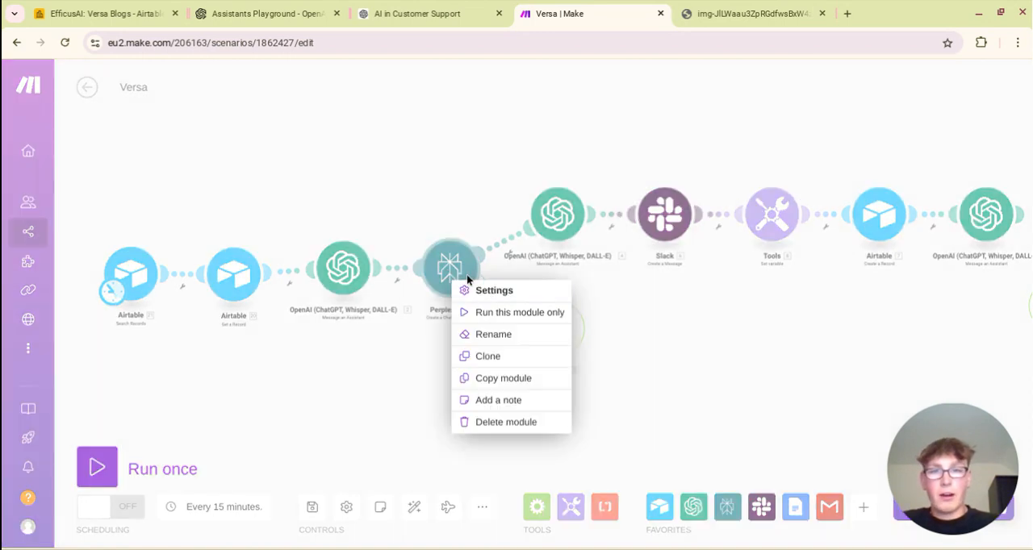
pyautogui.moveTo(666, 369)
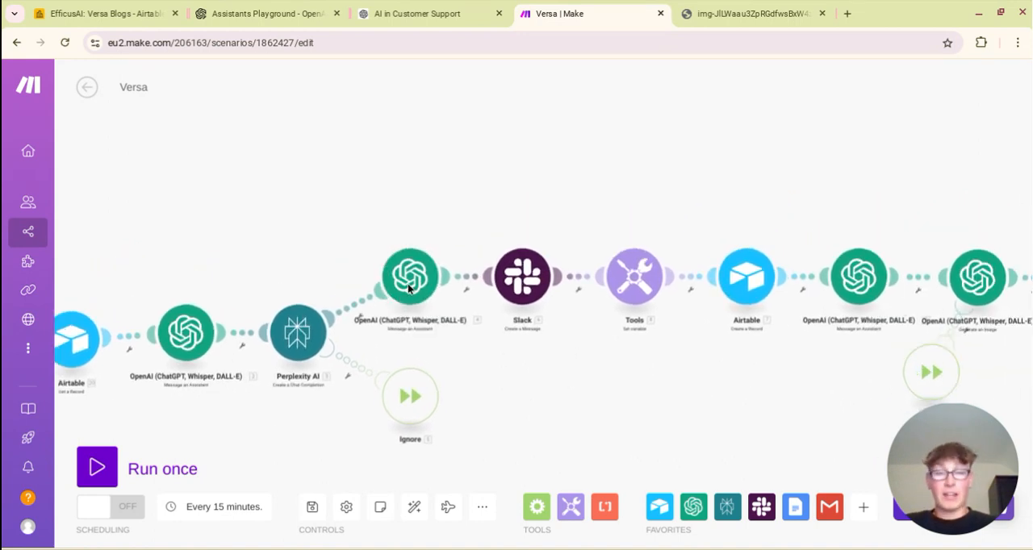
pyautogui.click(411, 277)
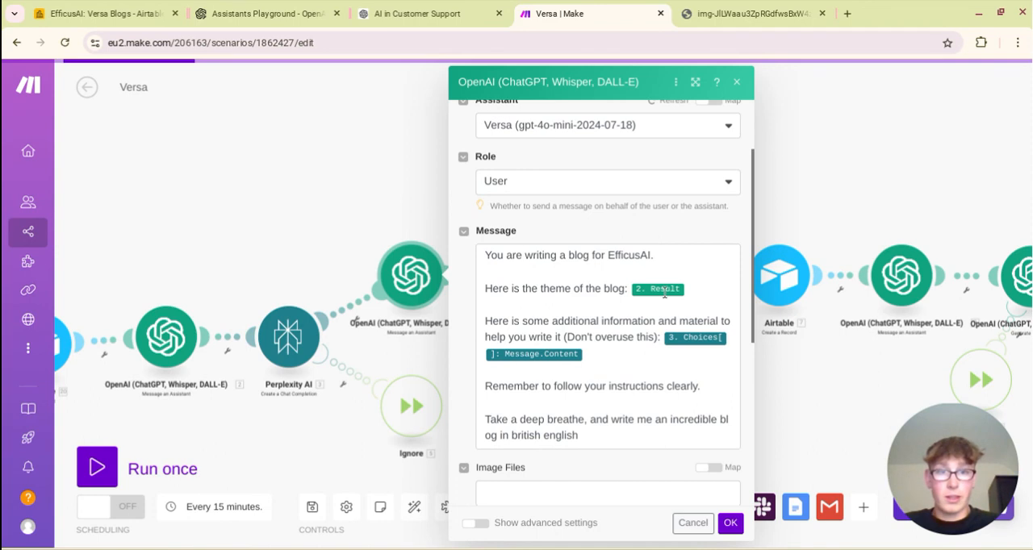
pyautogui.moveTo(658, 289)
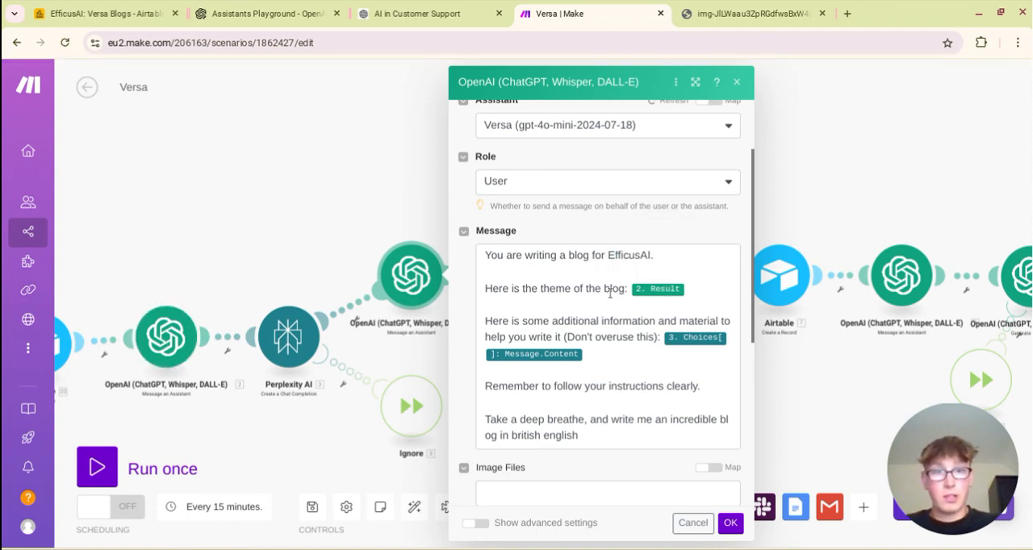
pyautogui.moveTo(658, 289)
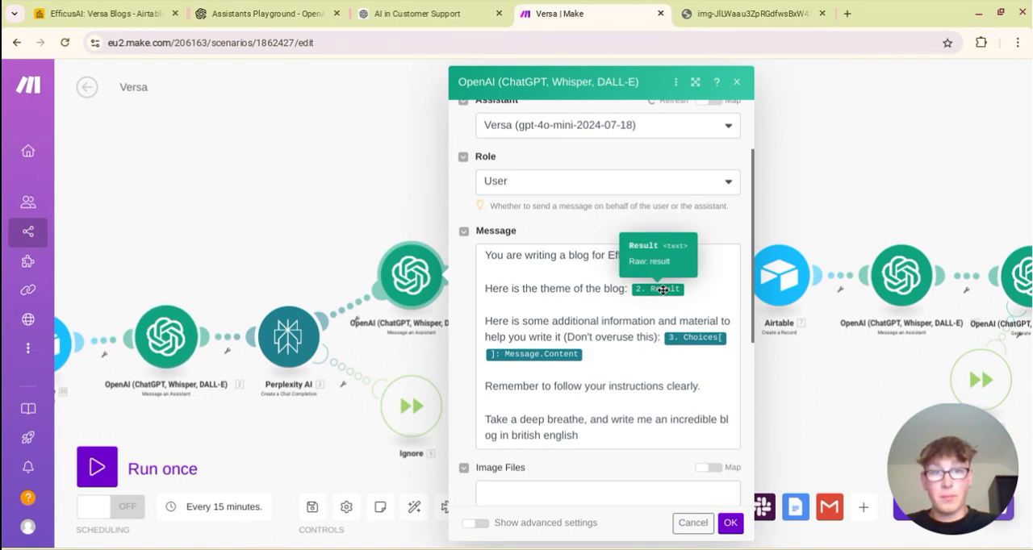
pyautogui.moveTo(617, 313)
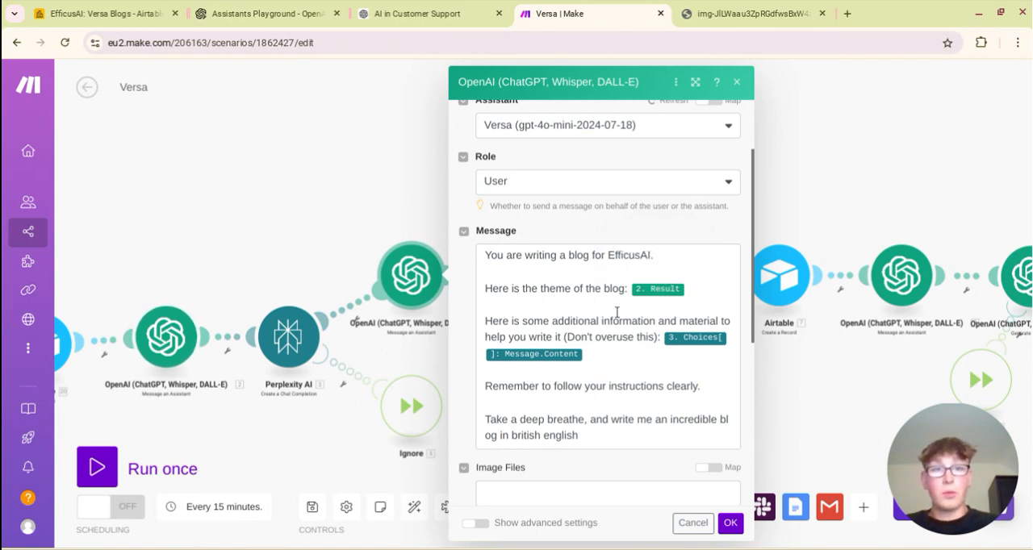
pyautogui.moveTo(477, 331)
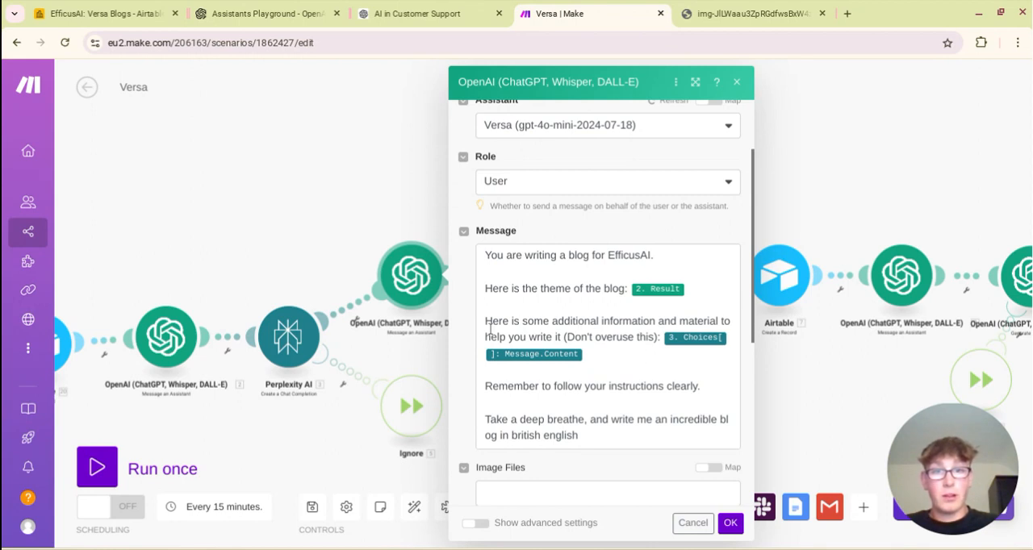
pyautogui.moveTo(676, 355)
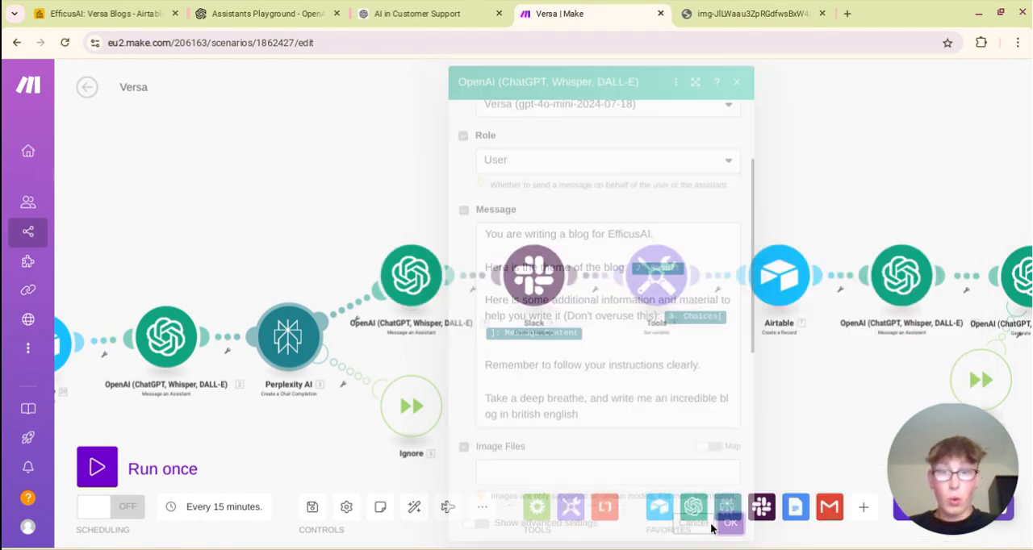
pyautogui.click(729, 523)
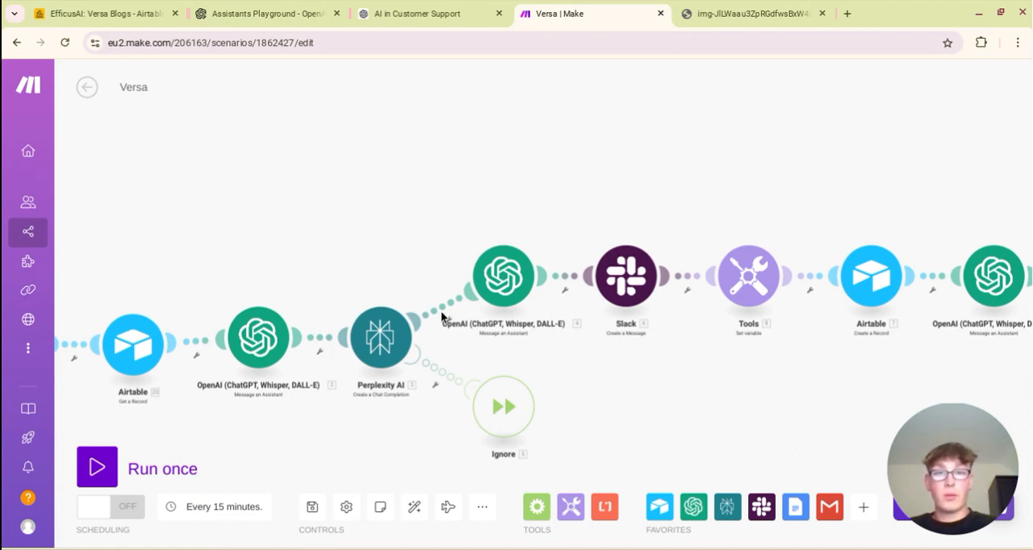
pyautogui.moveTo(450, 190)
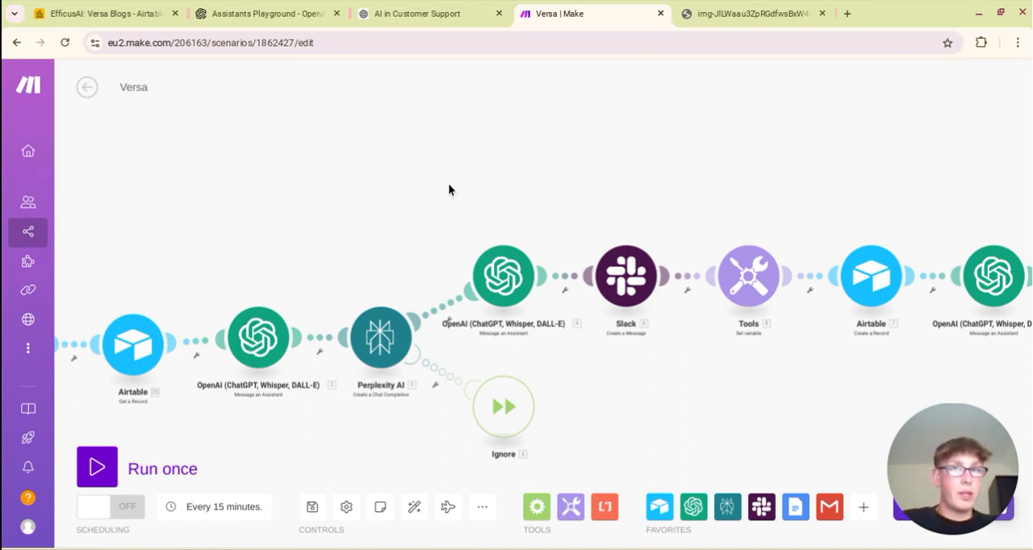
pyautogui.click(266, 14)
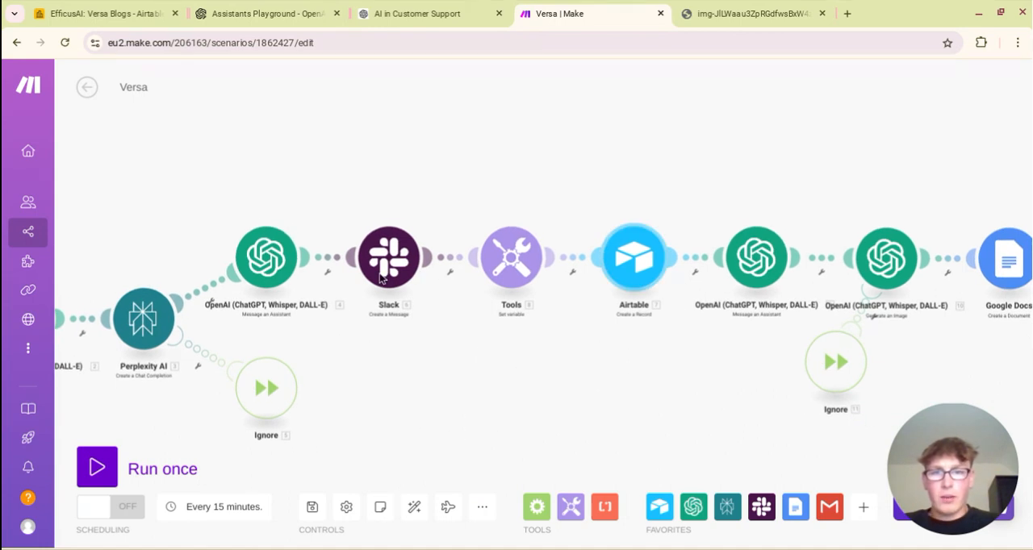
pyautogui.moveTo(387, 355)
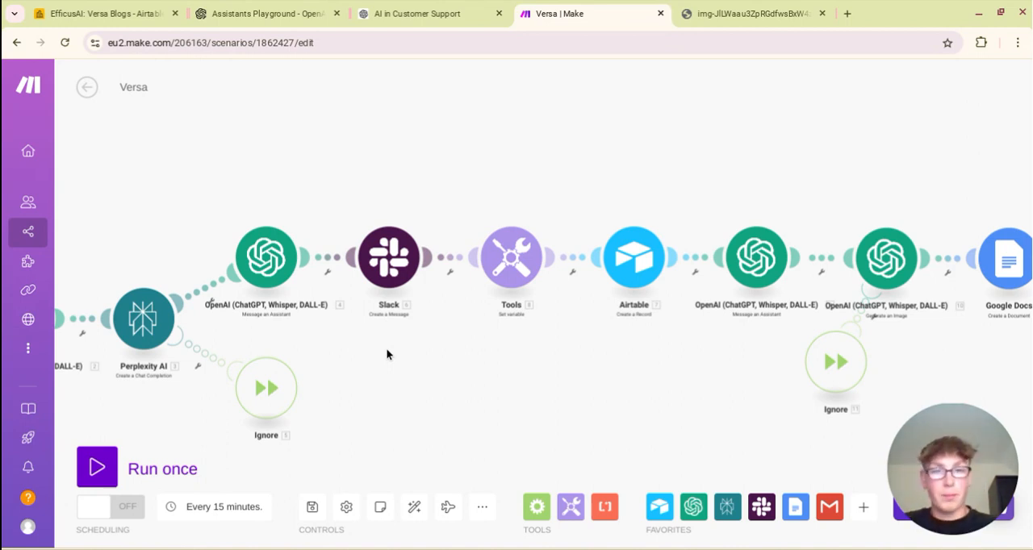
pyautogui.moveTo(522, 351)
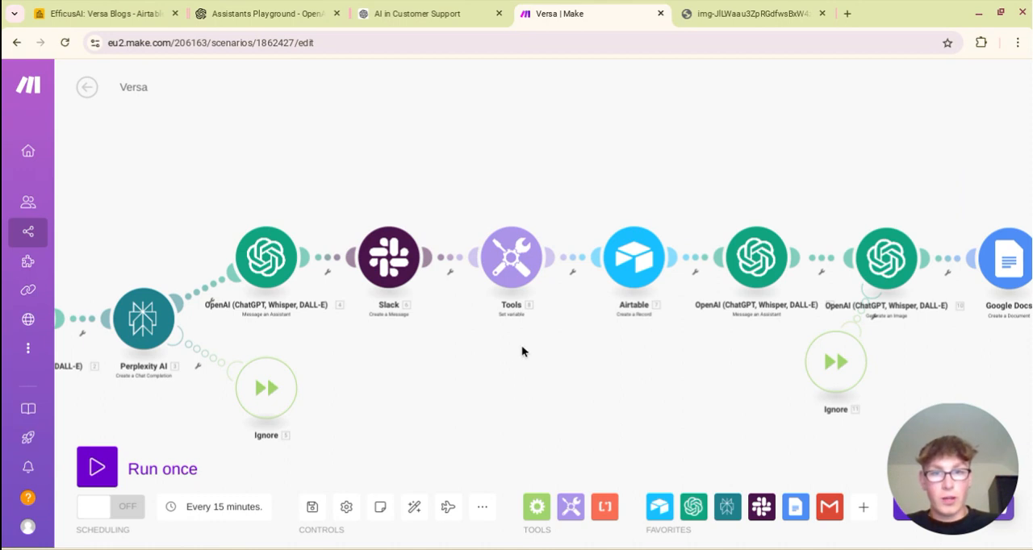
pyautogui.moveTo(507, 257)
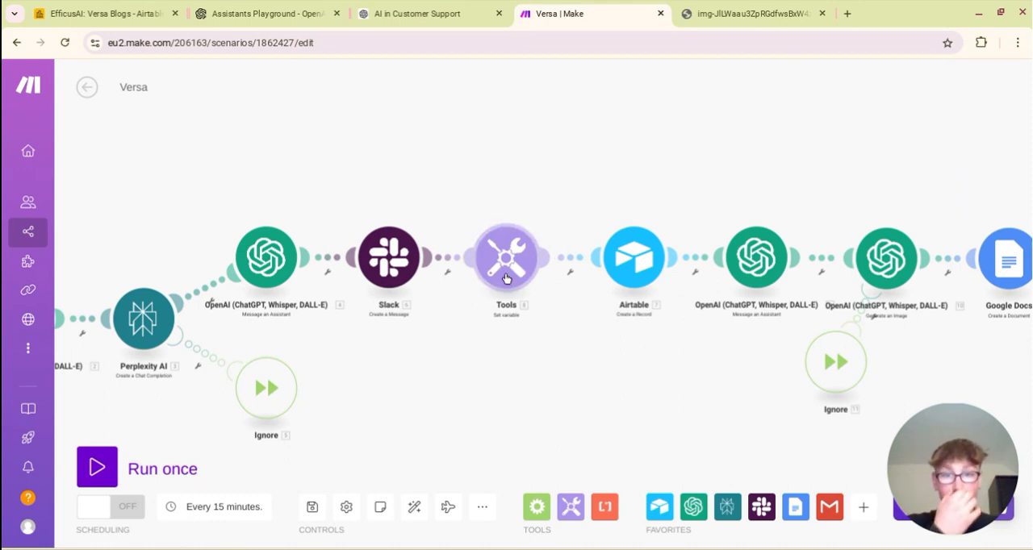
pyautogui.click(506, 257)
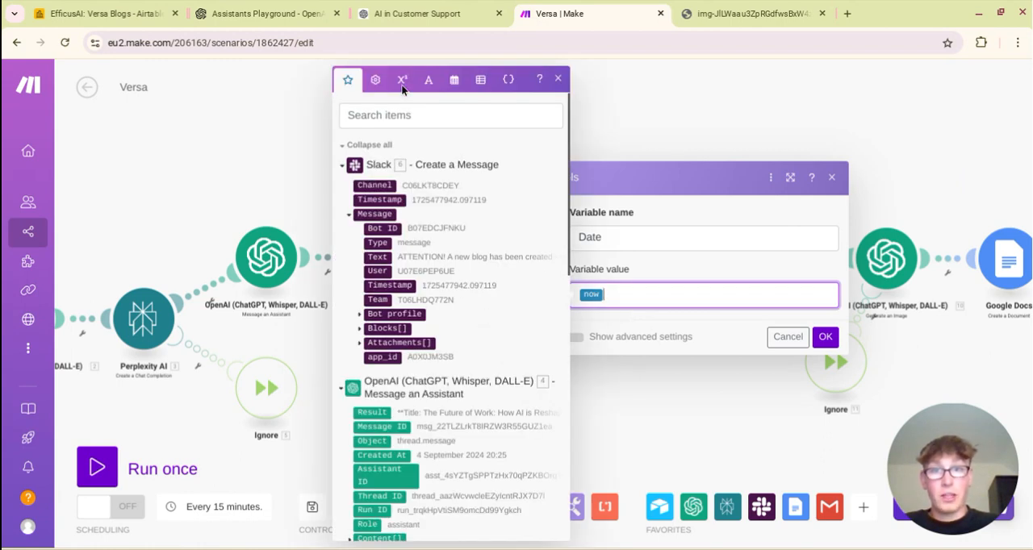
pyautogui.click(453, 79)
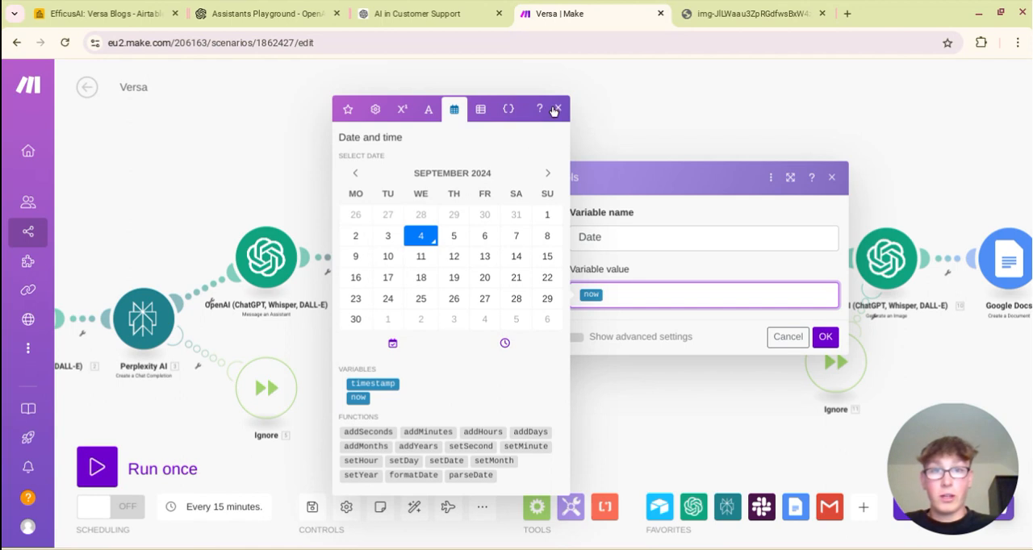
pyautogui.click(556, 109)
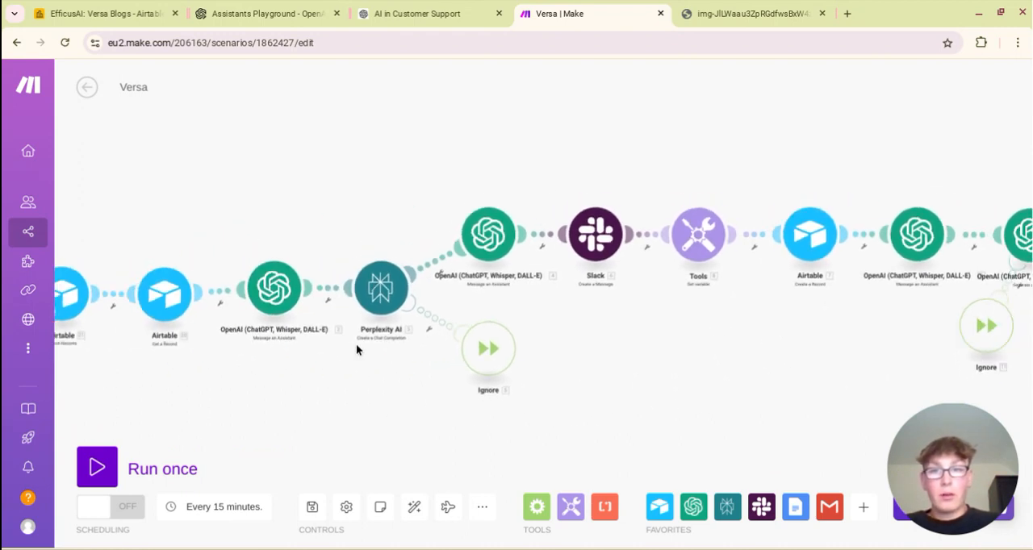
pyautogui.moveTo(170, 359)
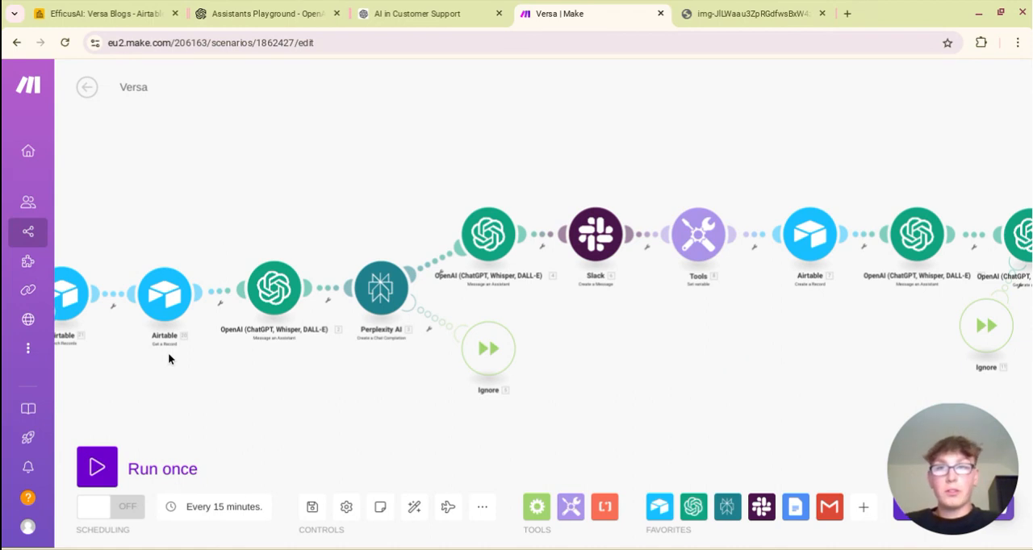
pyautogui.click(97, 13)
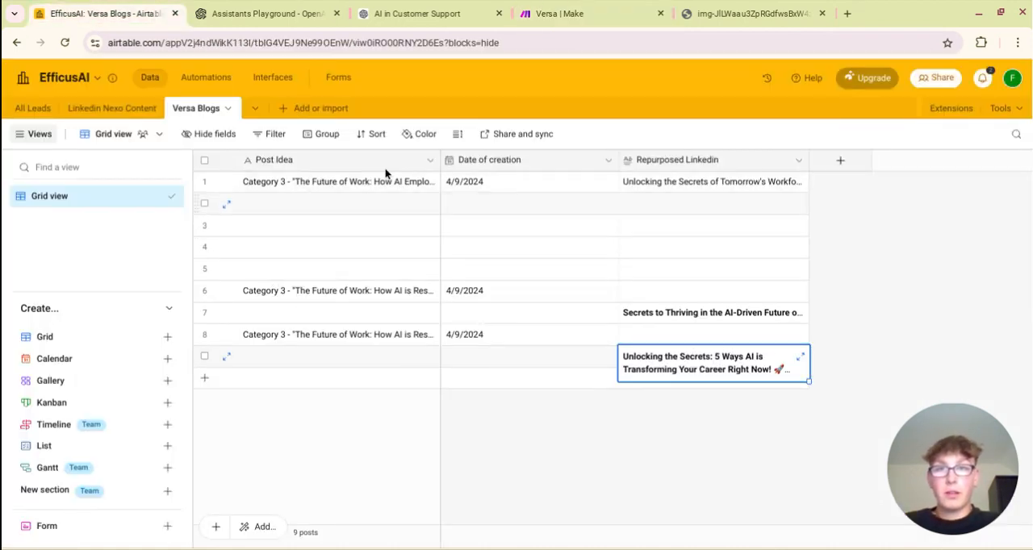
pyautogui.click(556, 13)
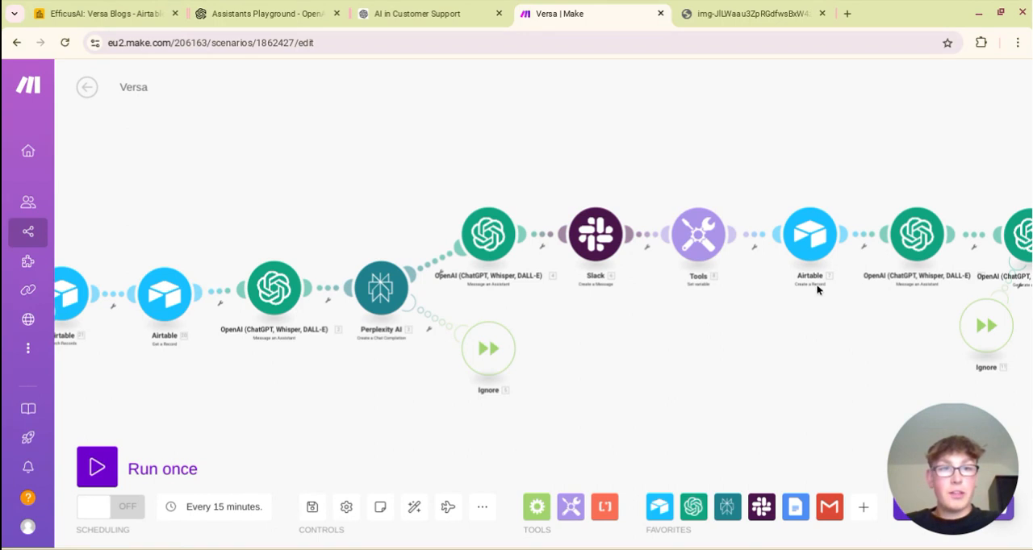
pyautogui.moveTo(336, 139)
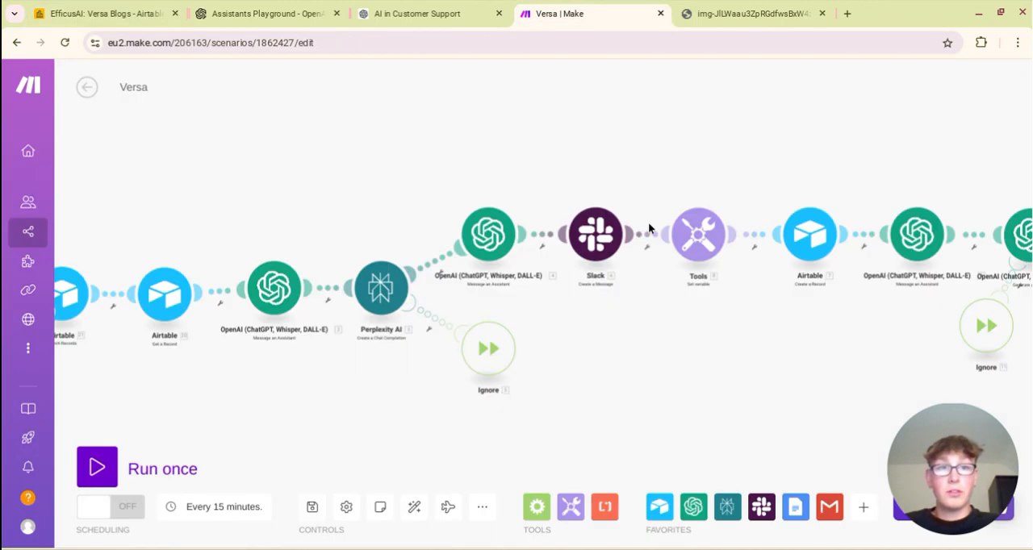
pyautogui.moveTo(166, 293)
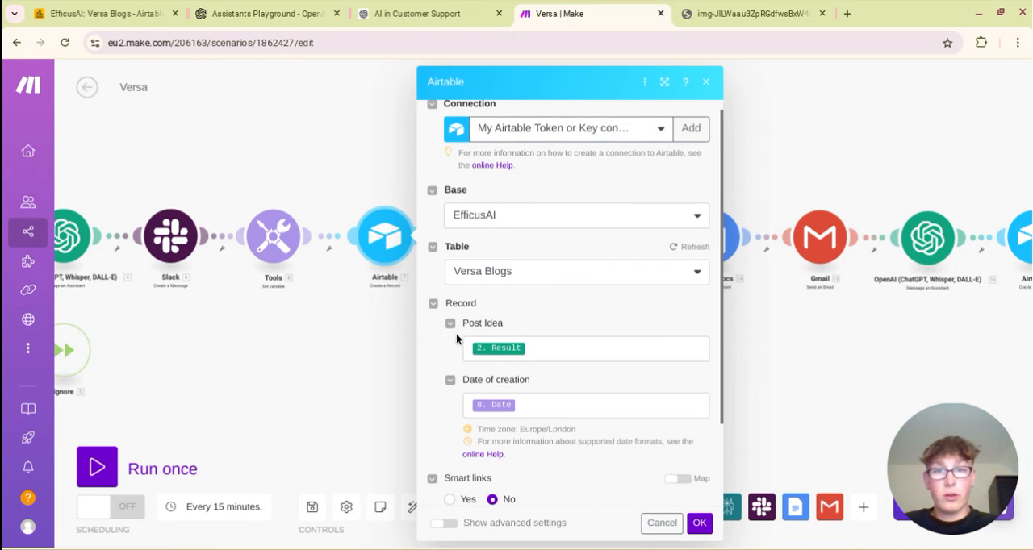
pyautogui.moveTo(498, 348)
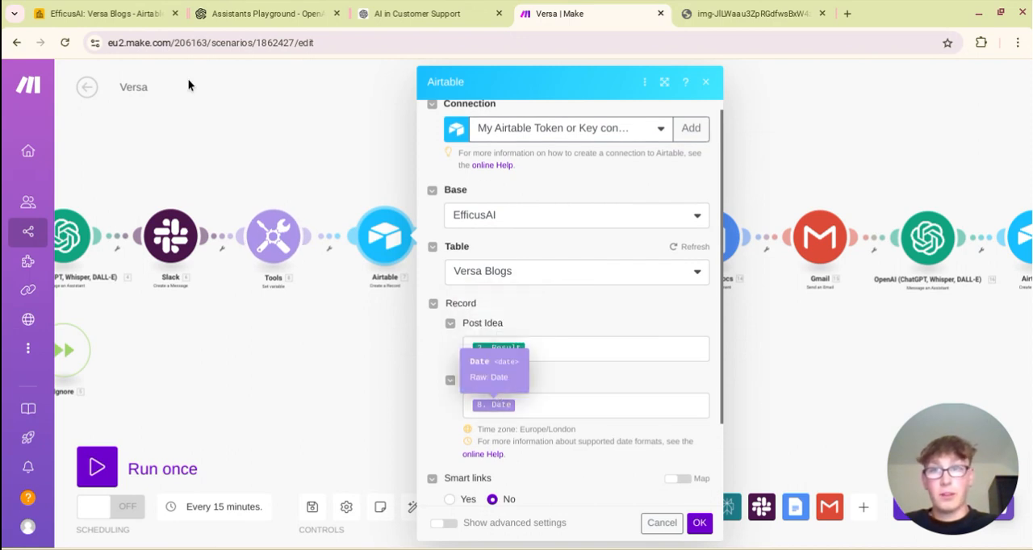
pyautogui.click(96, 14)
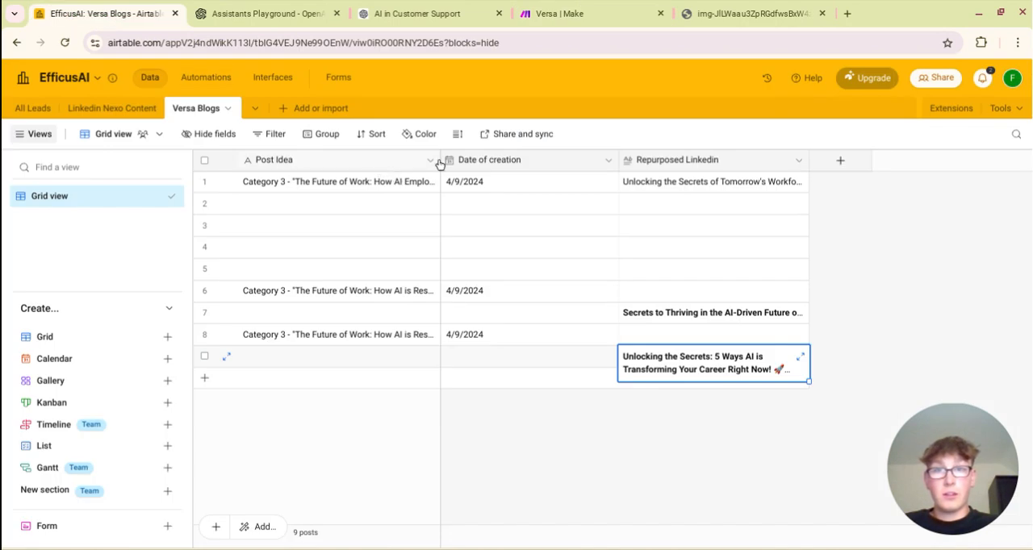
pyautogui.click(556, 14)
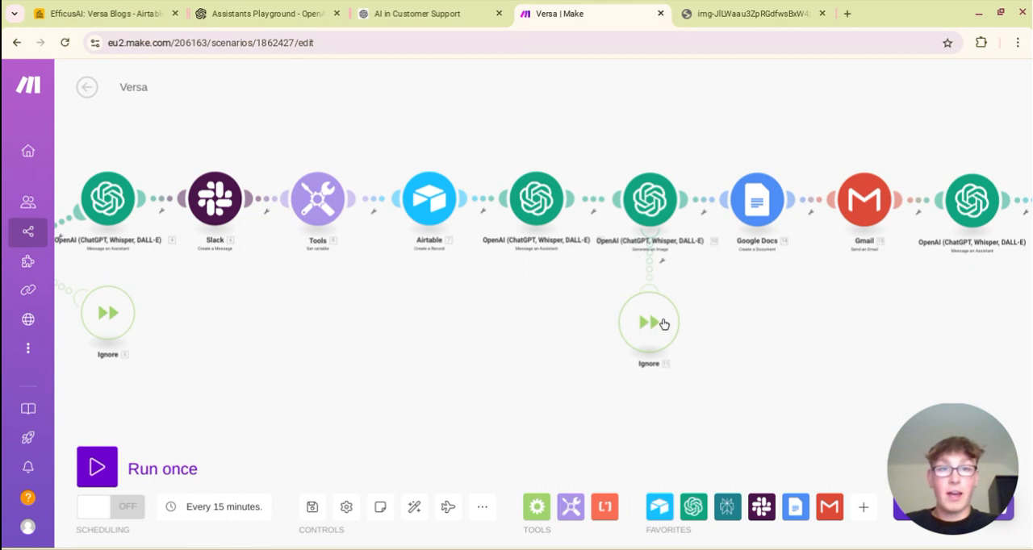
pyautogui.moveTo(702, 330)
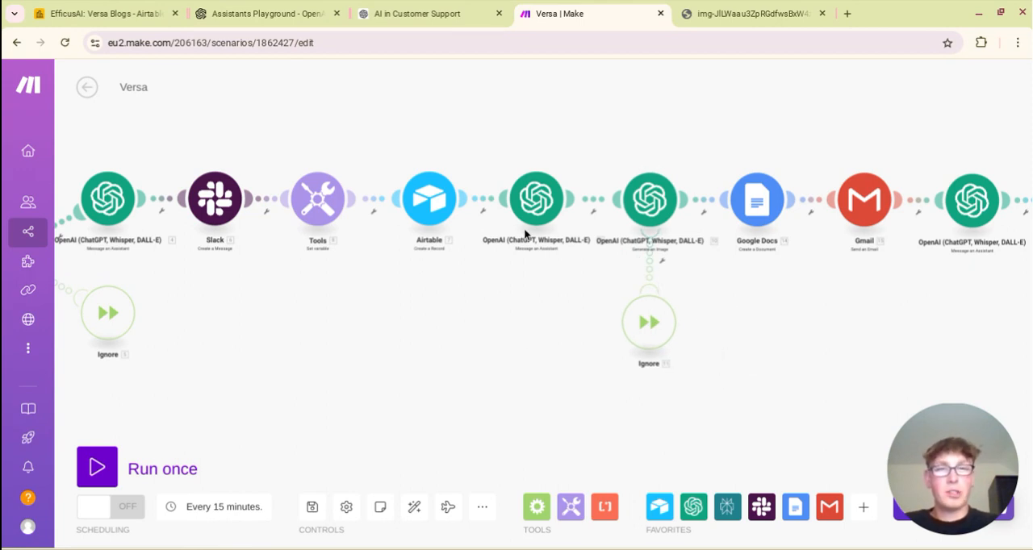
pyautogui.moveTo(561, 270)
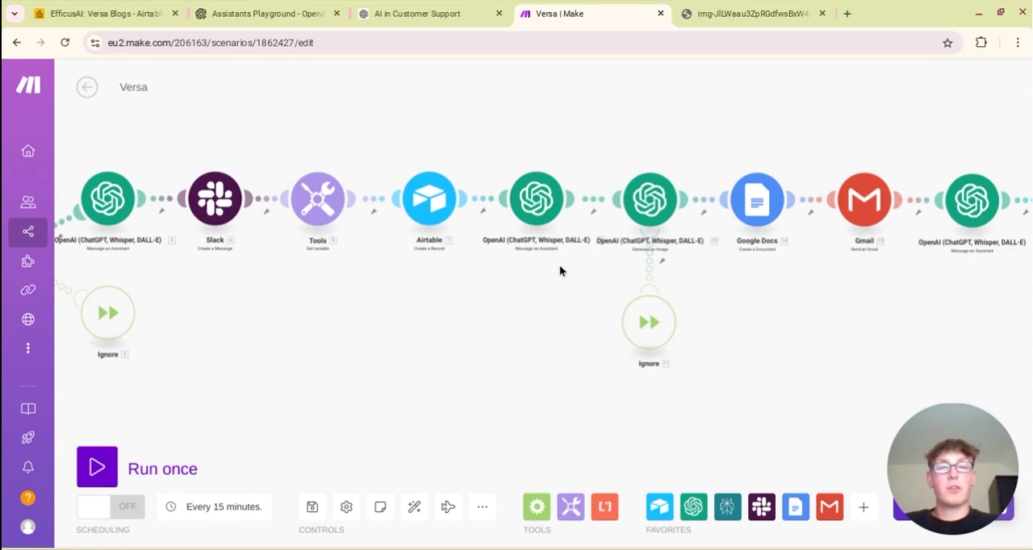
pyautogui.moveTo(566, 315)
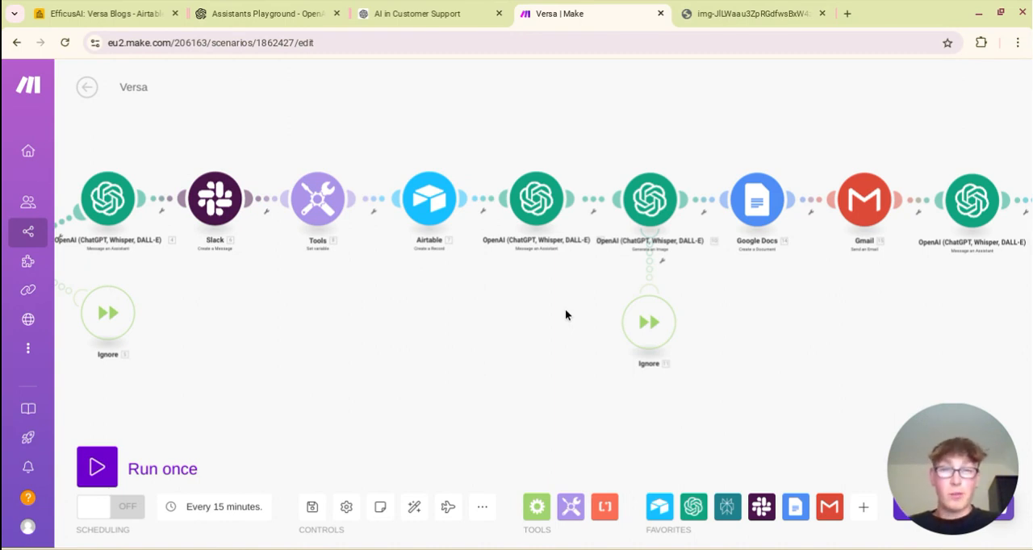
pyautogui.moveTo(541, 199)
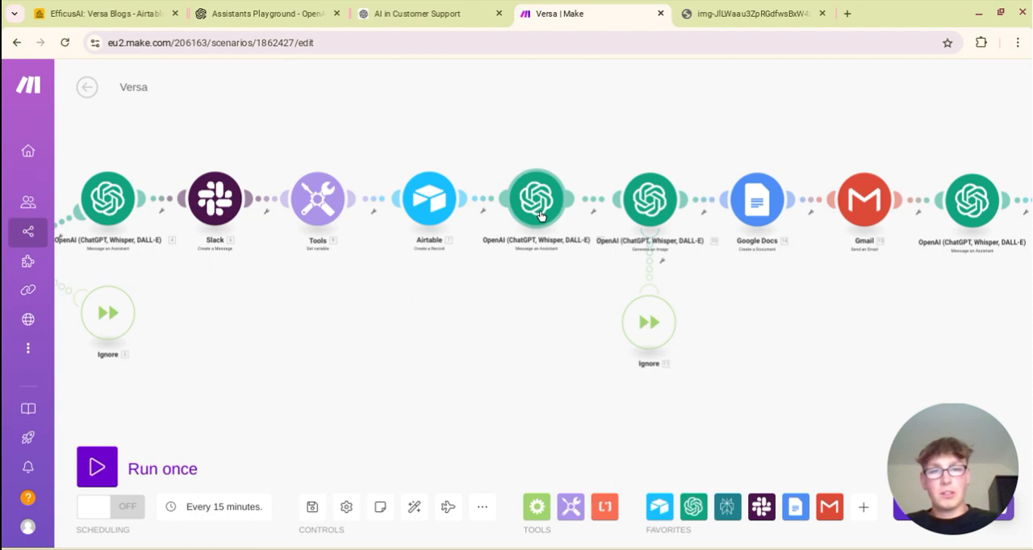
pyautogui.click(536, 198)
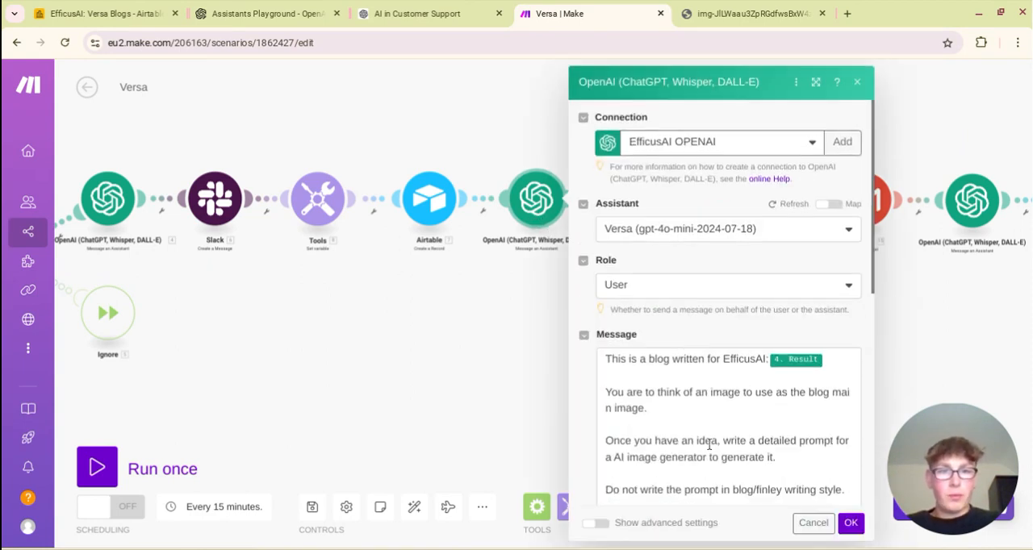
pyautogui.scroll(-3)
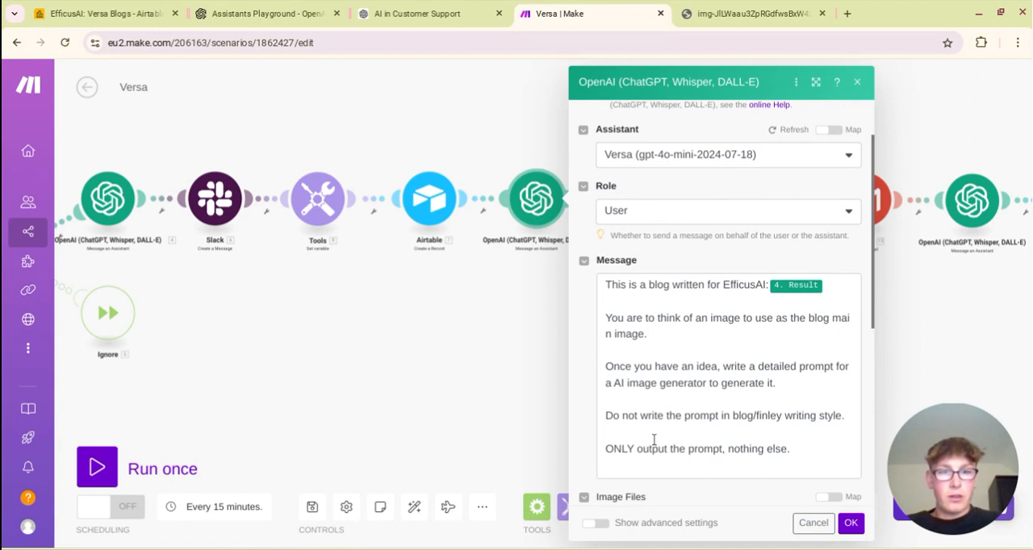
pyautogui.moveTo(656, 369)
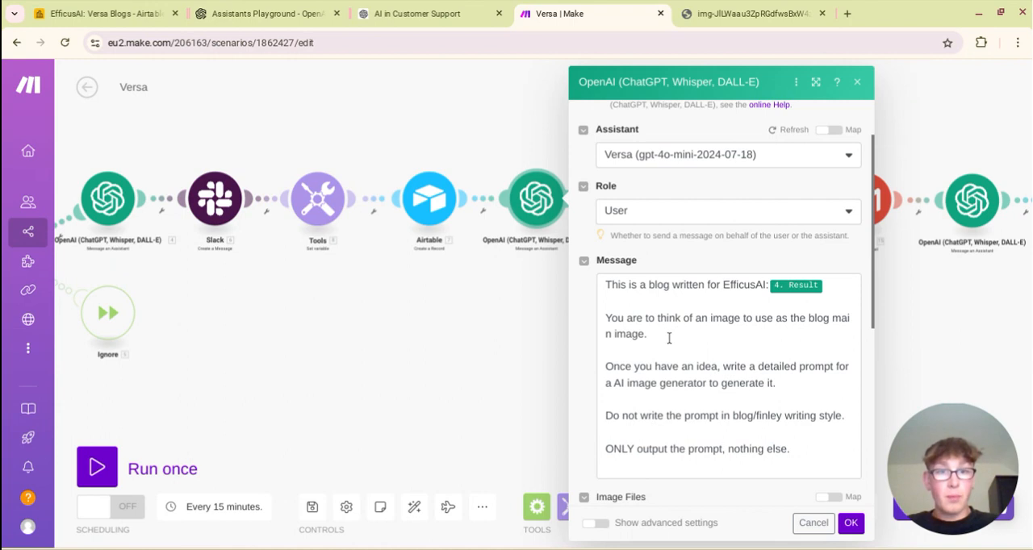
pyautogui.moveTo(813, 338)
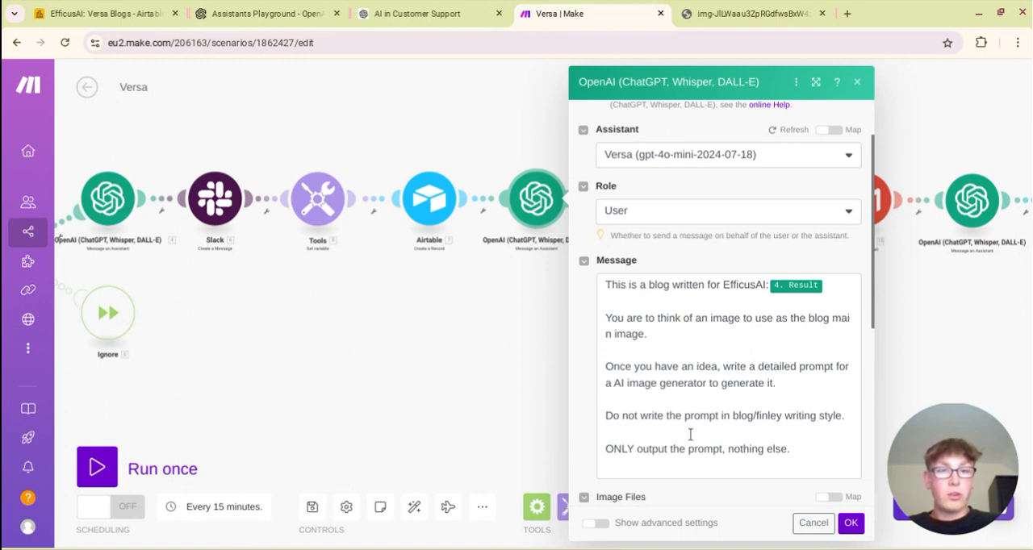
pyautogui.moveTo(752, 440)
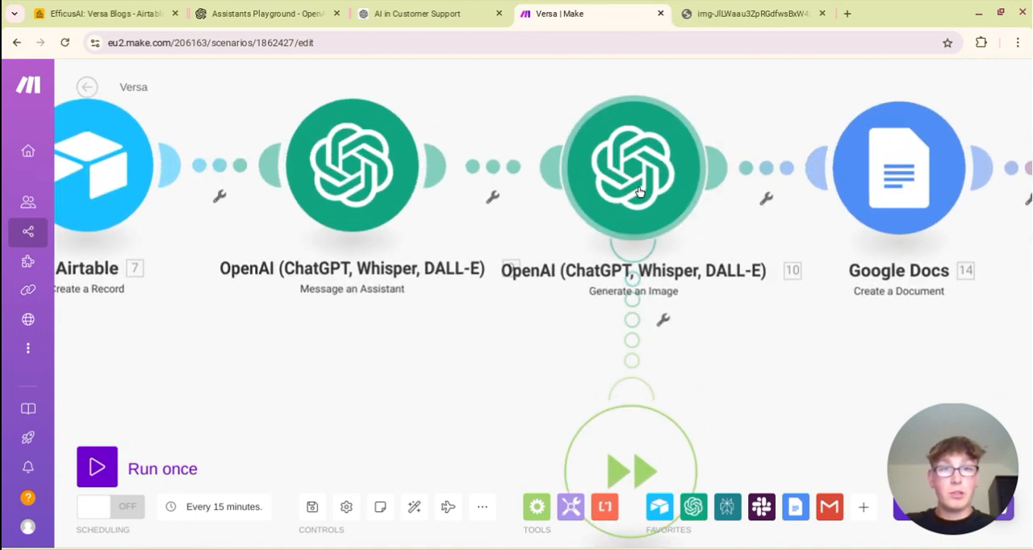
# Step: Close the image-prompt step in the Make.com scenario
pyautogui.click(633, 165)
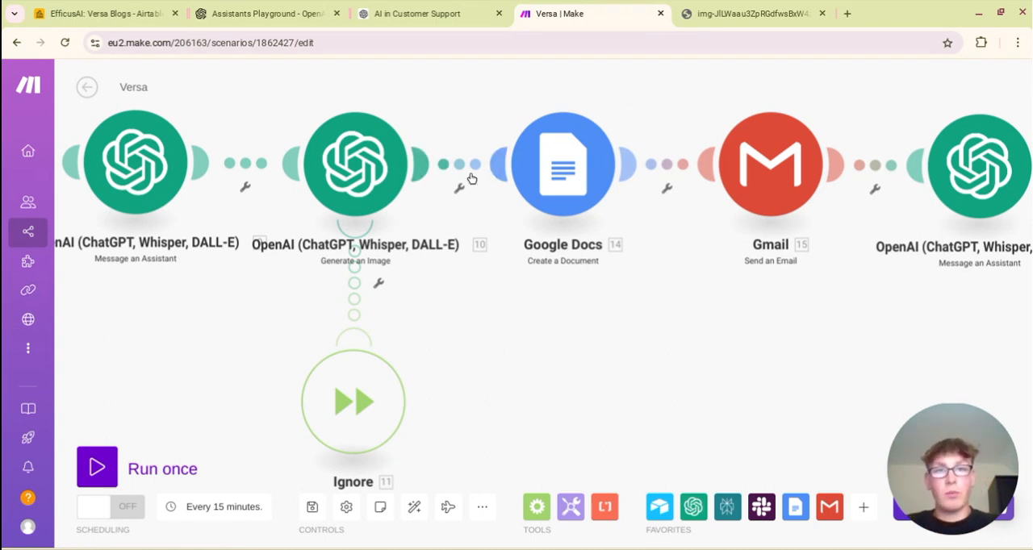
pyautogui.moveTo(565, 237)
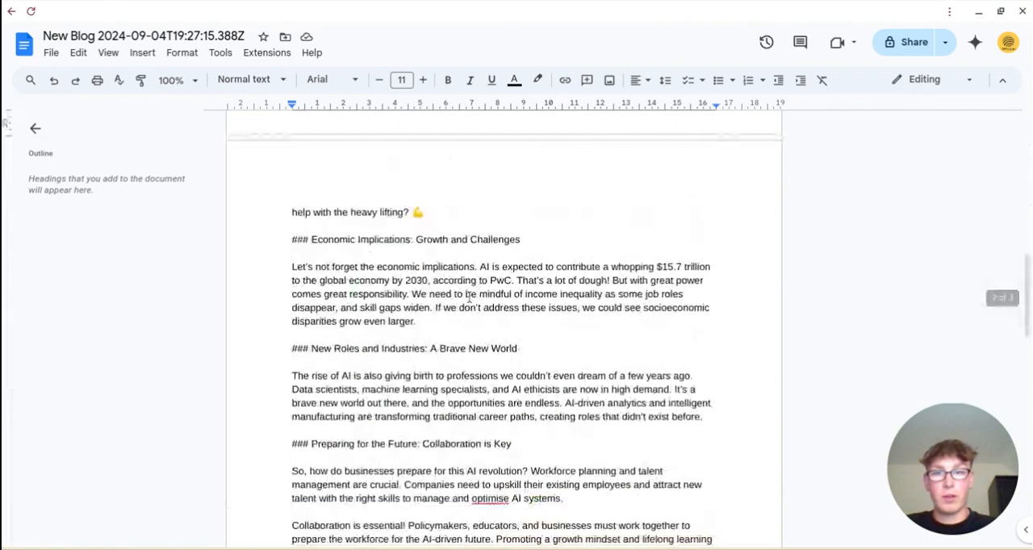
# Step: Scroll the New Blog document and highlight part of the blog title
pyautogui.scroll(-3)
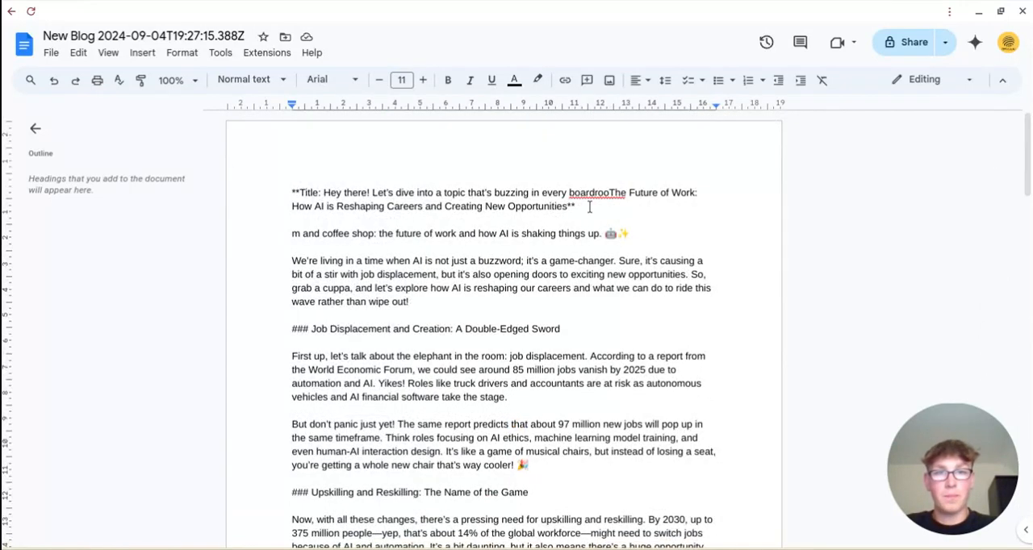
pyautogui.moveTo(293, 192); pyautogui.dragTo(351, 192)
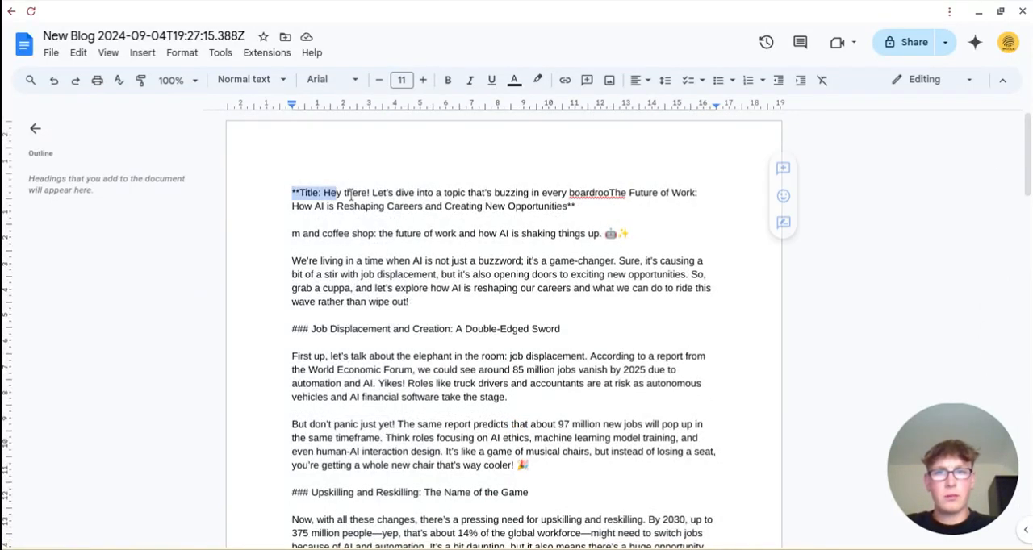
pyautogui.moveTo(351, 192); pyautogui.dragTo(575, 206)
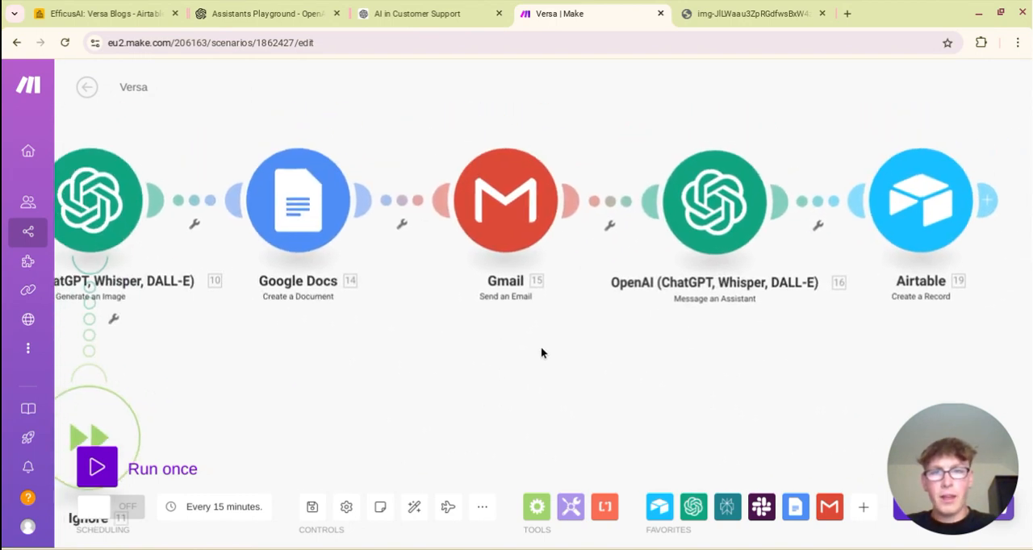
# Step: Read through OpenAI module 16's LinkedIn-repurposing prompt, then close the module
pyautogui.click(504, 200)
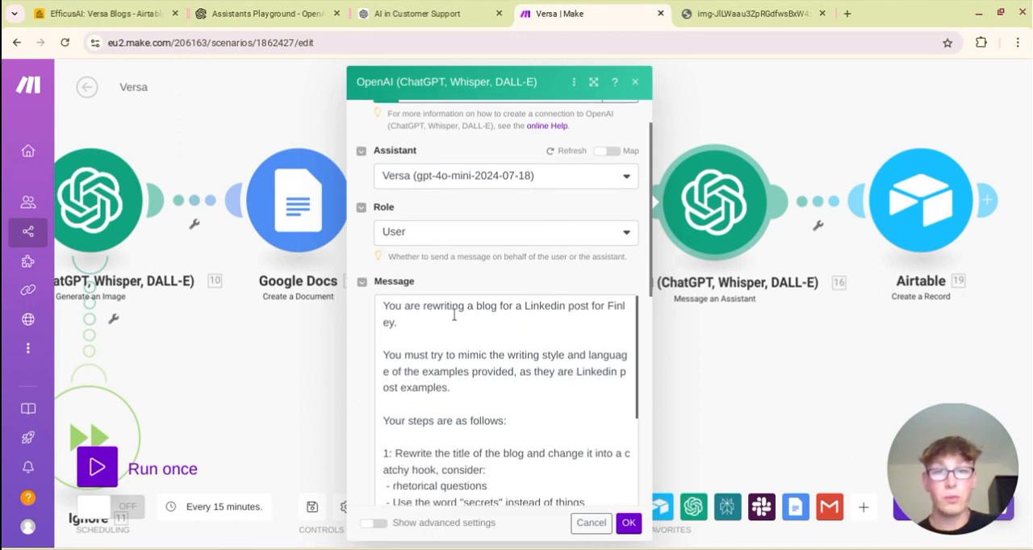
pyautogui.scroll(-3)
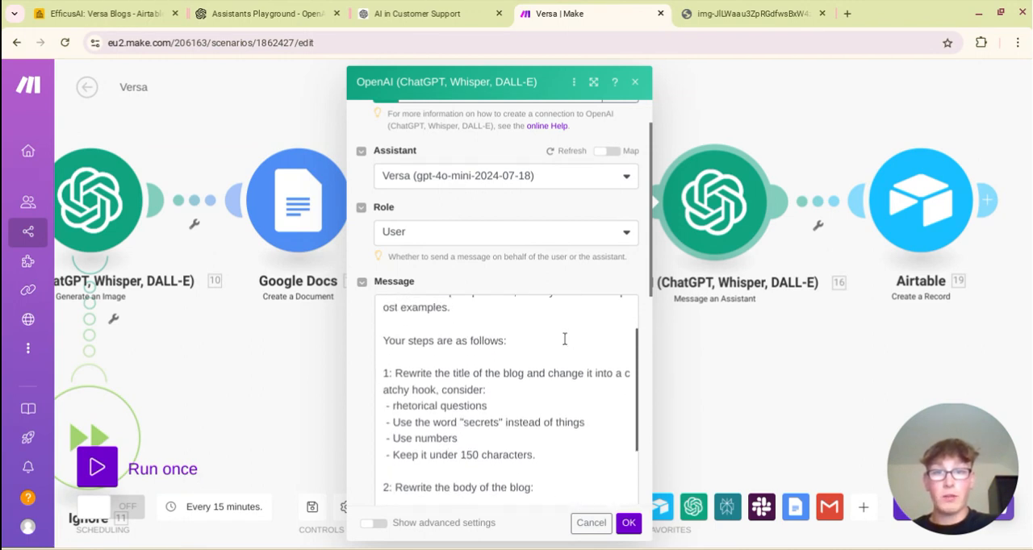
pyautogui.scroll(-3)
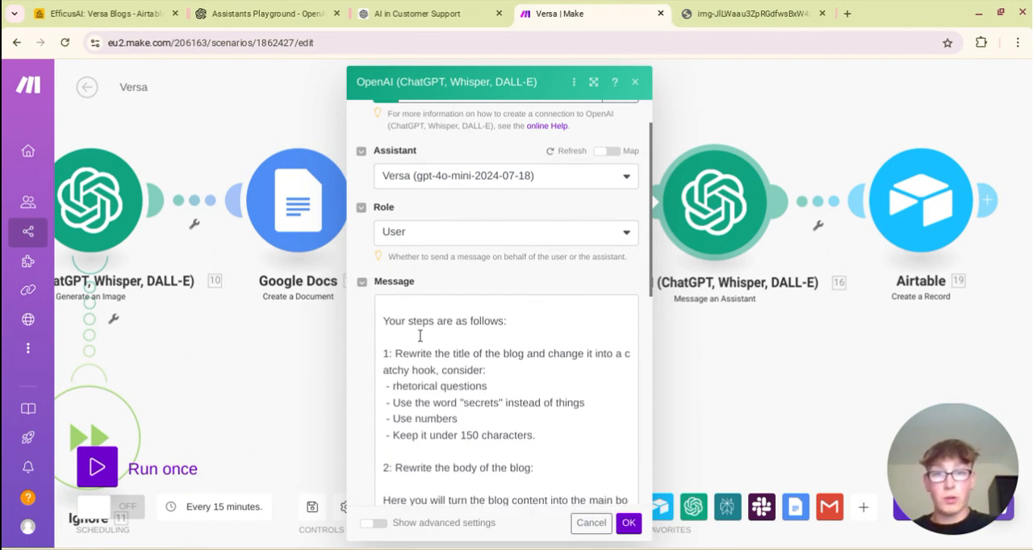
pyautogui.moveTo(566, 384)
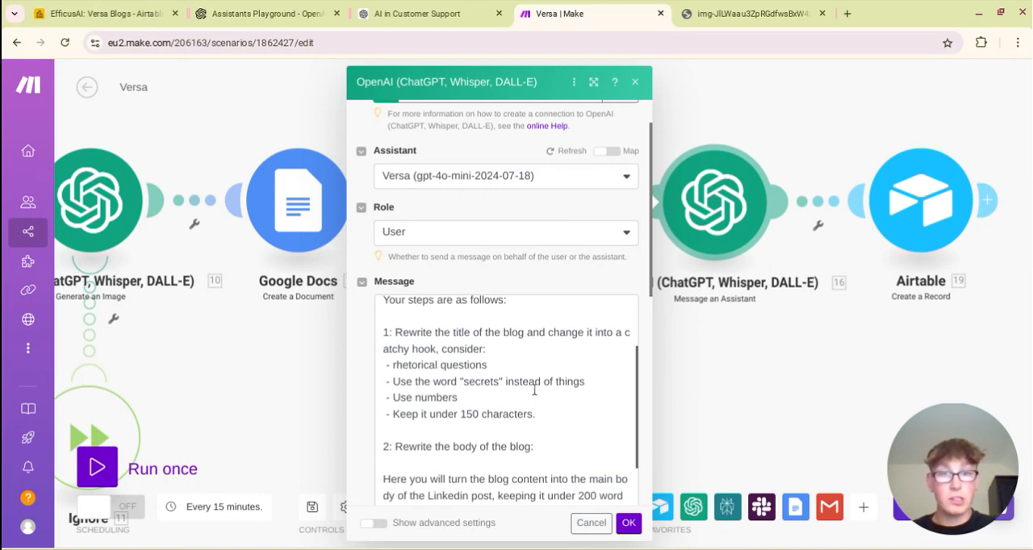
pyautogui.scroll(-3)
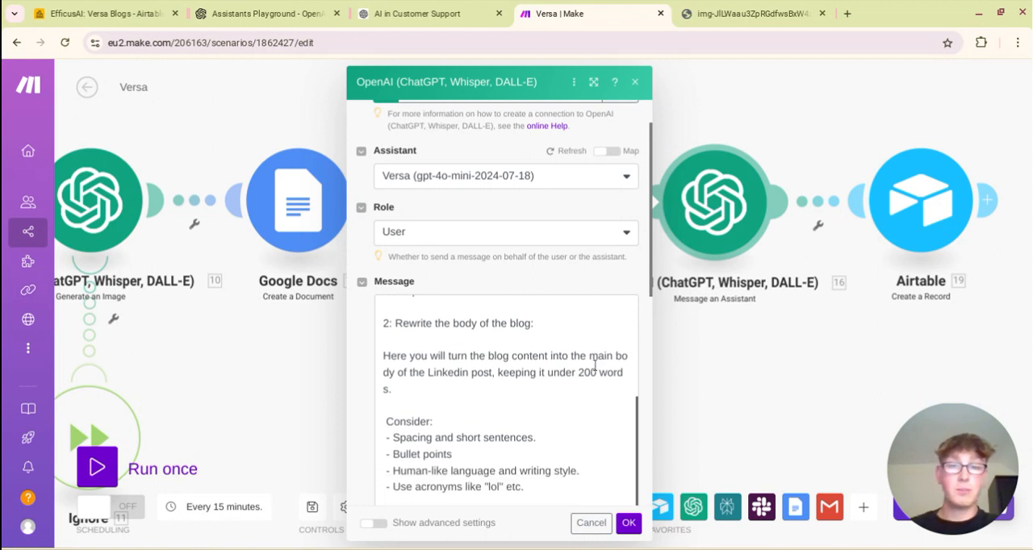
pyautogui.scroll(-3)
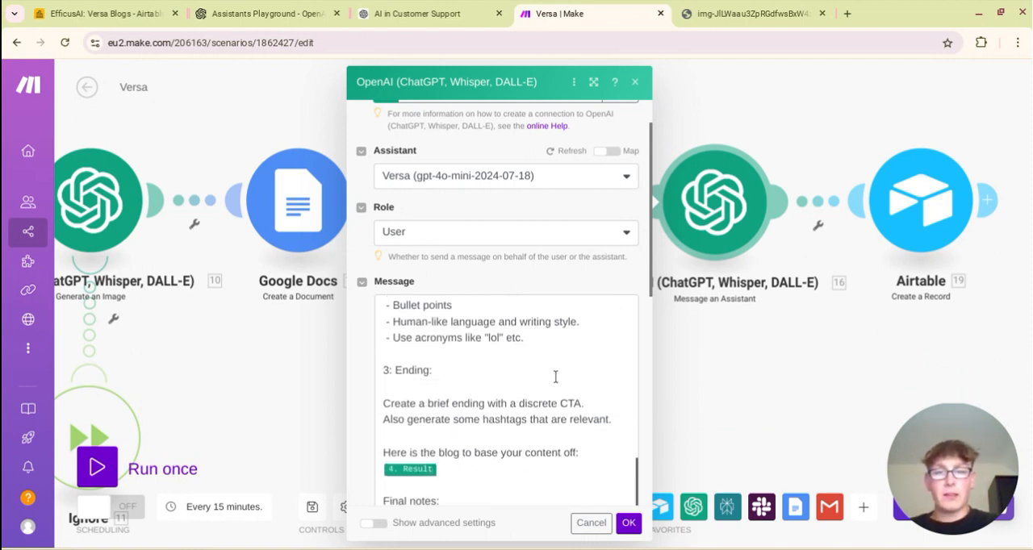
pyautogui.scroll(-3)
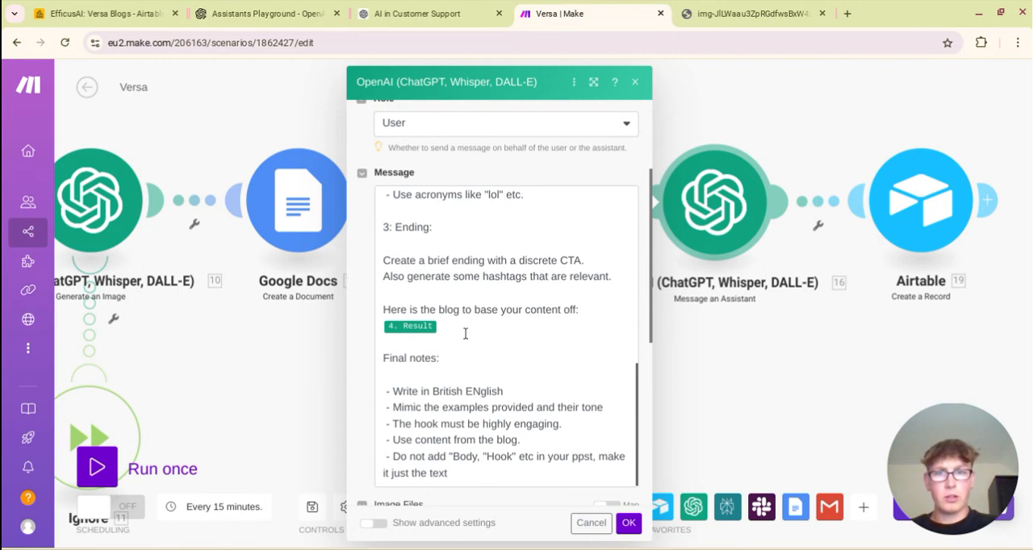
pyautogui.scroll(-3)
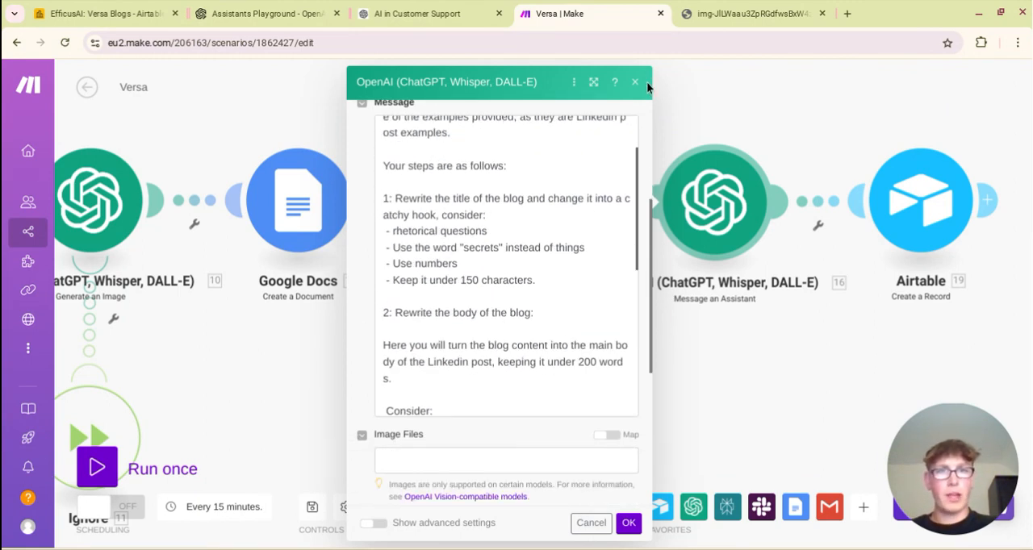
pyautogui.click(635, 82)
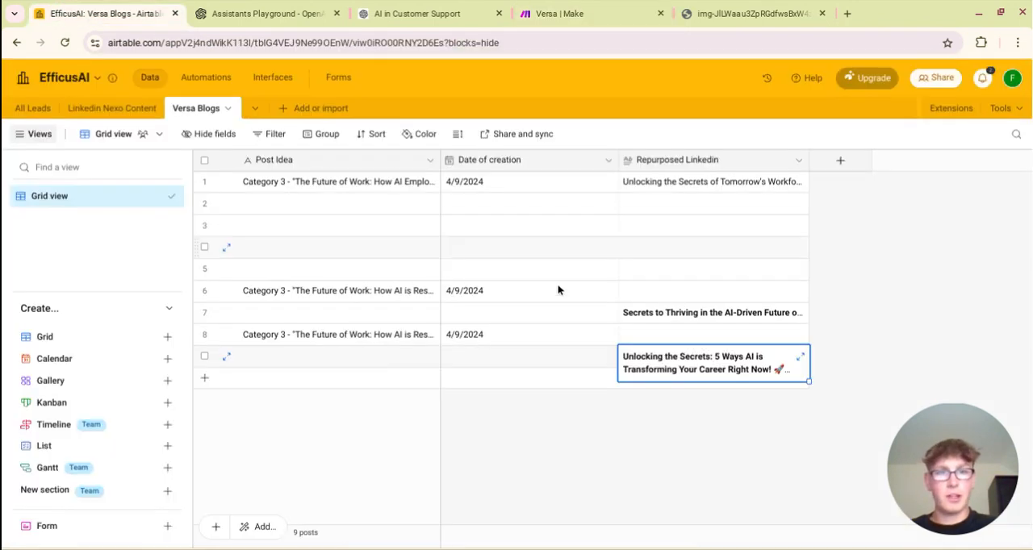
# Step: Read the full repurposed LinkedIn post on AI transforming careers, then return to Versa
pyautogui.click(800, 356)
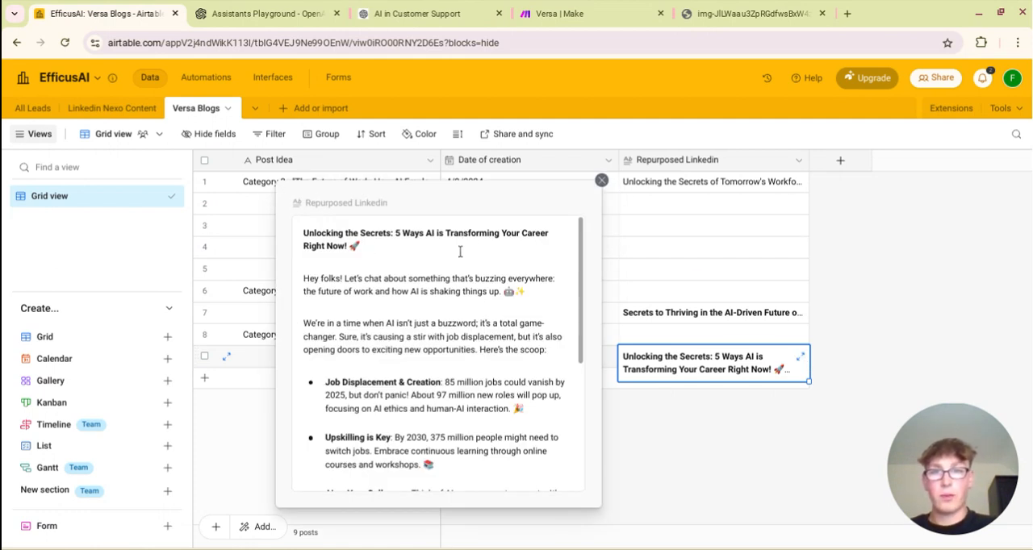
pyautogui.scroll(-3)
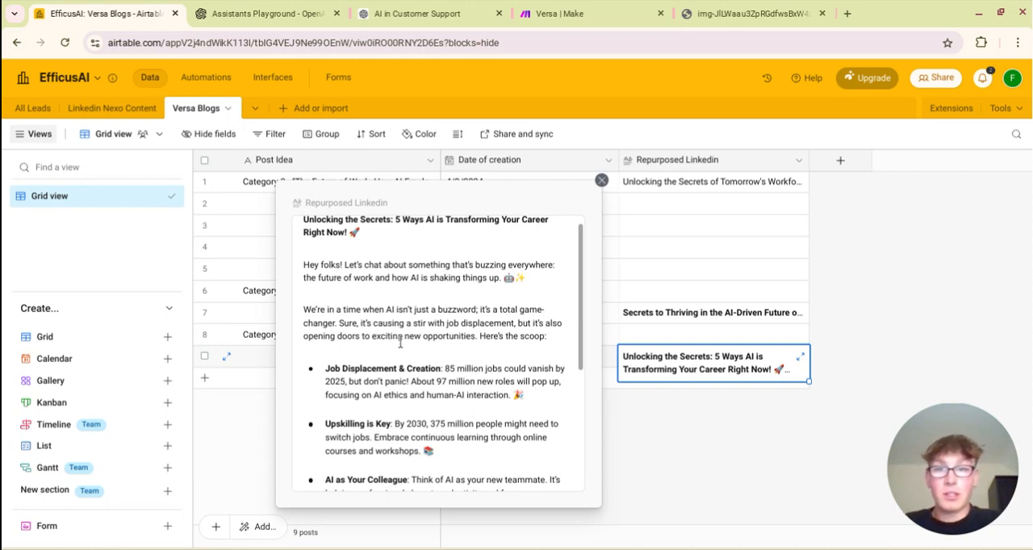
pyautogui.scroll(-3)
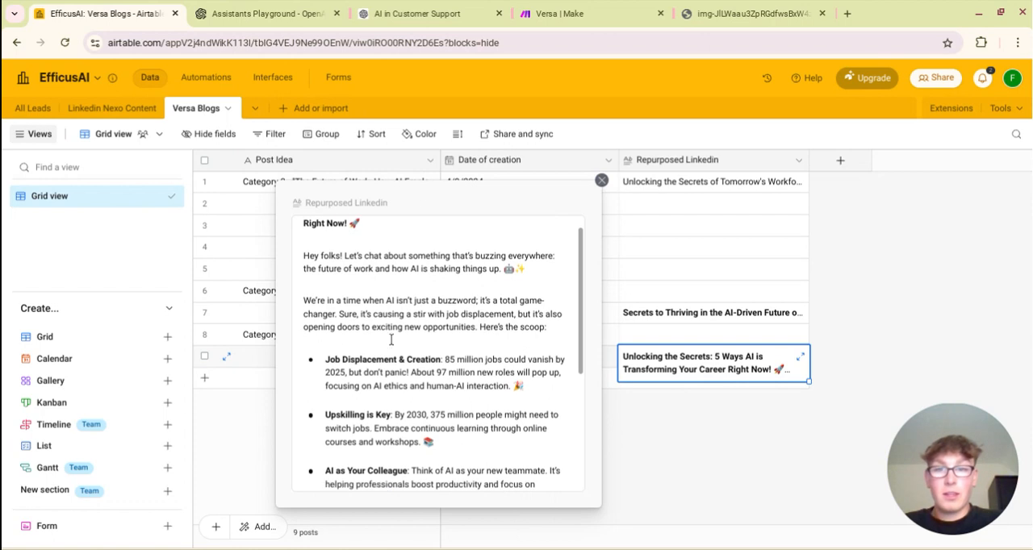
pyautogui.scroll(-3)
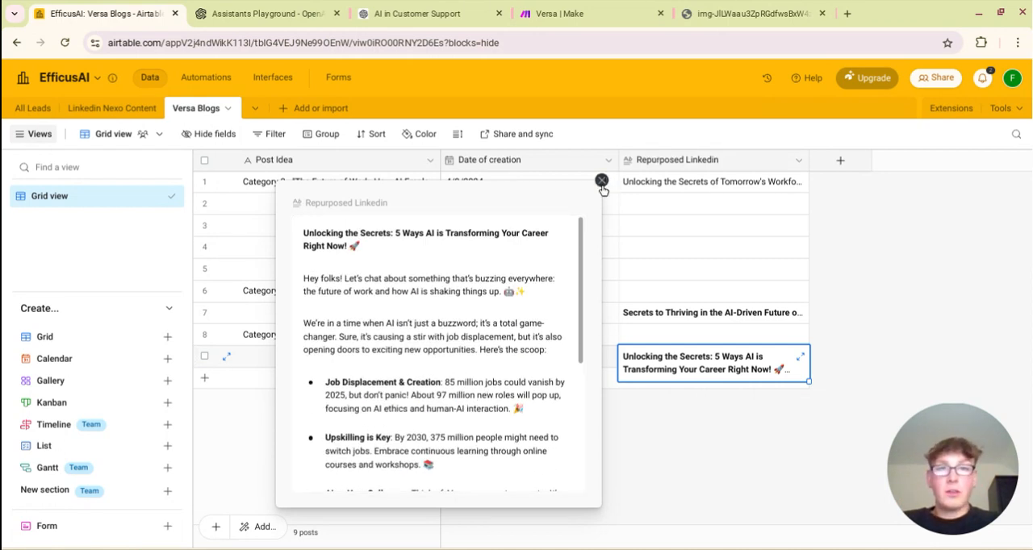
pyautogui.click(601, 179)
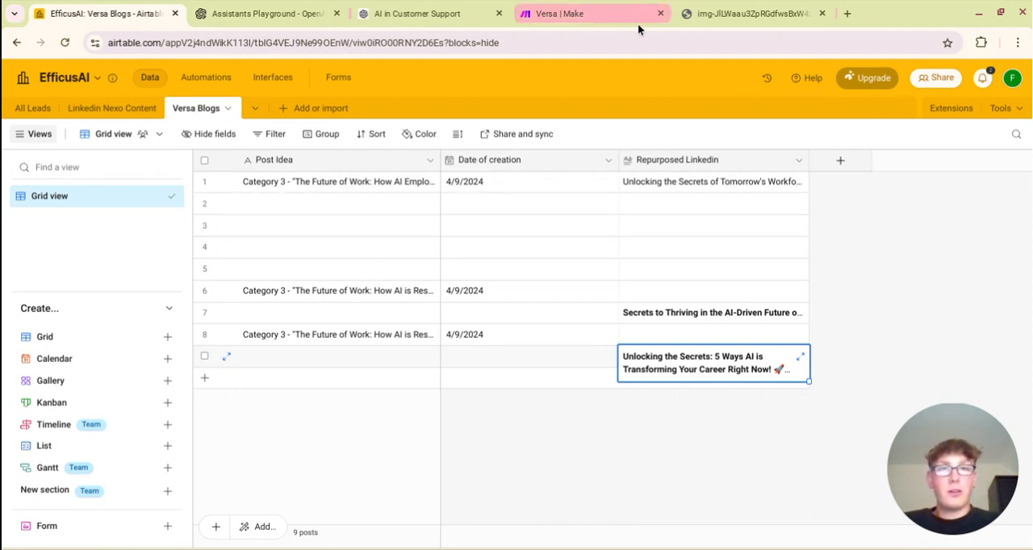
pyautogui.moveTo(593, 13)
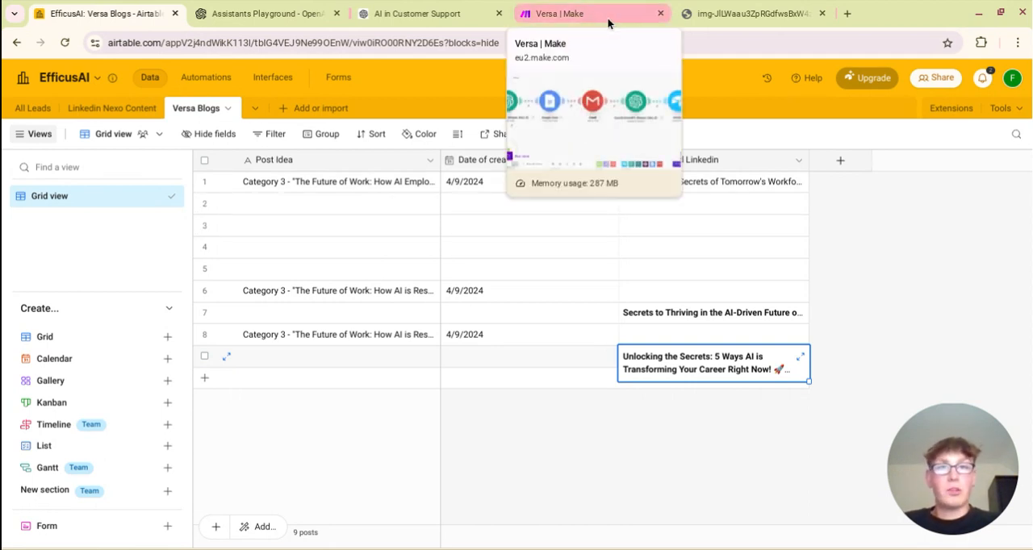
pyautogui.click(591, 13)
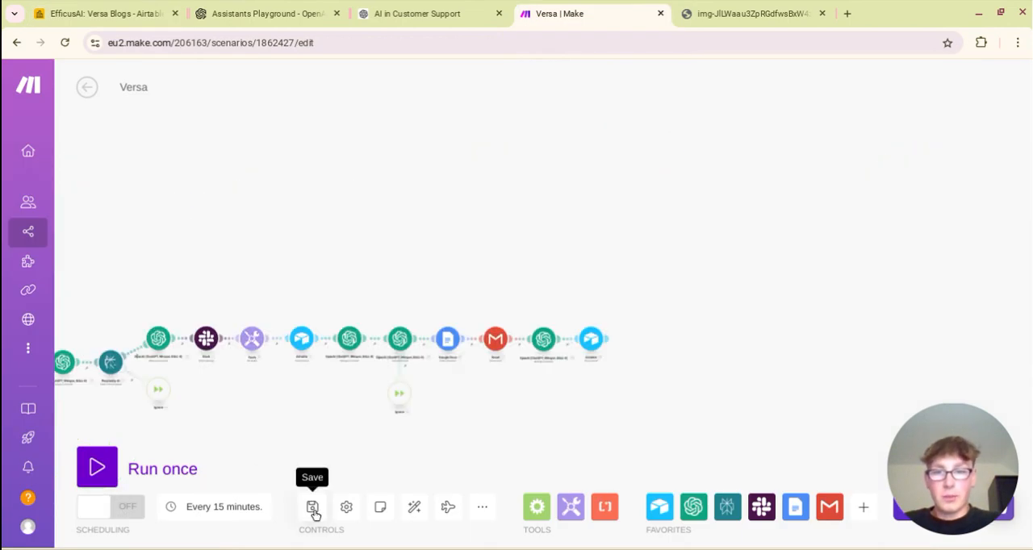
# Step: Save the Versa scenario and bring up the New Blog Google Doc
pyautogui.click(312, 507)
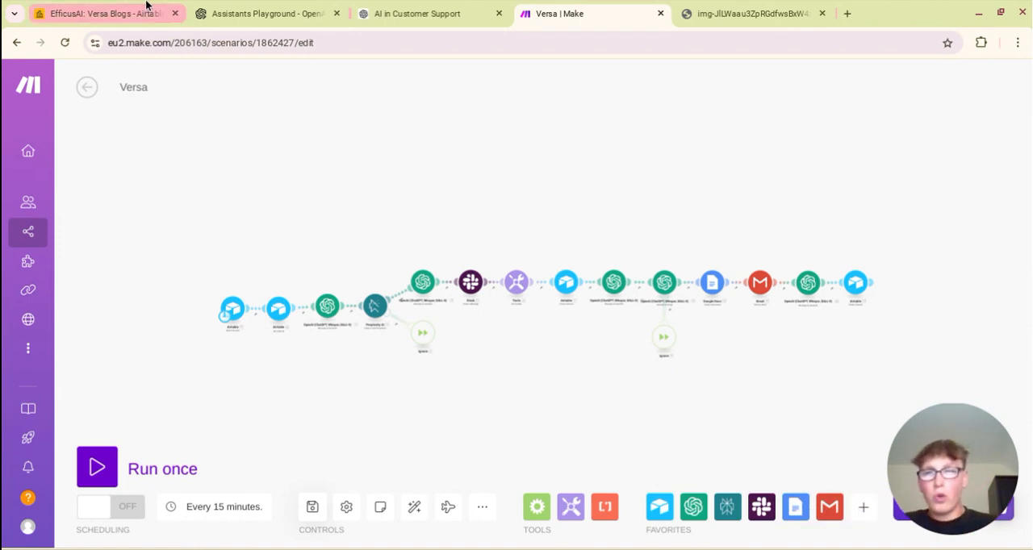
pyautogui.click(266, 13)
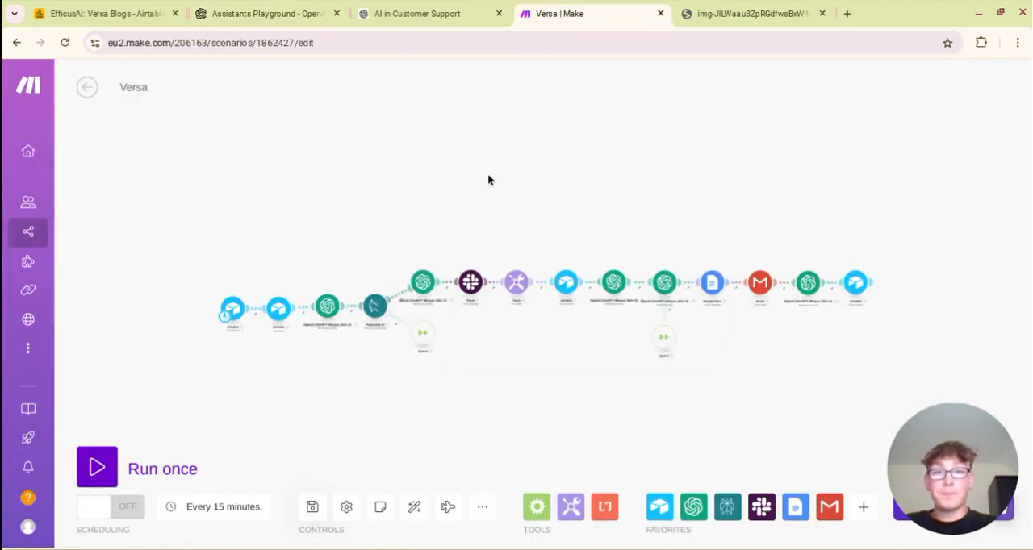
pyautogui.moveTo(502, 365)
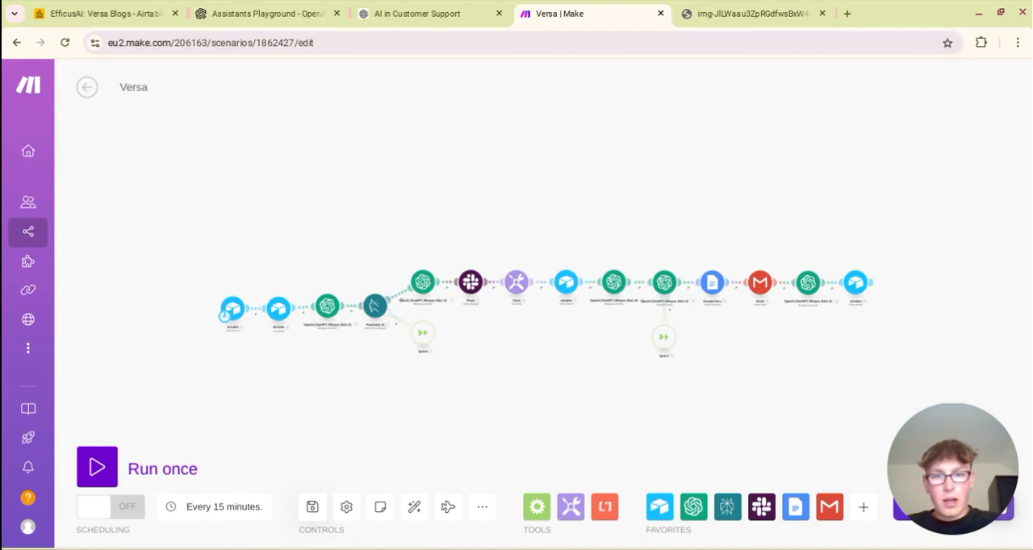
pyautogui.click(749, 14)
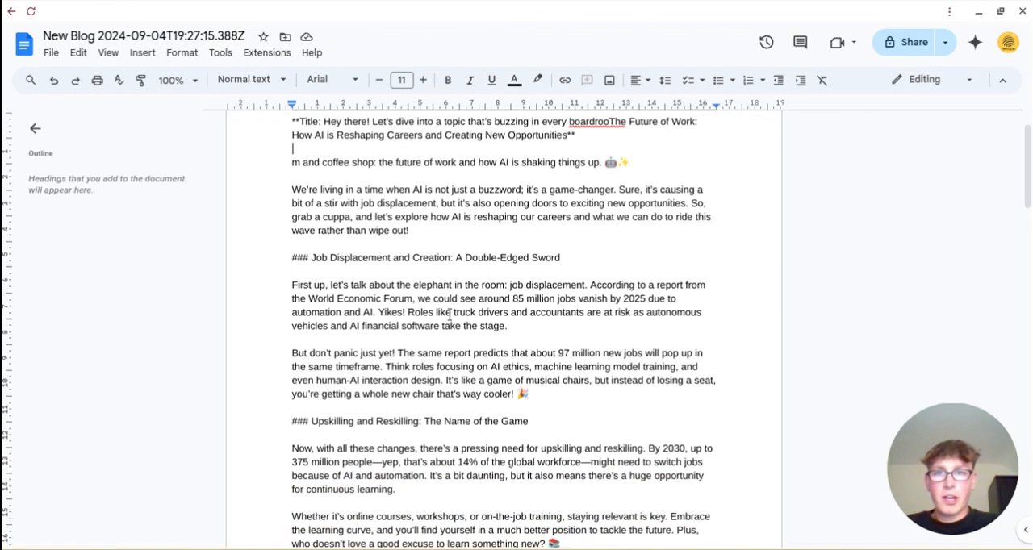
# Step: Scroll through the blog's upskilling, collaboration and economic implications sections
pyautogui.scroll(-3)
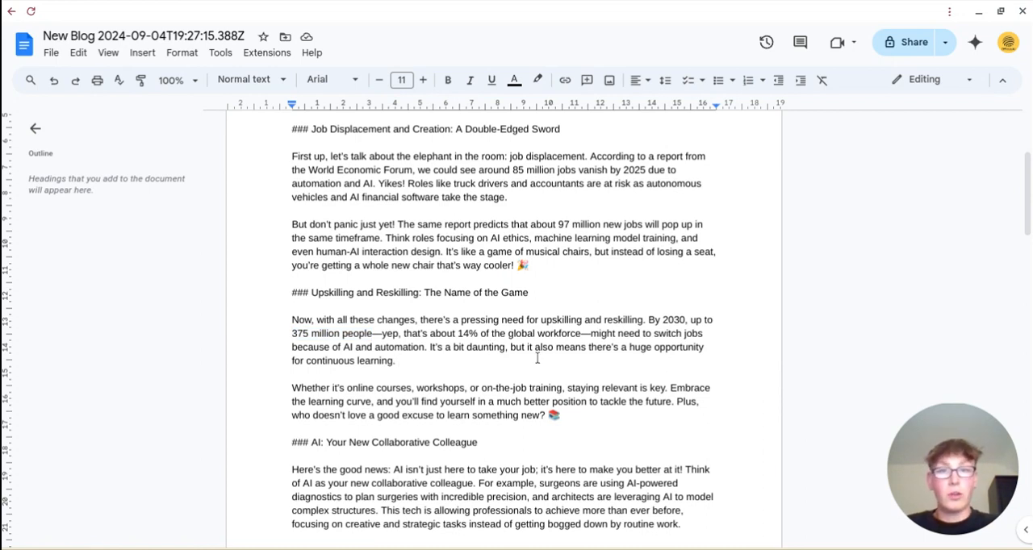
pyautogui.scroll(-3)
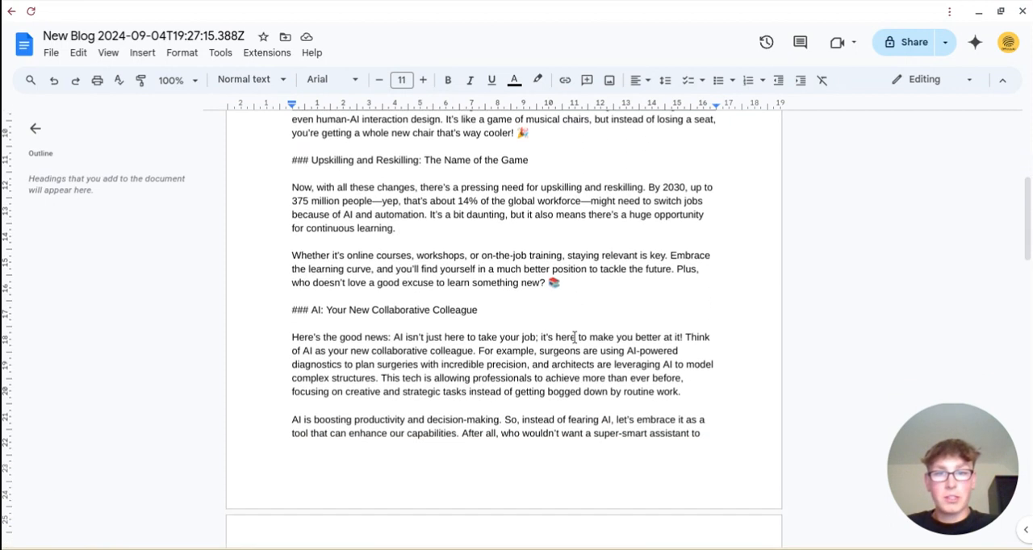
pyautogui.scroll(-3)
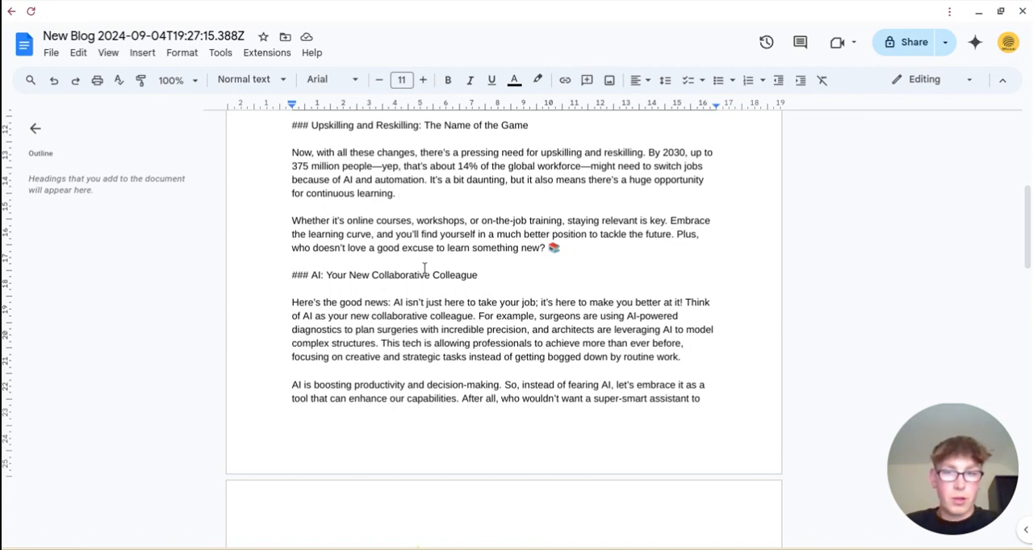
pyautogui.scroll(-3)
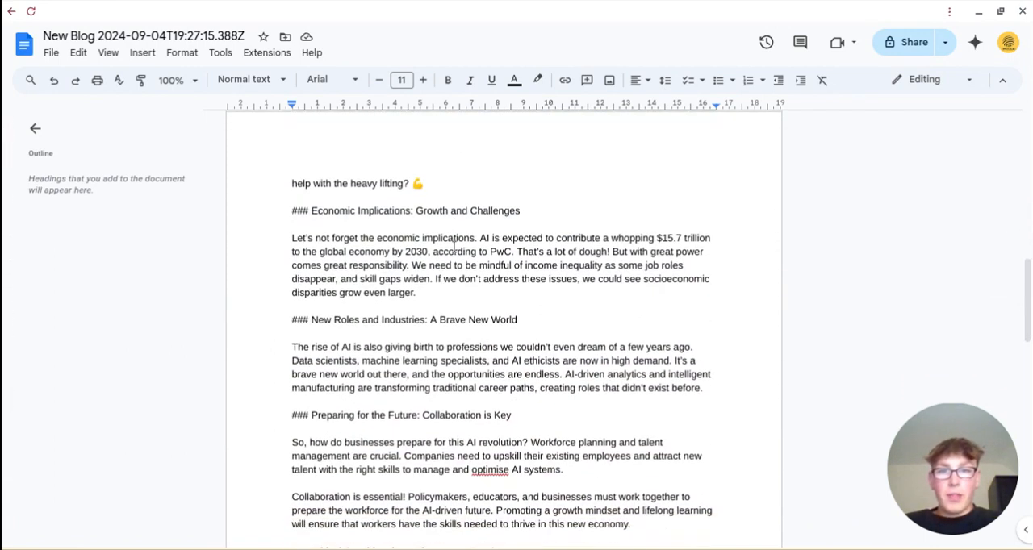
pyautogui.click(589, 14)
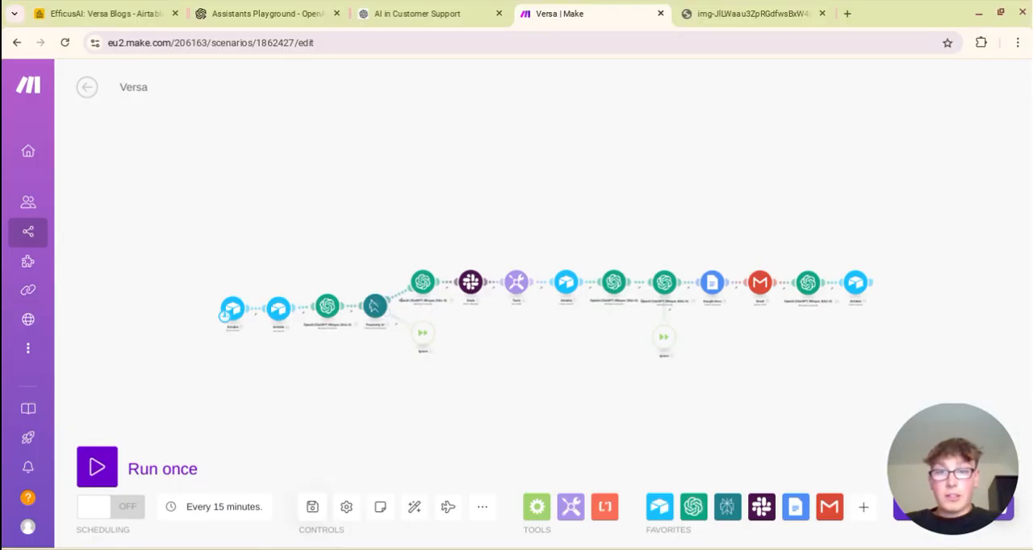
pyautogui.moveTo(400, 393)
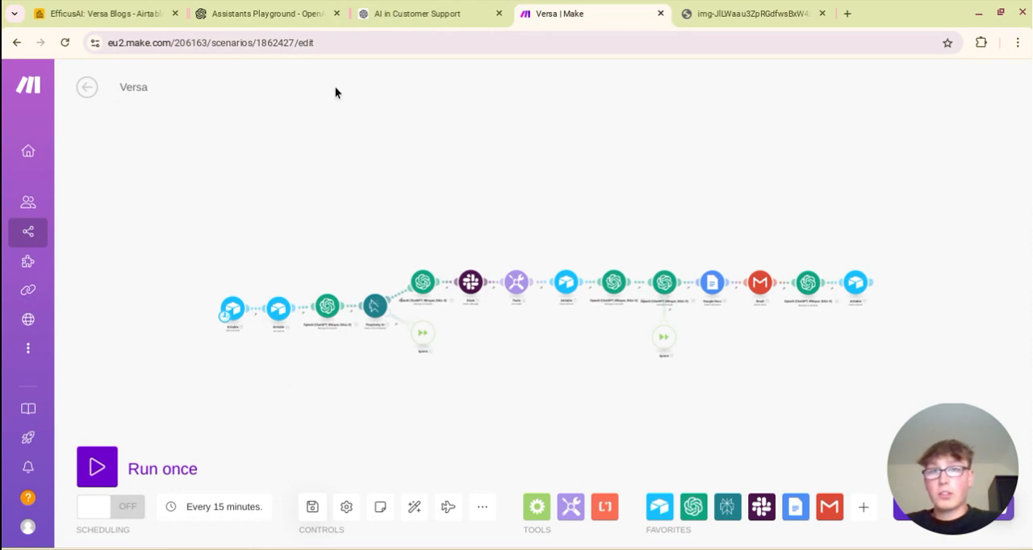
pyautogui.moveTo(188, 523)
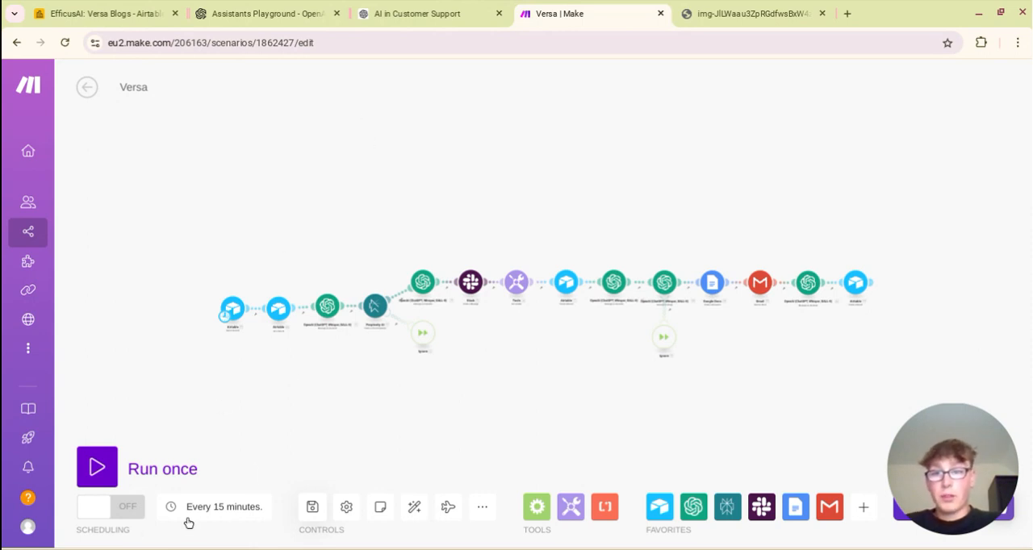
pyautogui.moveTo(223, 516)
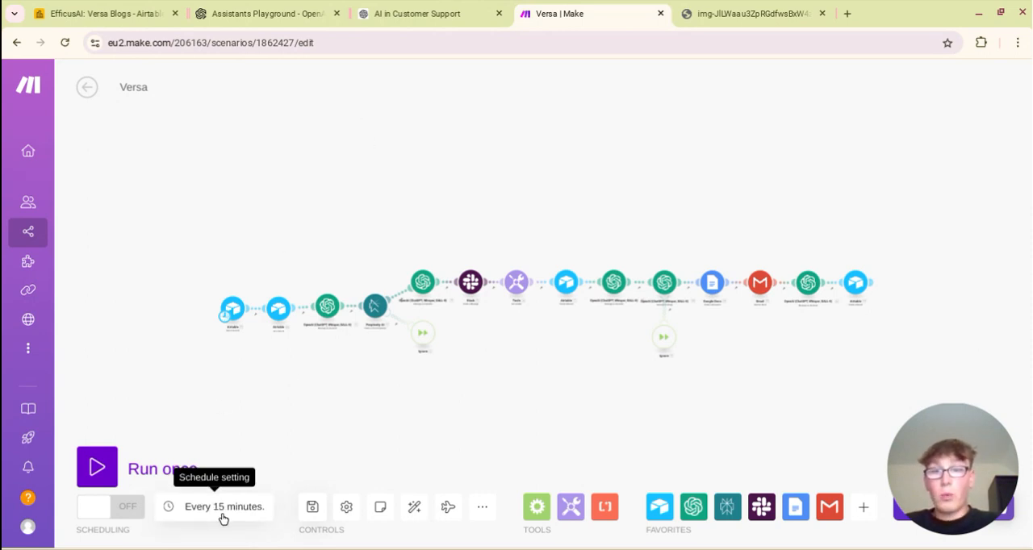
# Step: Set the schedule to Days of the week, ticking Monday and Thursday at 21:00
pyautogui.click(223, 507)
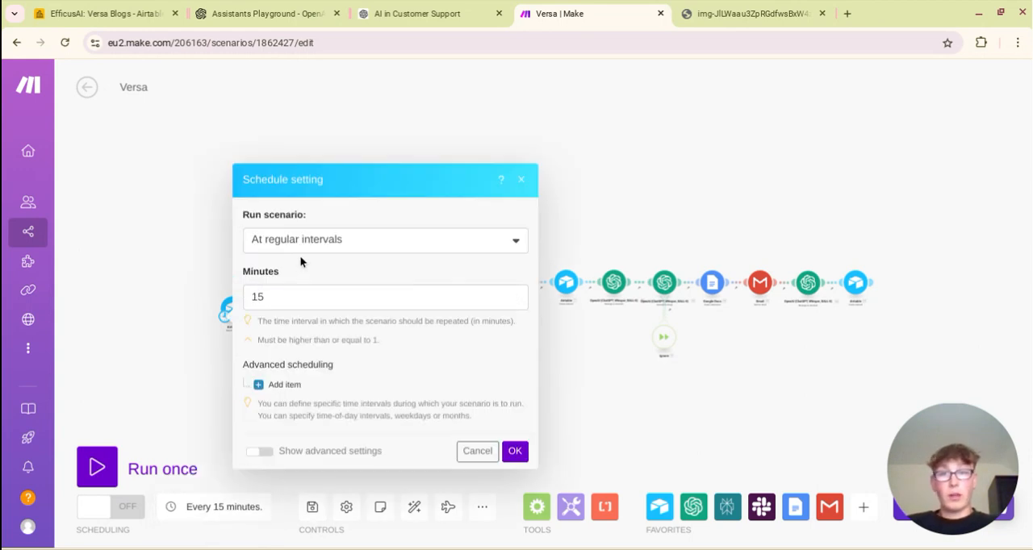
pyautogui.click(385, 240)
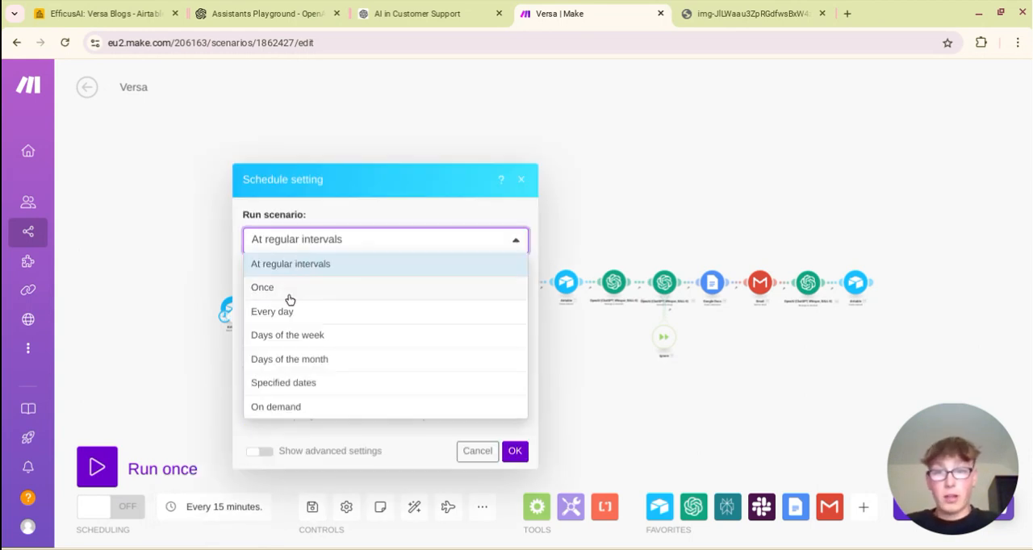
pyautogui.moveTo(312, 340)
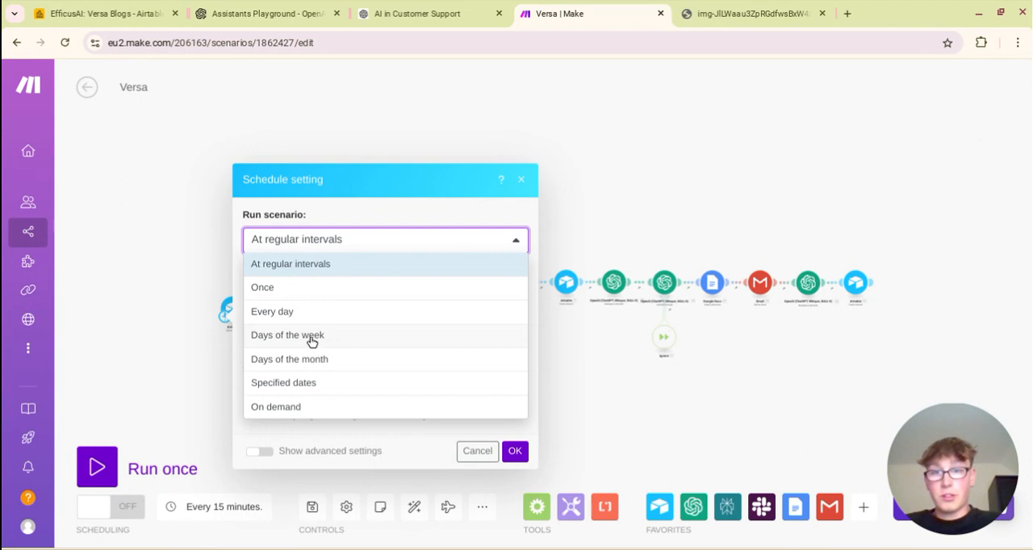
pyautogui.click(287, 335)
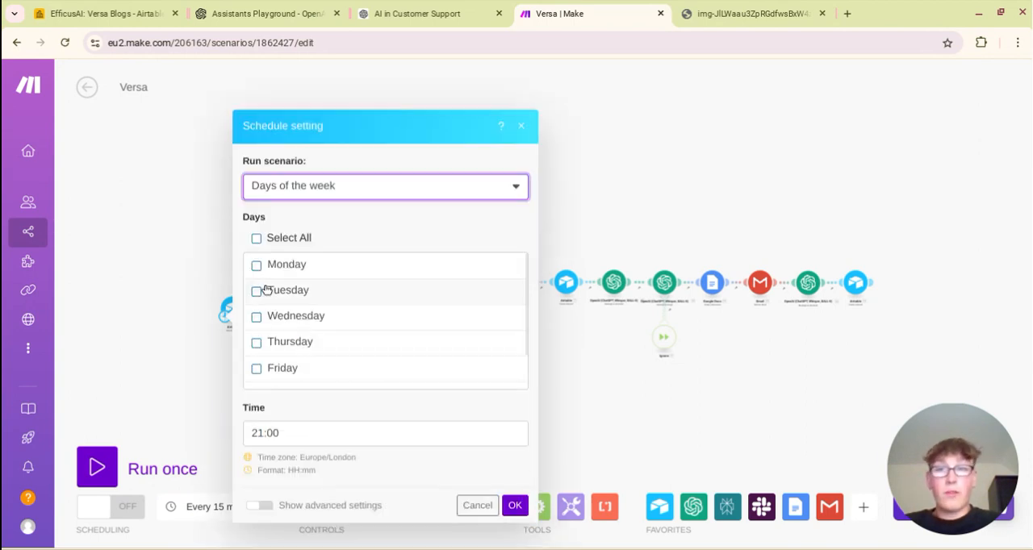
pyautogui.click(256, 265)
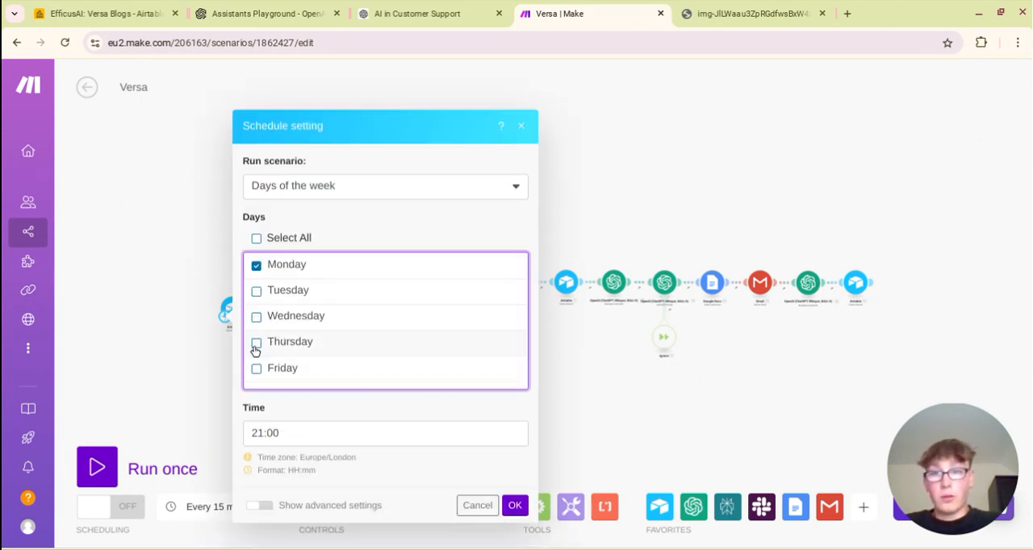
pyautogui.click(256, 342)
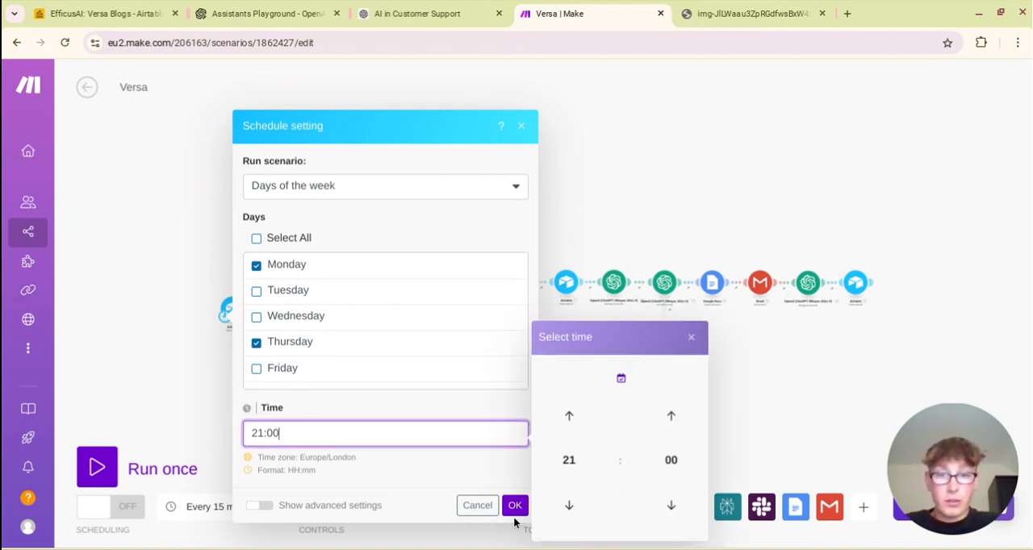
# Step: Confirm the Monday and Thursday 21:00 schedule with OK
pyautogui.click(515, 505)
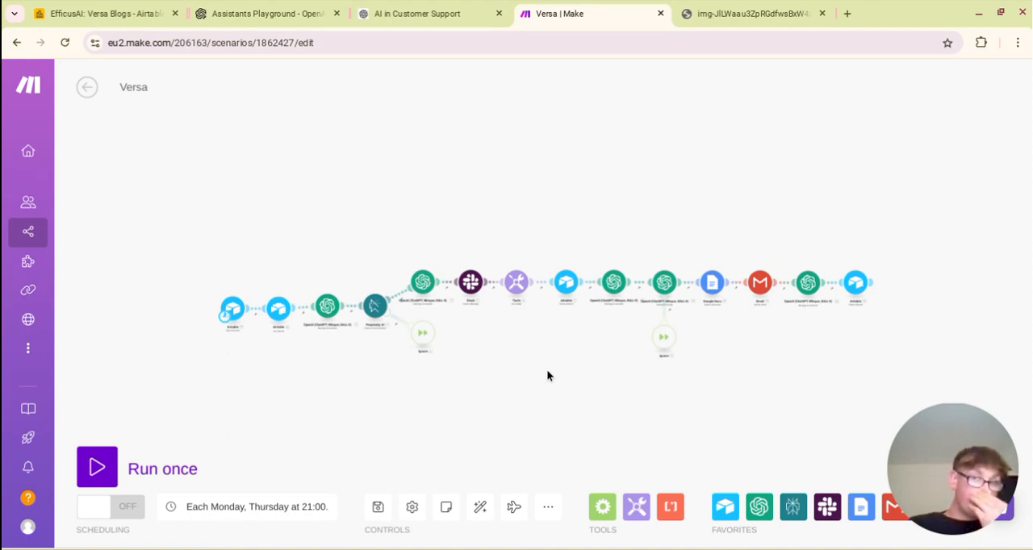
pyautogui.moveTo(756, 542)
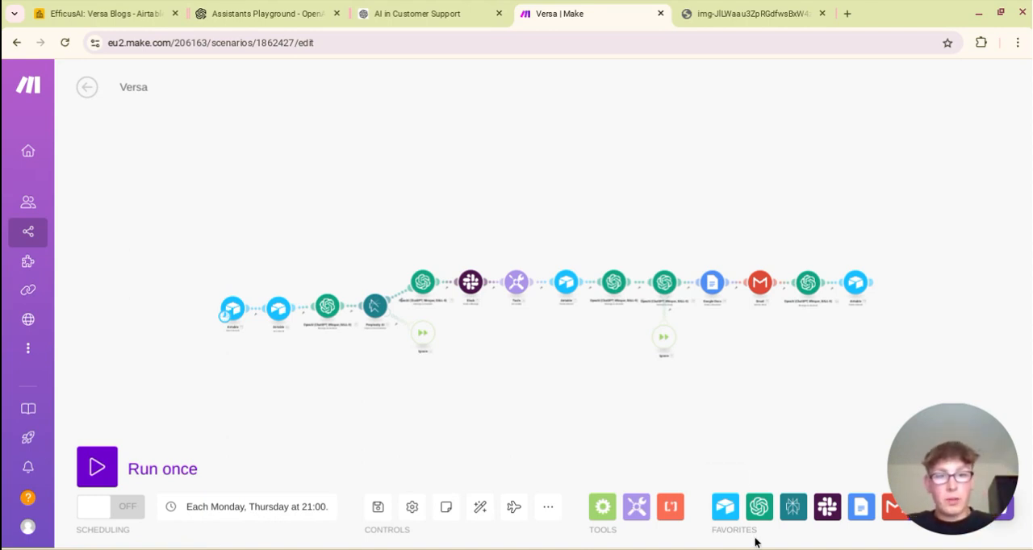